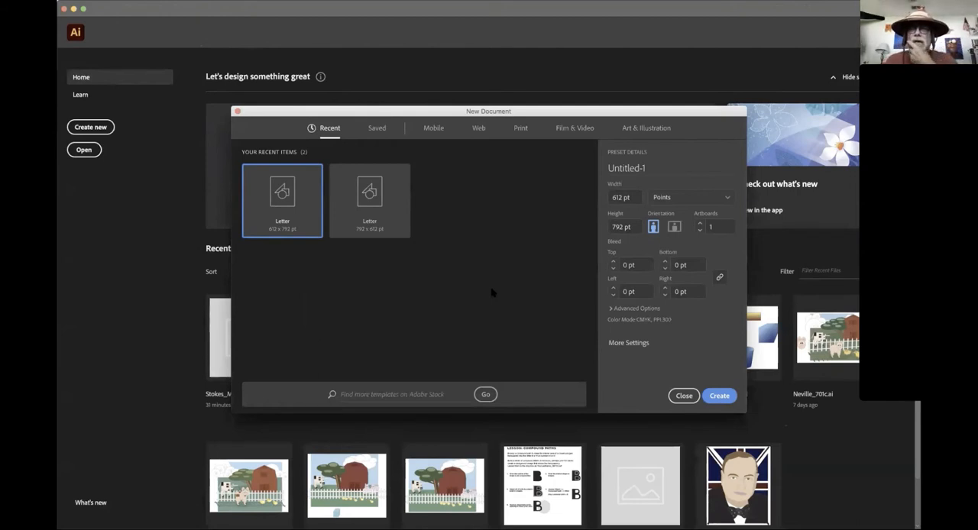
pyautogui.moveTo(847, 416)
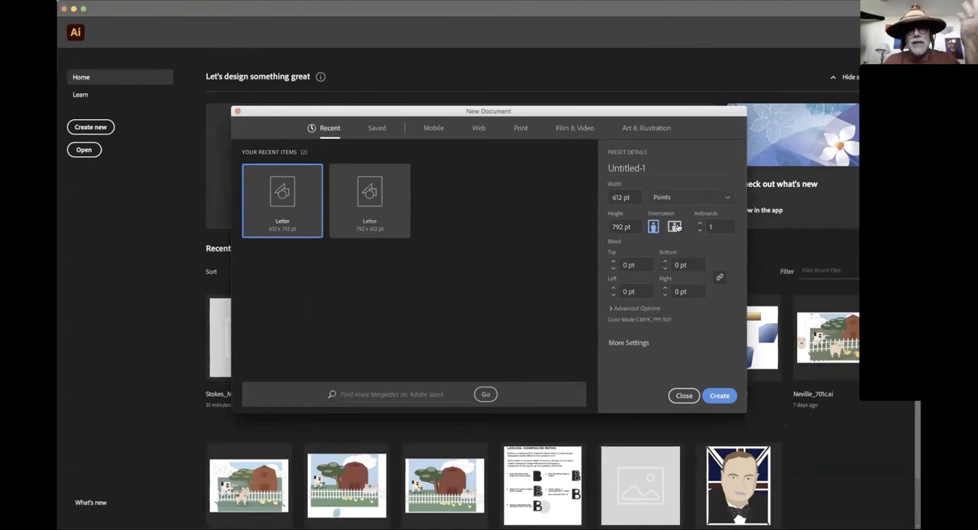
# - Create a blank landscape Letter document measuring 792 × 612 pt
pyautogui.click(674, 226)
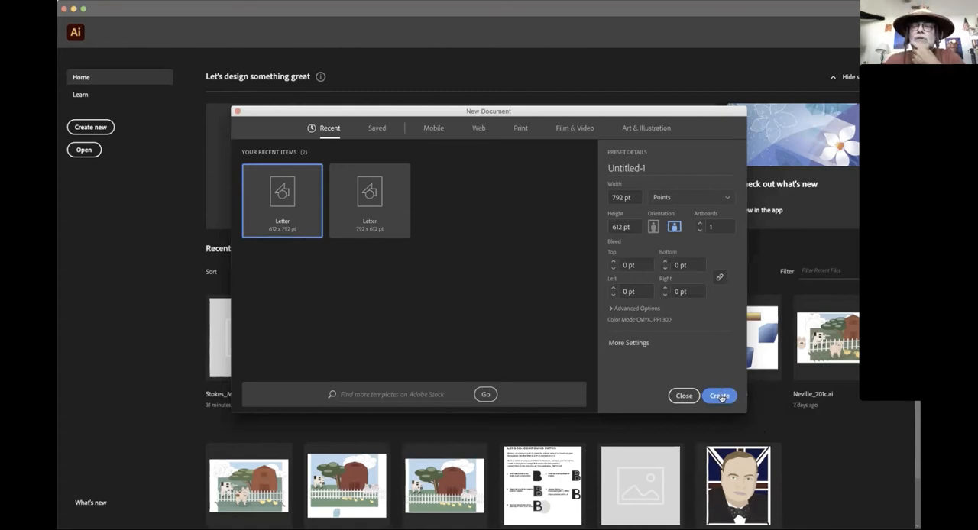
pyautogui.click(718, 396)
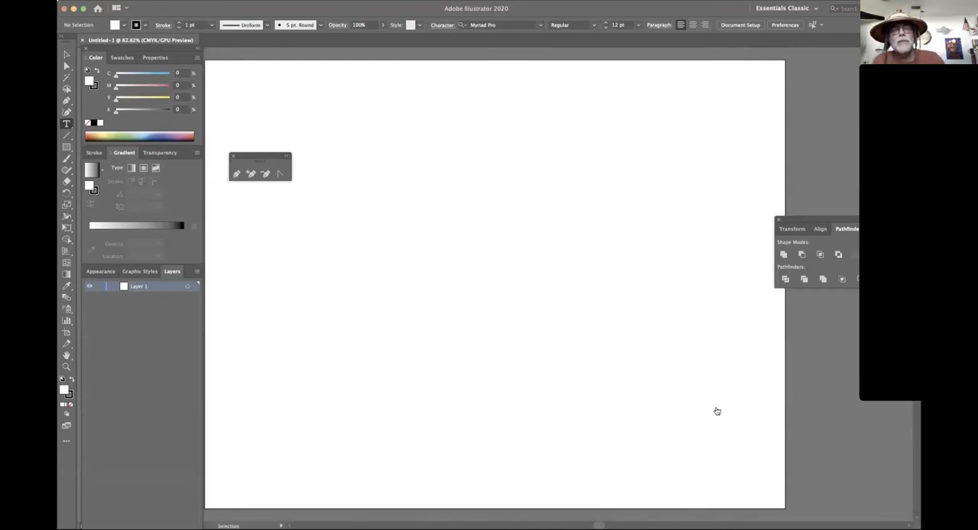
# - Hide the panels with Tab so only the artboard and tools show
pyautogui.press('tab')
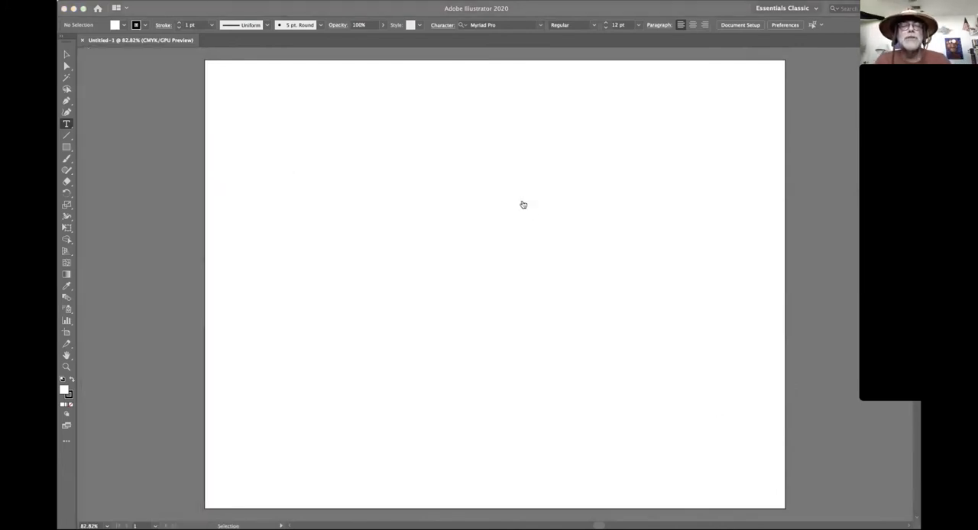
pyautogui.moveTo(431, 121)
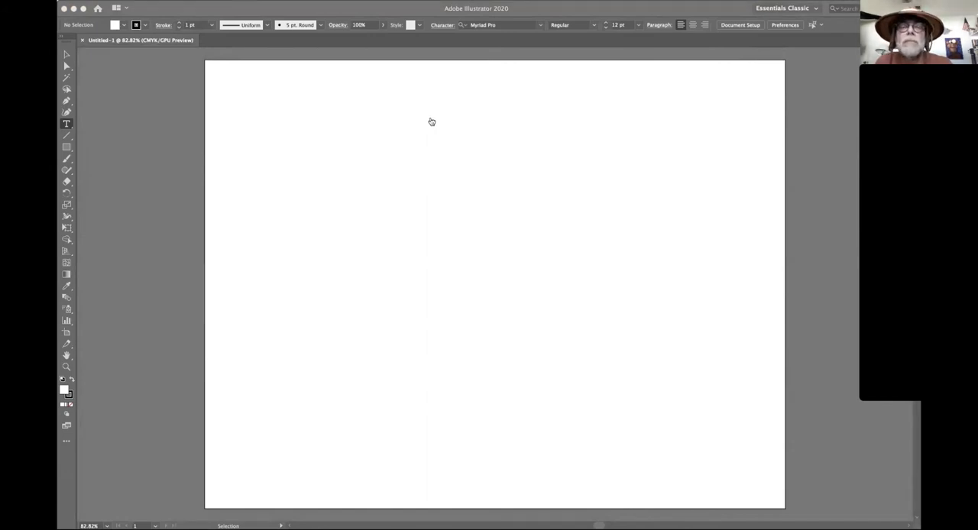
pyautogui.moveTo(483, 456)
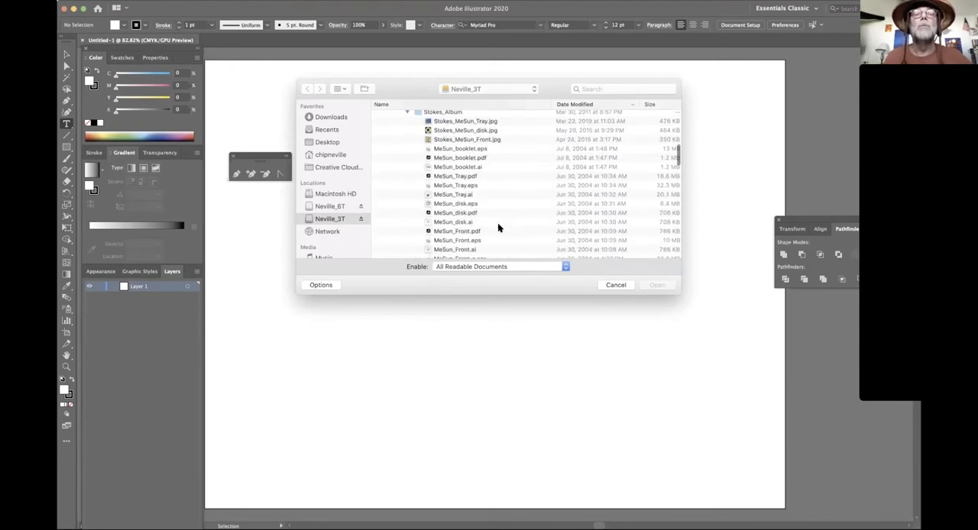
# - Open MeSun_Front_a.ai, updating its legacy text and dismissing the missing-font warning
pyautogui.scroll(-3)
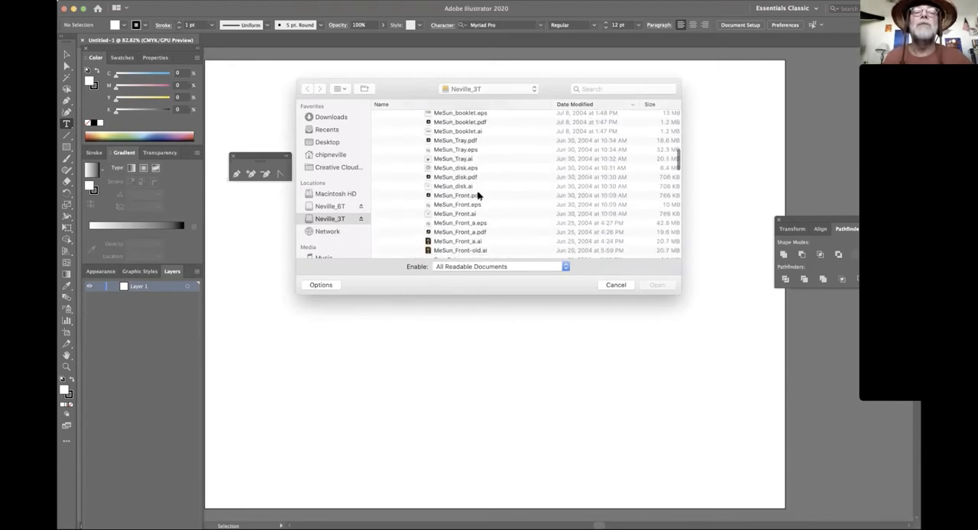
pyautogui.scroll(-3)
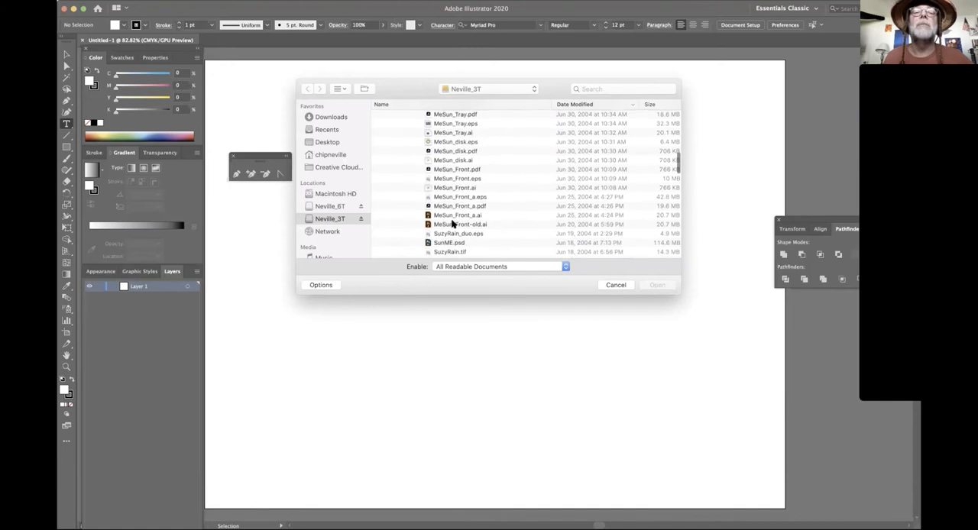
pyautogui.scroll(3)
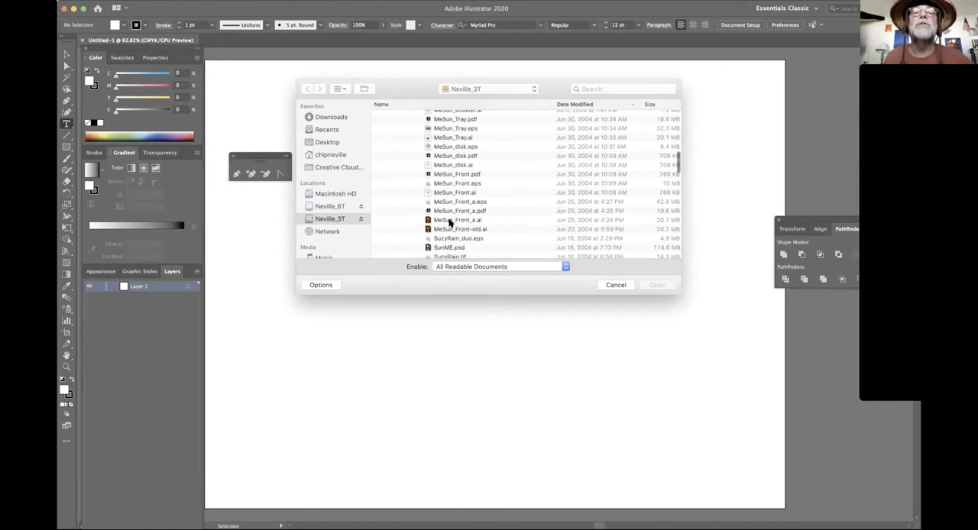
pyautogui.click(458, 224)
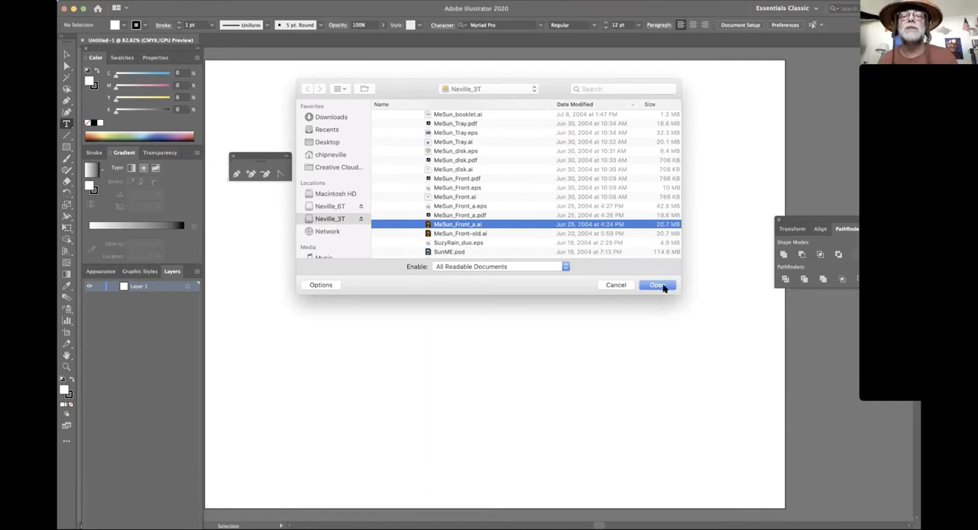
pyautogui.click(657, 285)
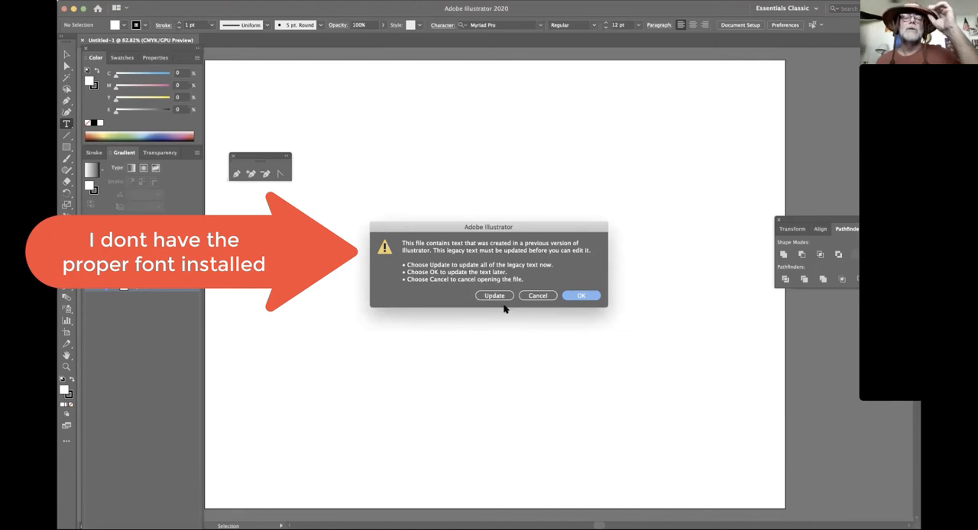
pyautogui.click(581, 296)
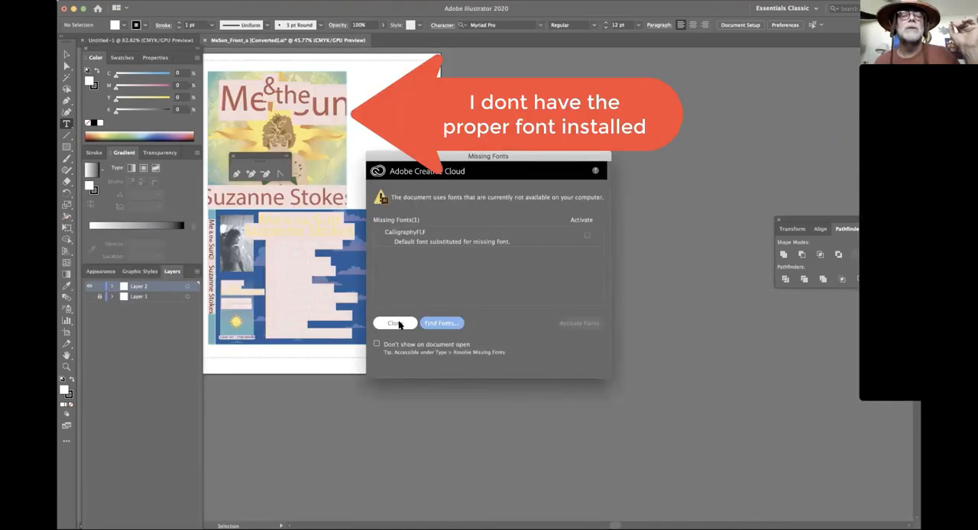
pyautogui.click(394, 322)
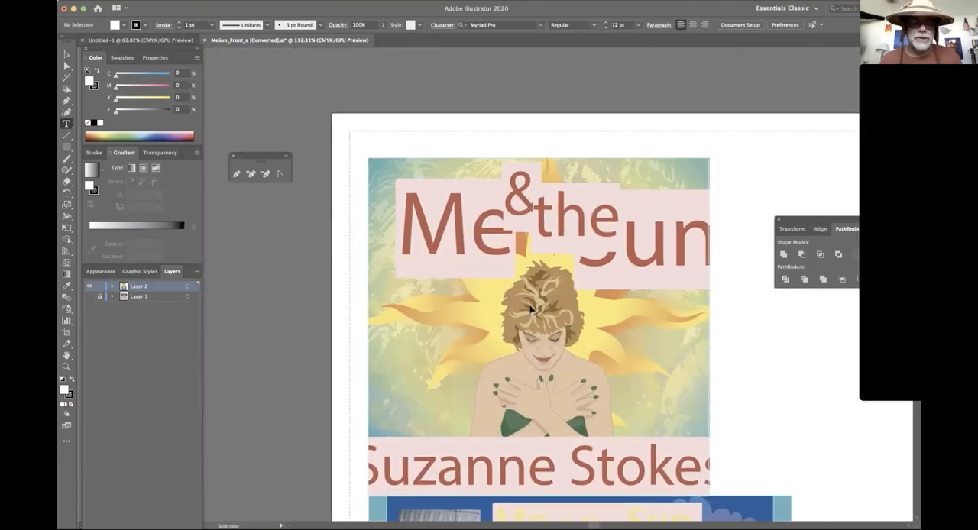
# - Switch to outline view, release the cover's clipping mask, and select the leafy background
pyautogui.press('cmd+y')
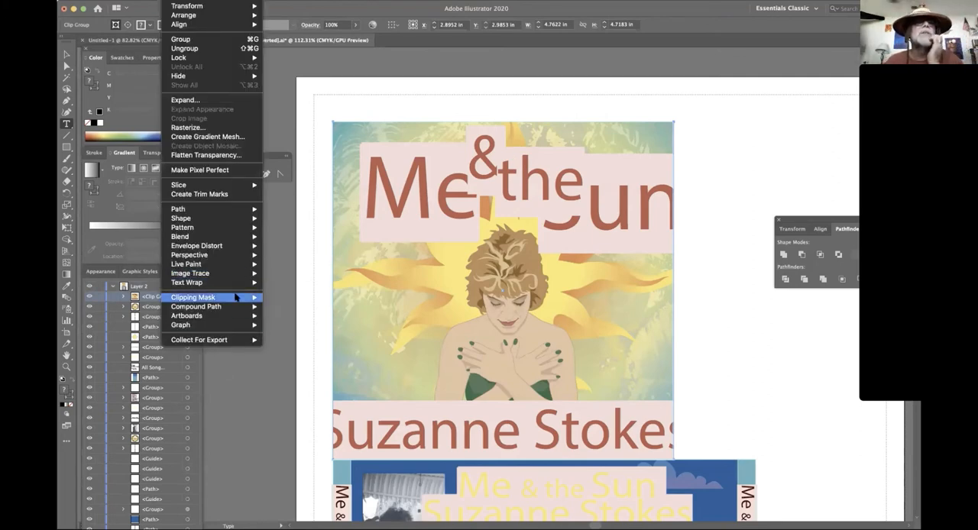
pyautogui.moveTo(214, 297)
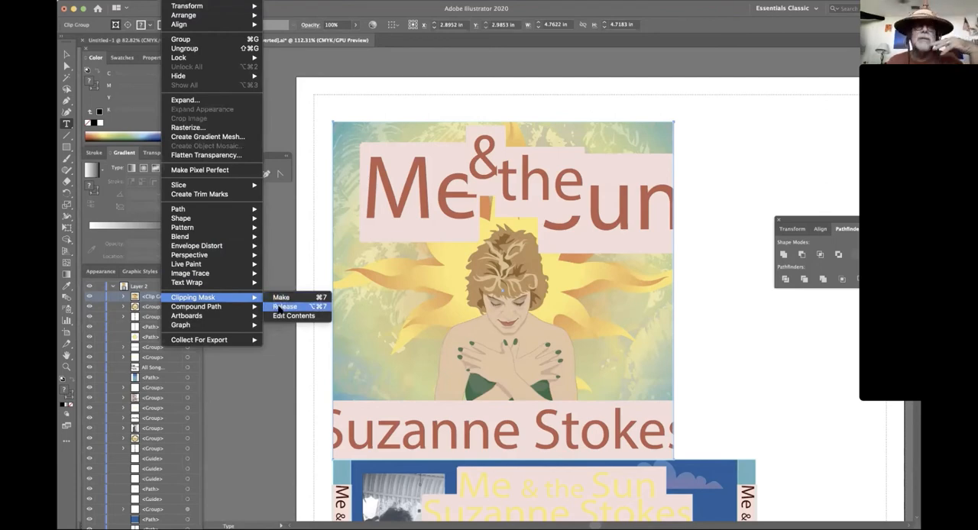
pyautogui.click(284, 306)
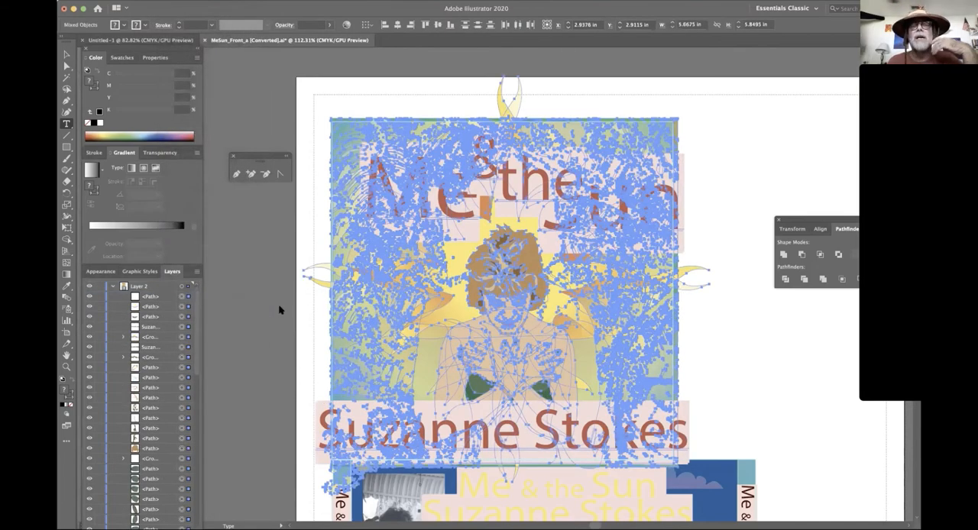
pyautogui.moveTo(704, 329)
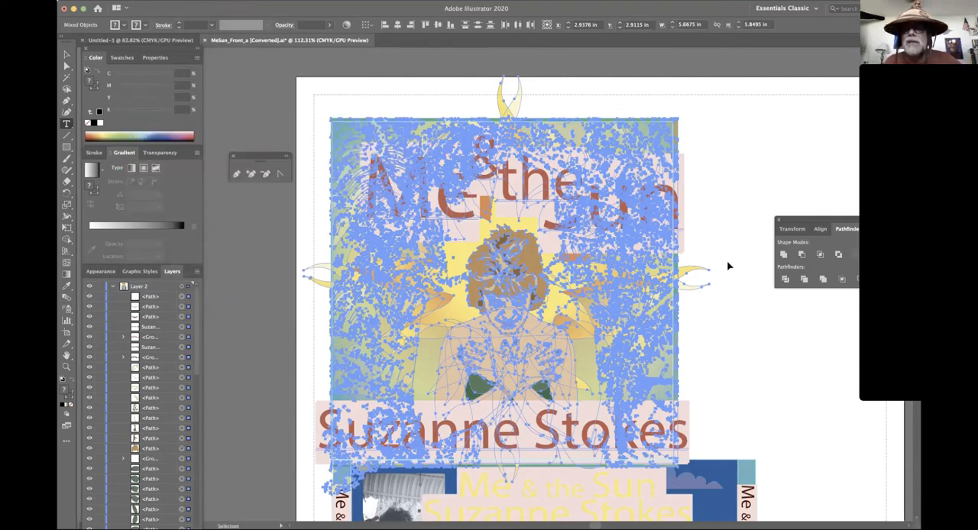
pyautogui.click(632, 322)
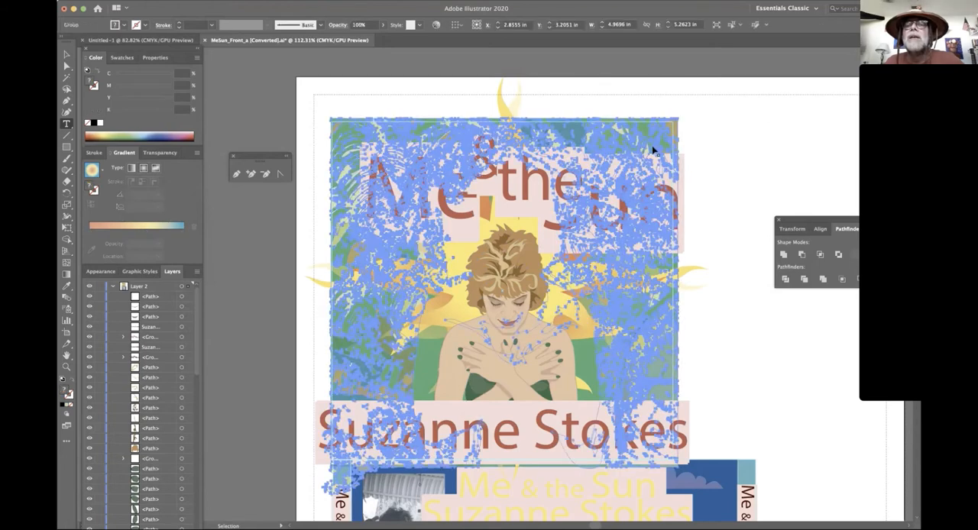
pyautogui.moveTo(697, 274)
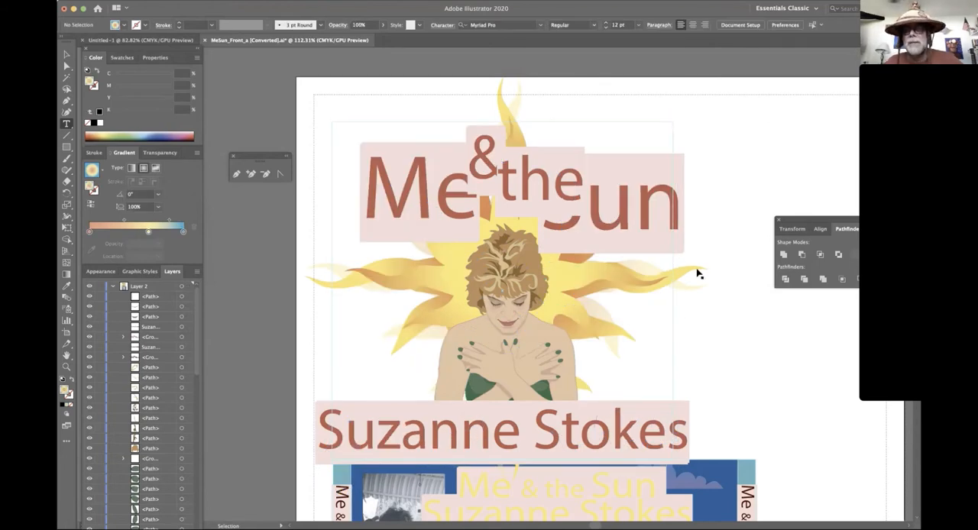
pyautogui.moveTo(632, 222)
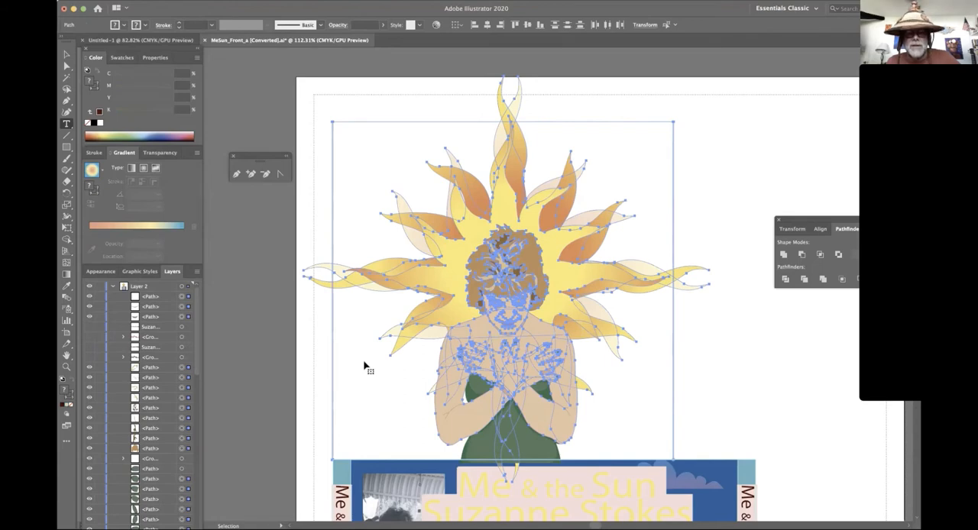
pyautogui.moveTo(449, 56)
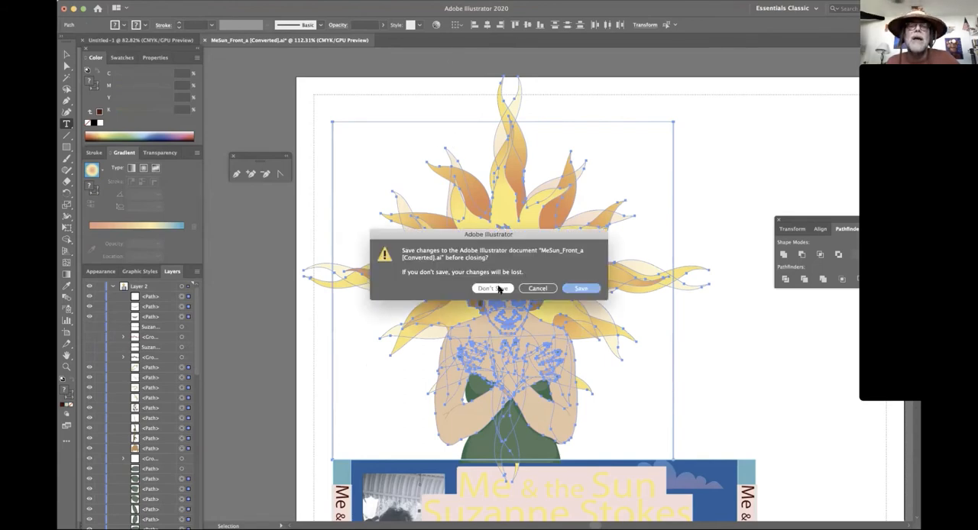
# - Close the cover file without saving and dismiss the file browser
pyautogui.click(492, 288)
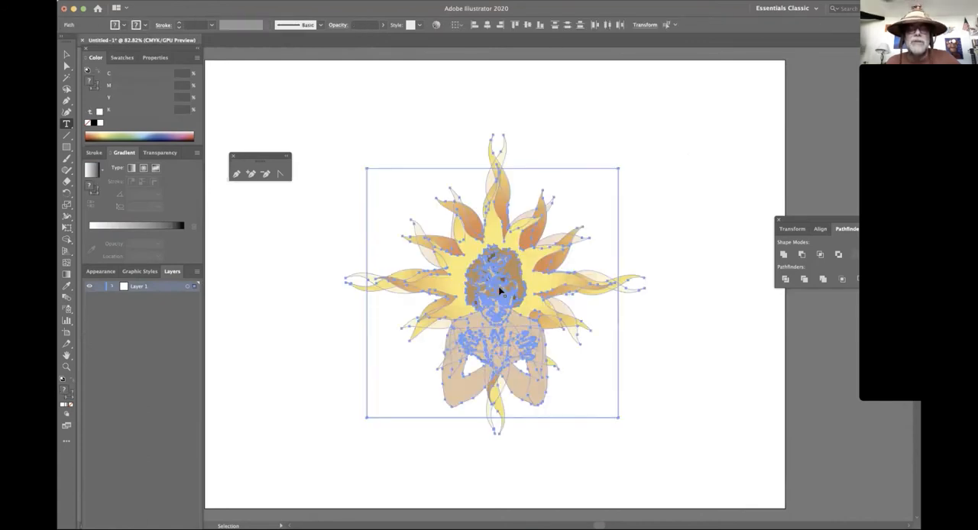
pyautogui.press('Delete')
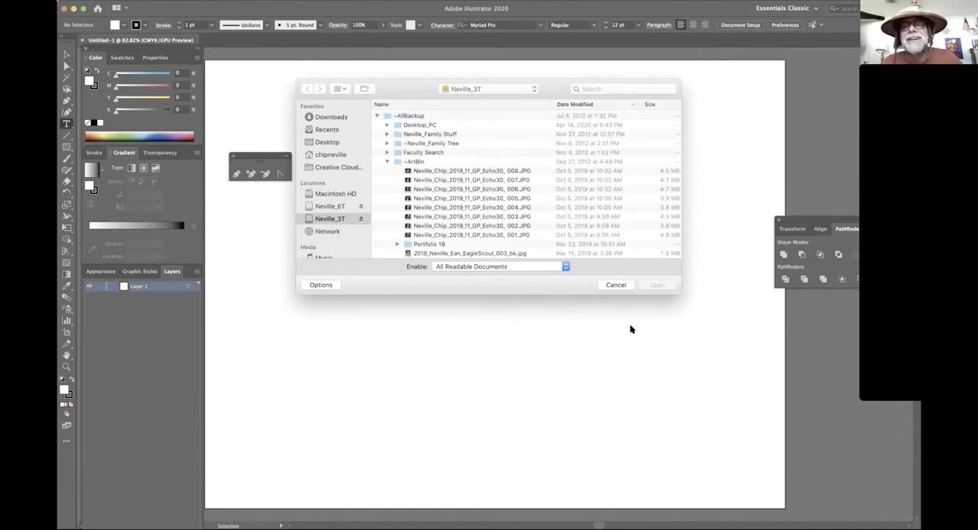
pyautogui.click(616, 284)
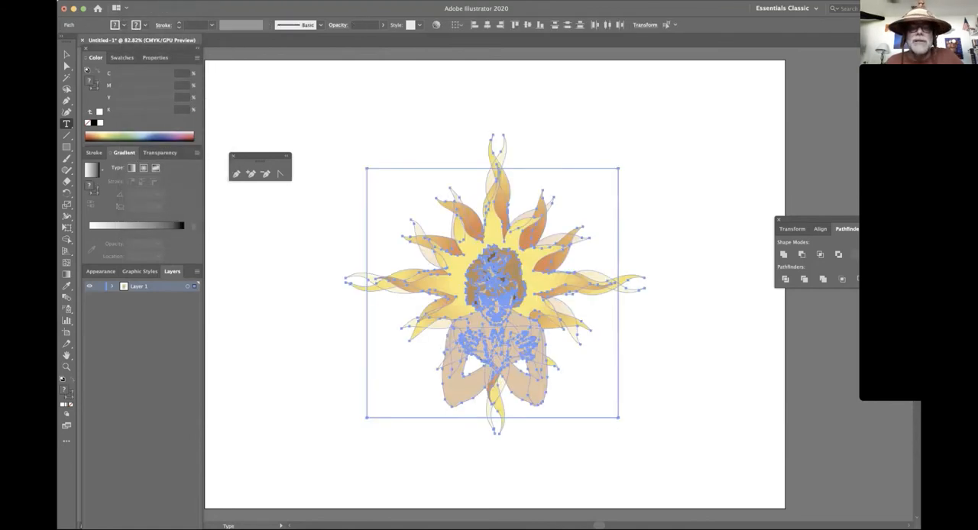
pyautogui.click(672, 184)
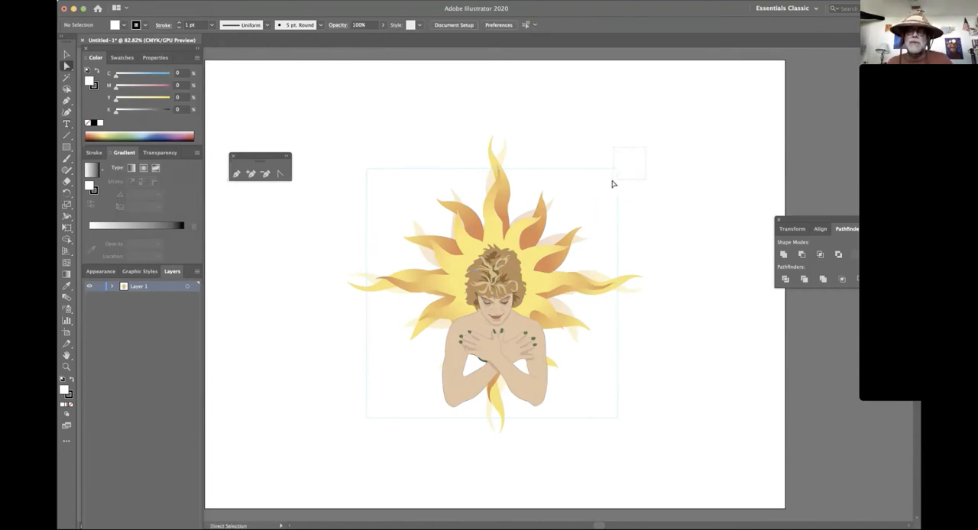
# - Deselect the pasted sun artwork and choose the Ellipse tool from the shape tools
pyautogui.click(607, 184)
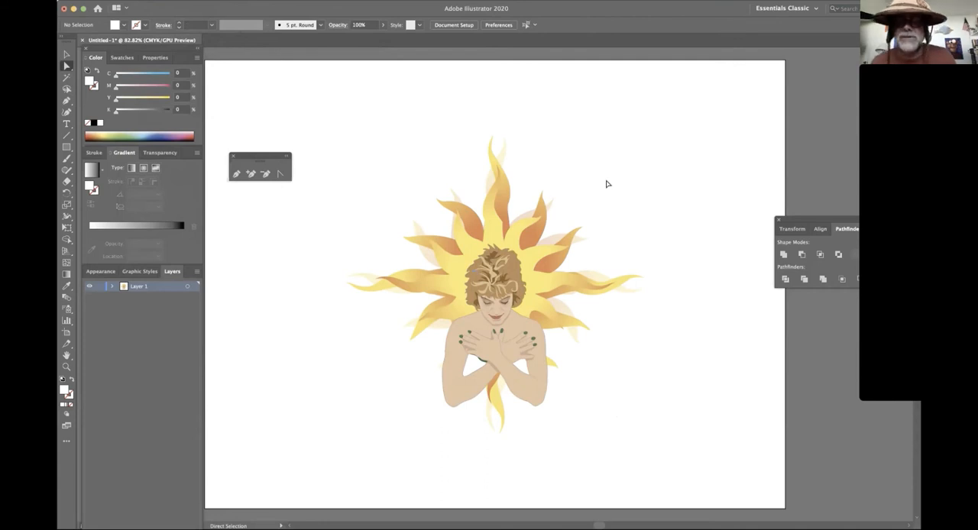
pyautogui.moveTo(66, 220)
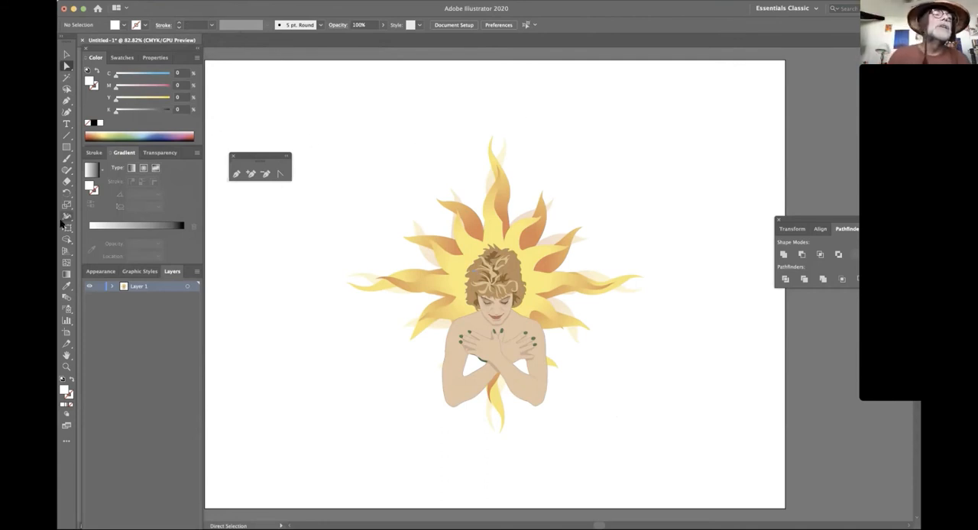
pyautogui.click(66, 147)
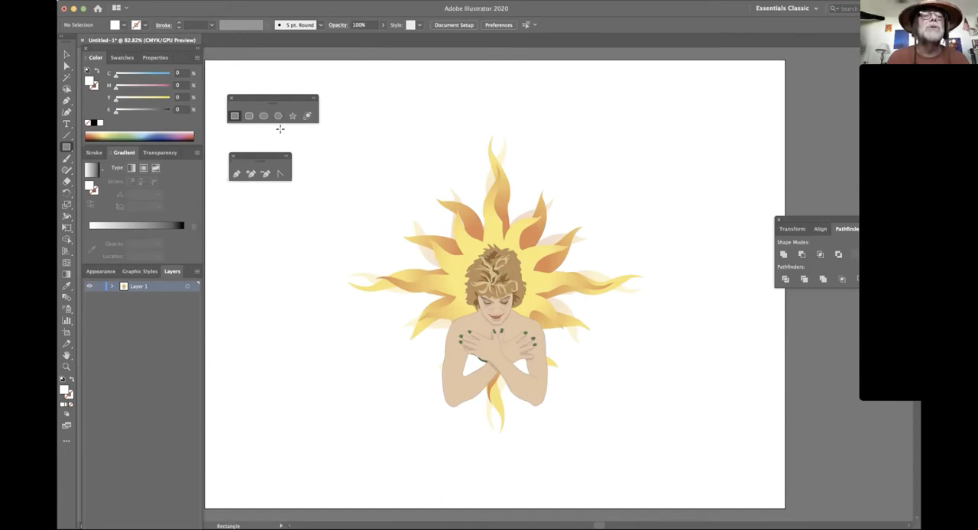
pyautogui.moveTo(288, 136)
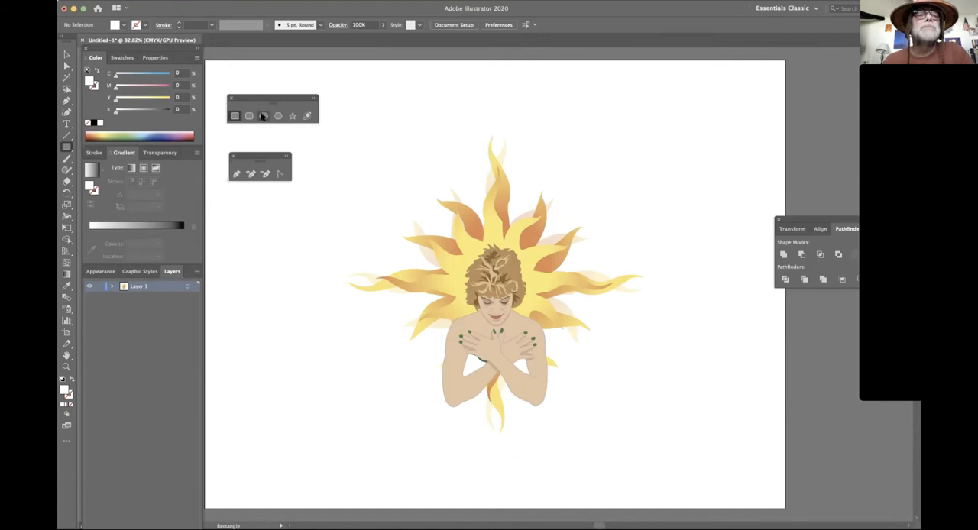
pyautogui.click(263, 116)
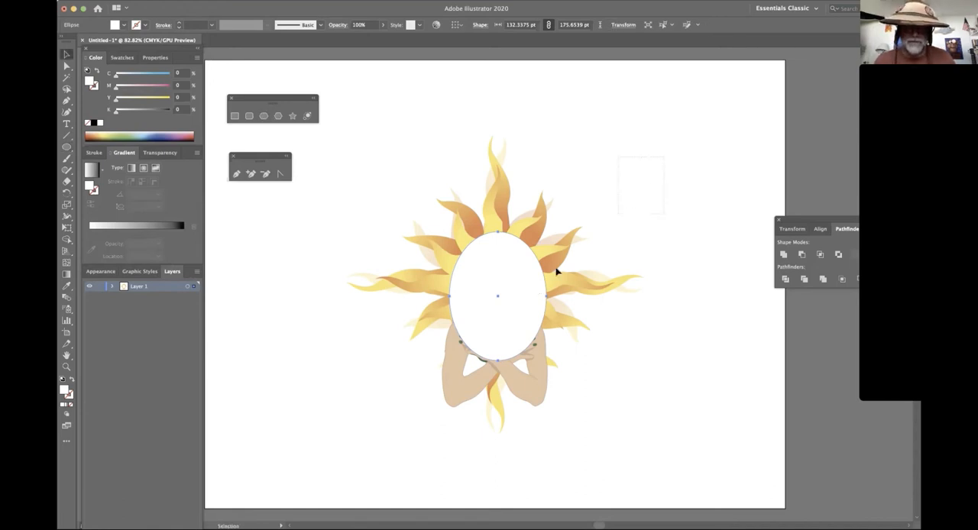
# - Select all and make a clipping mask, then reselect the oval and clip group
pyautogui.press('cmd+a')
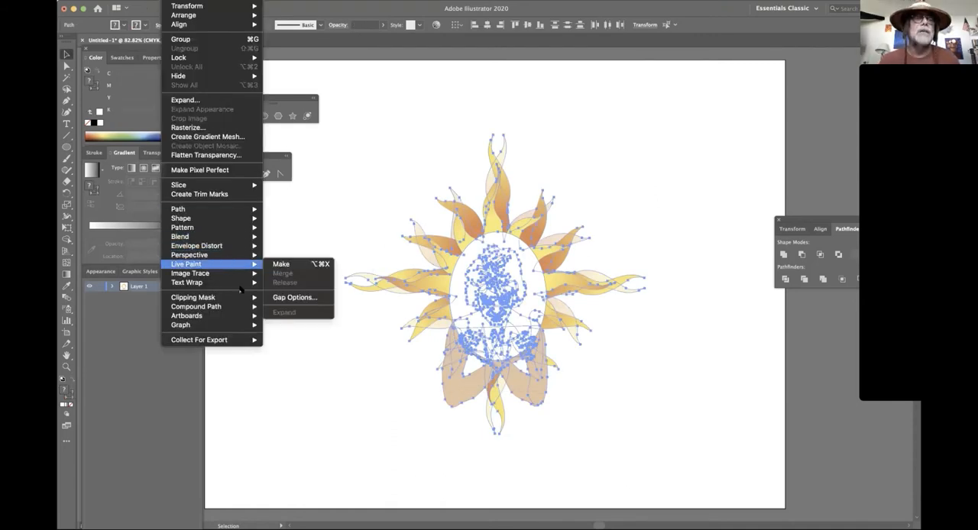
pyautogui.moveTo(192, 296)
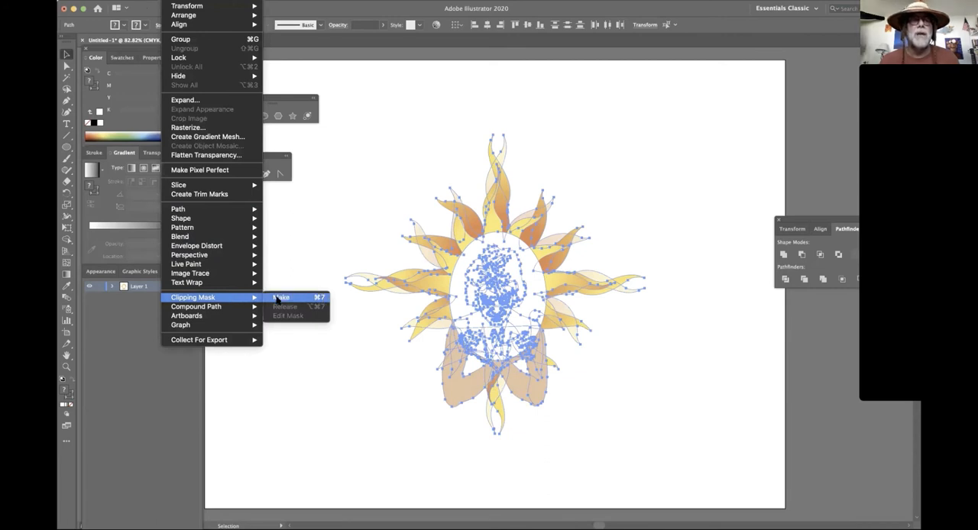
pyautogui.click(281, 297)
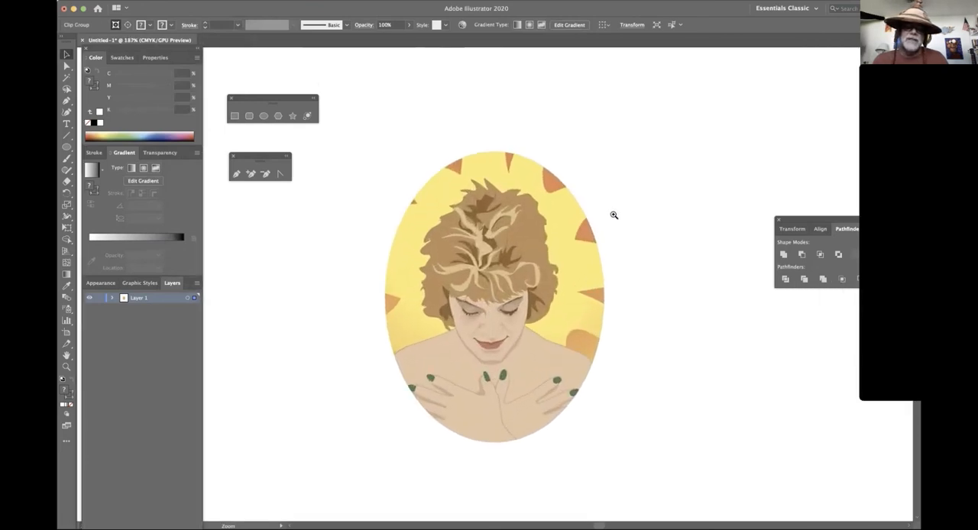
pyautogui.click(495, 298)
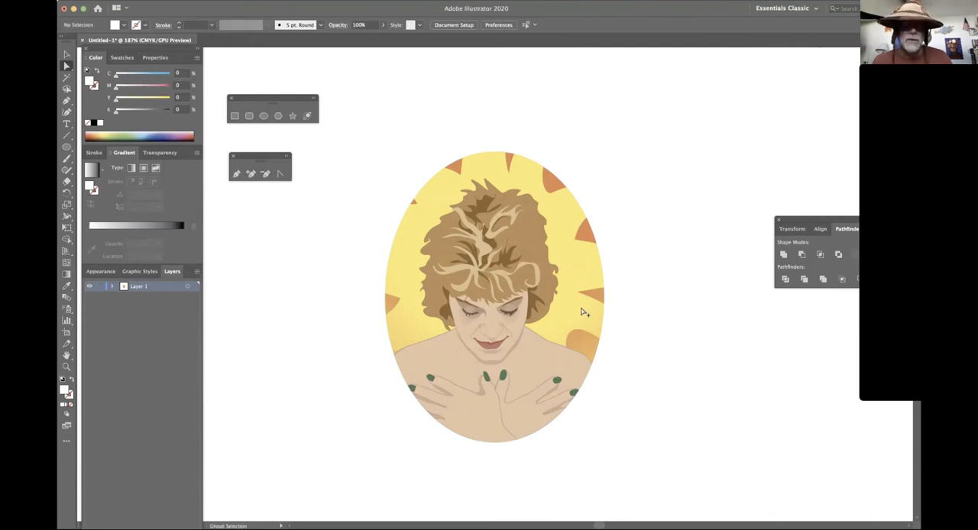
pyautogui.moveTo(604, 339)
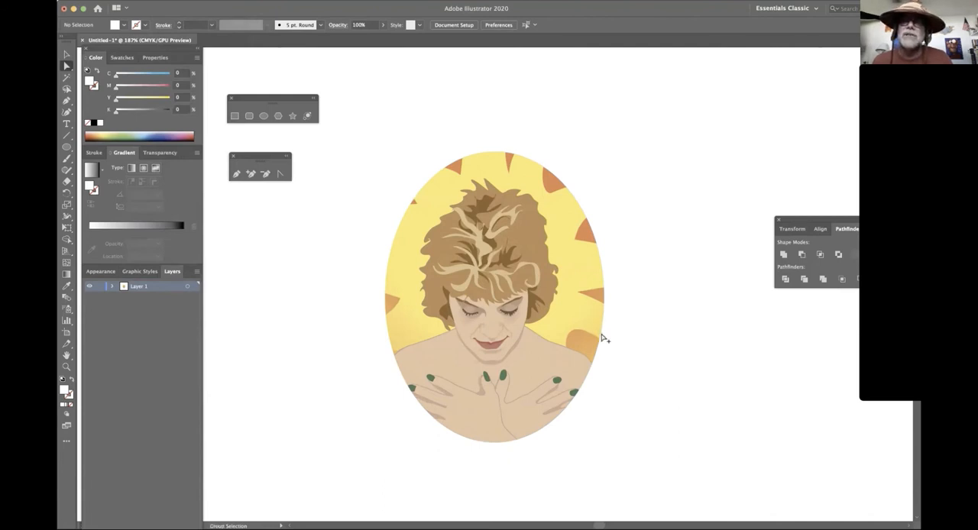
pyautogui.click(492, 298)
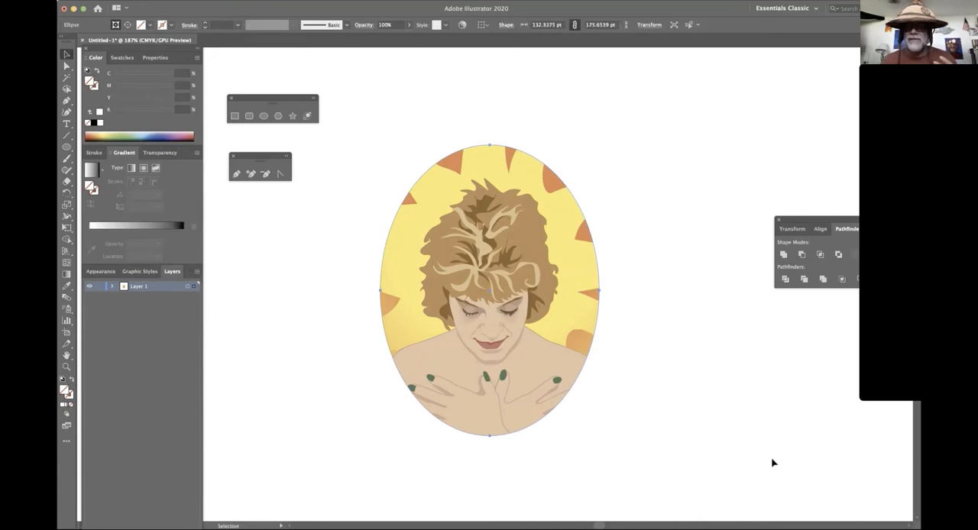
pyautogui.click(682, 382)
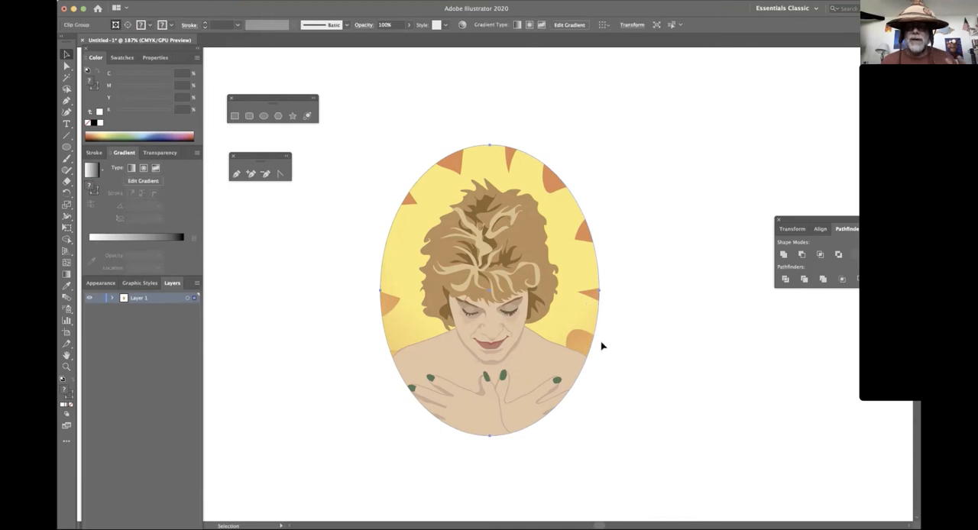
pyautogui.moveTo(468, 169)
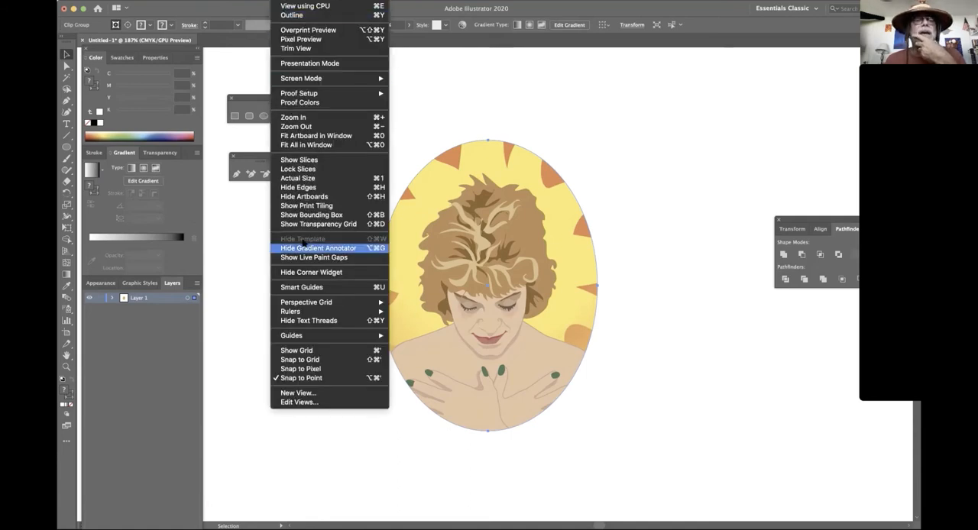
pyautogui.moveTo(290, 311)
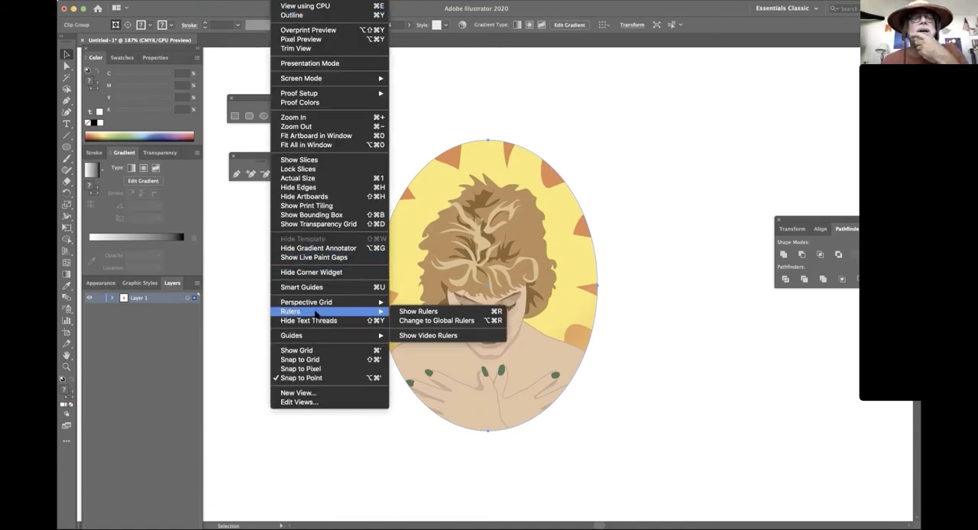
pyautogui.moveTo(291, 335)
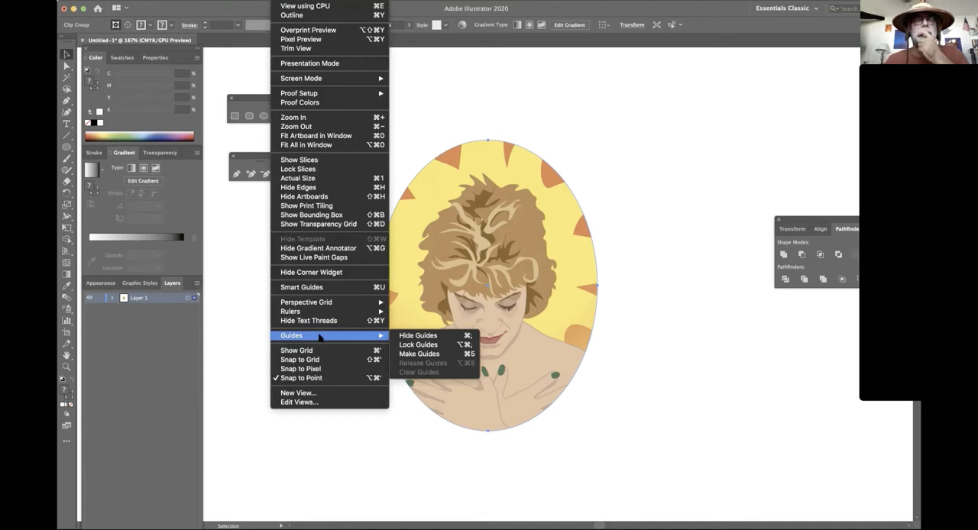
pyautogui.moveTo(306, 302)
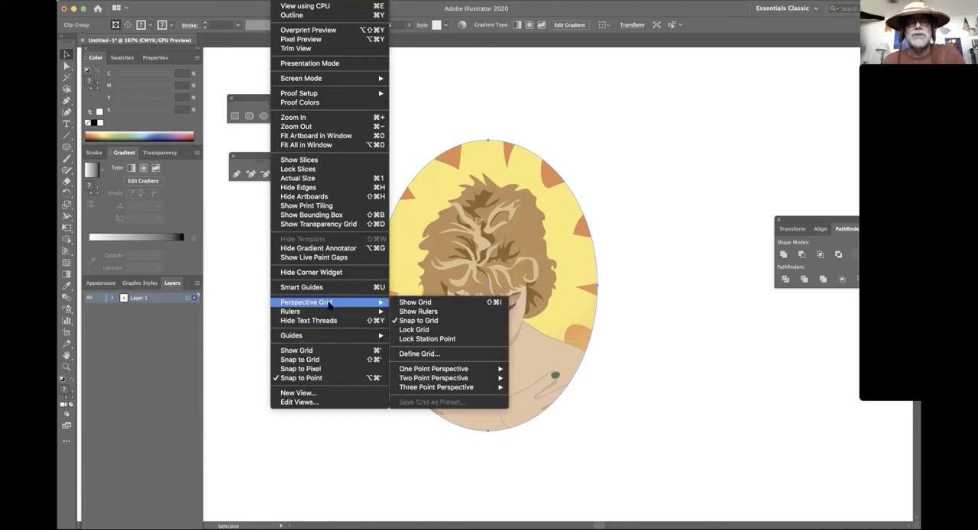
pyautogui.moveTo(676, 457)
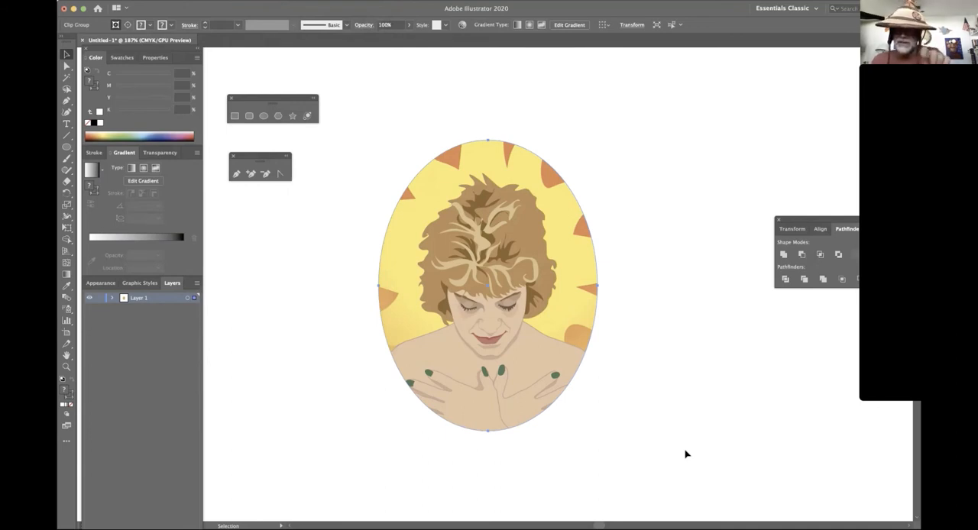
pyautogui.moveTo(679, 437)
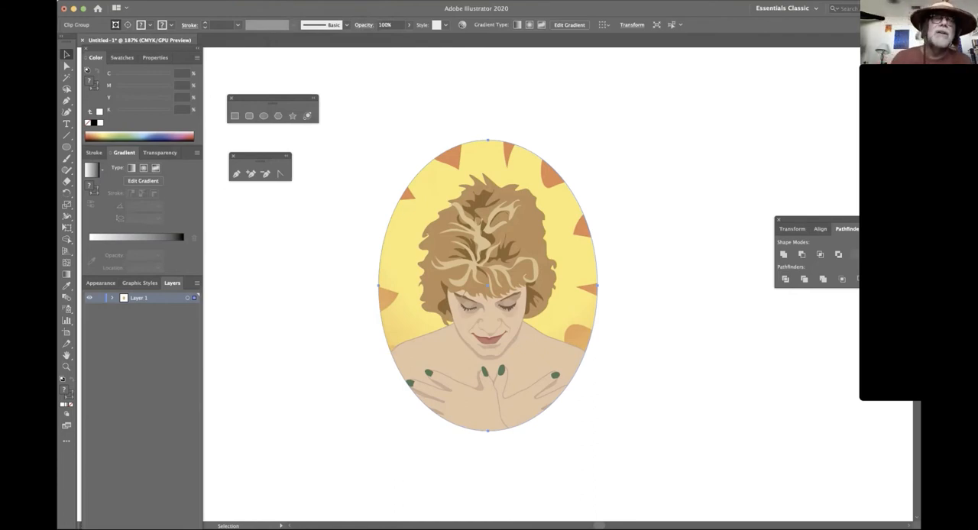
# - Apply Object > Clipping Mask > Release to the oval clip group
pyautogui.click(218, 8)
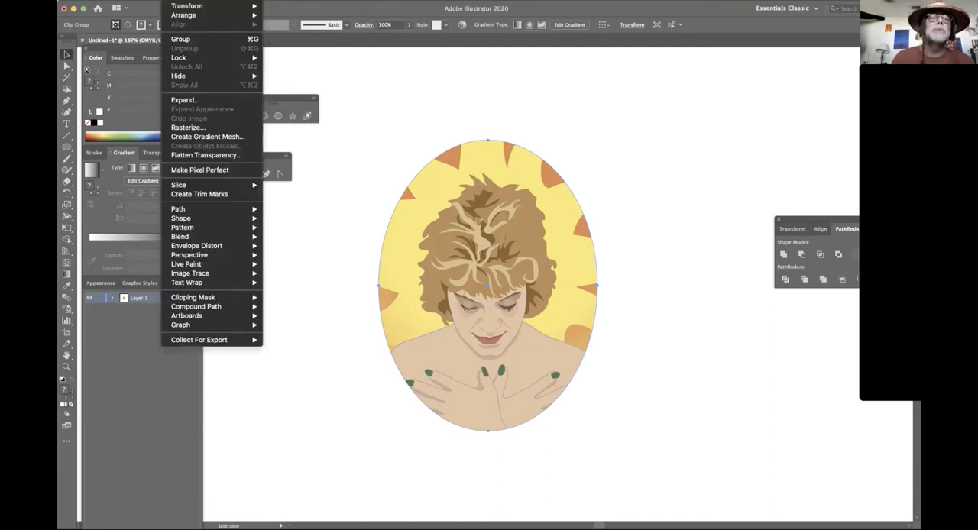
pyautogui.moveTo(202, 297)
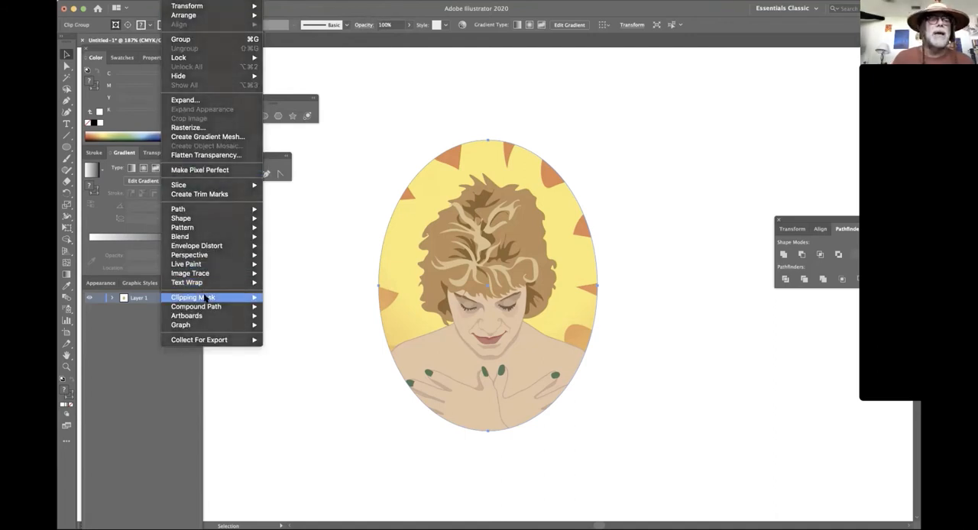
pyautogui.click(193, 297)
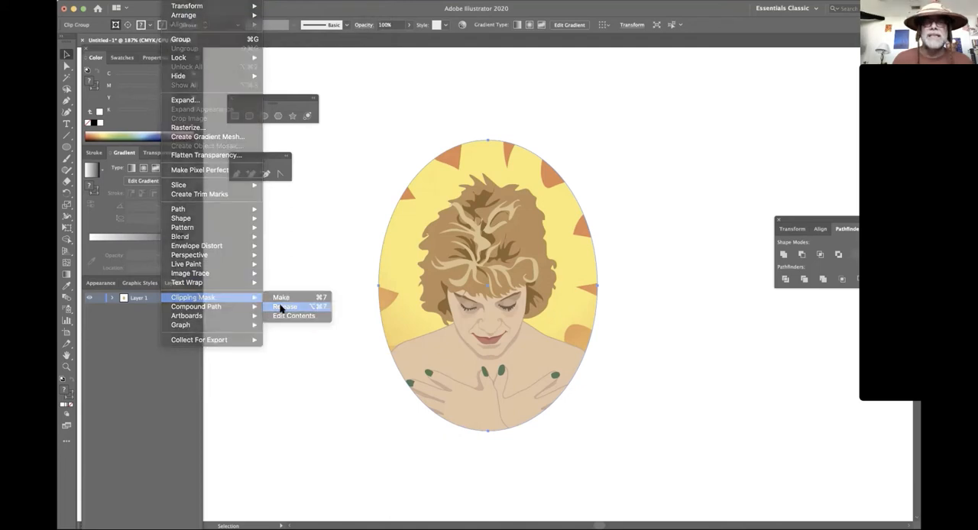
pyautogui.click(284, 307)
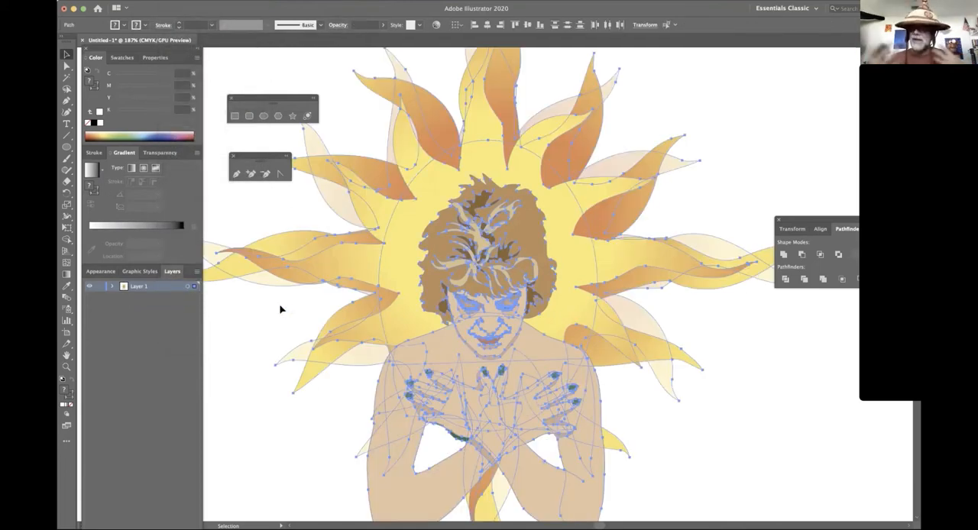
pyautogui.moveTo(282, 319)
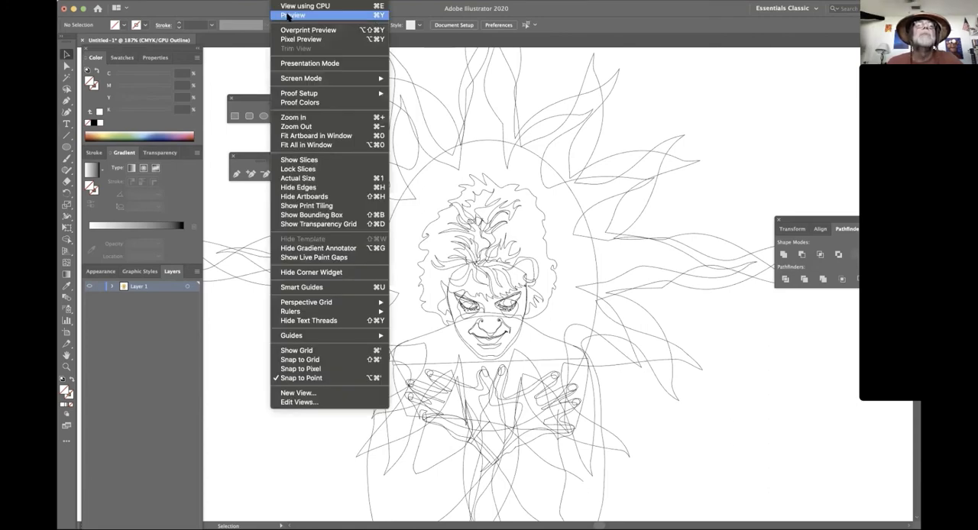
# - Toggle between Preview and Outline views, ending in Outline, and pick Direct Selection
pyautogui.click(292, 16)
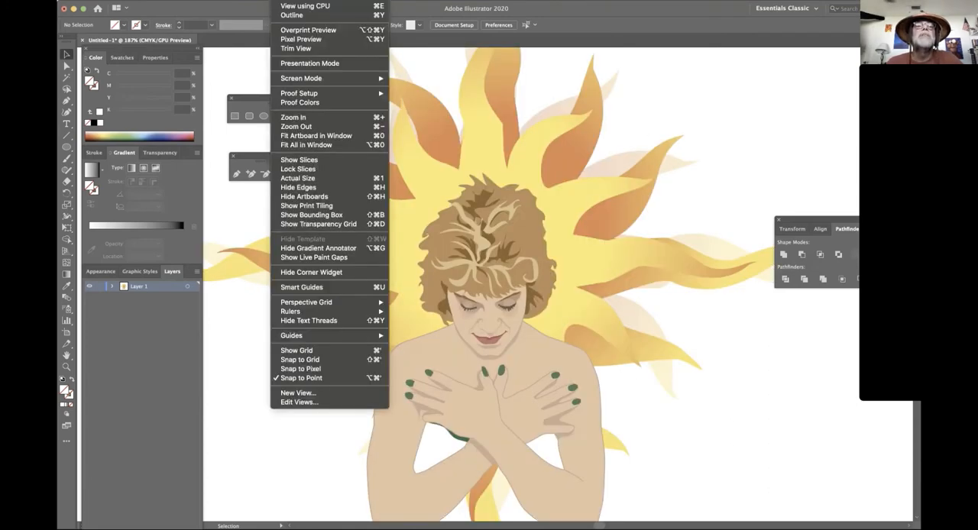
pyautogui.click(292, 15)
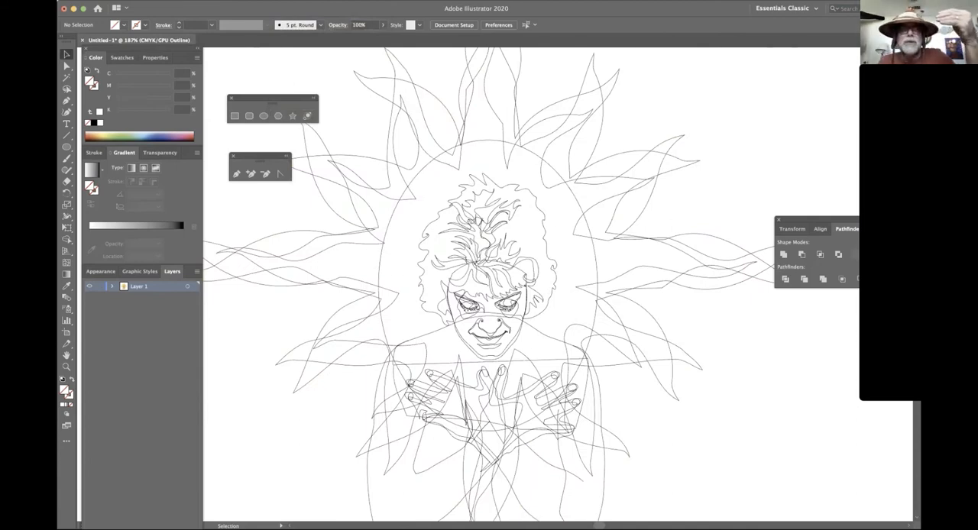
pyautogui.click(306, 8)
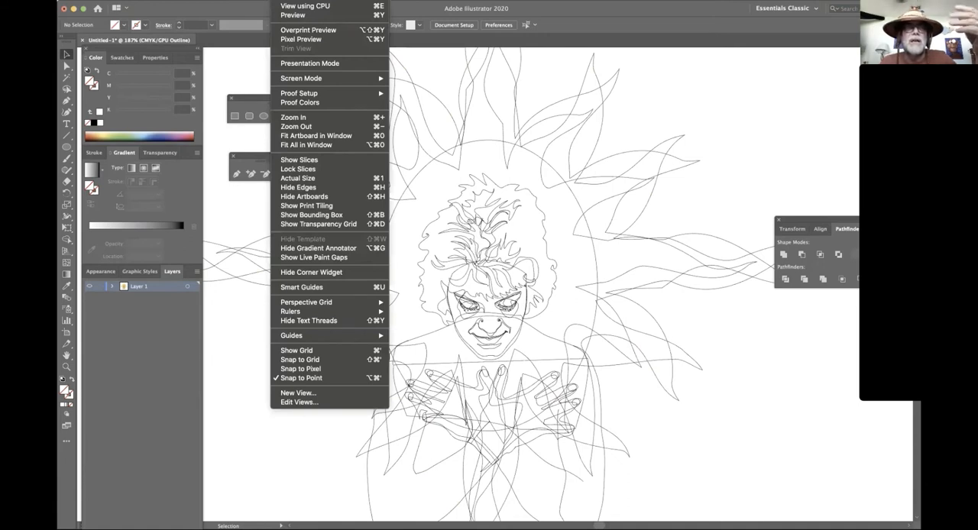
pyautogui.moveTo(292, 15)
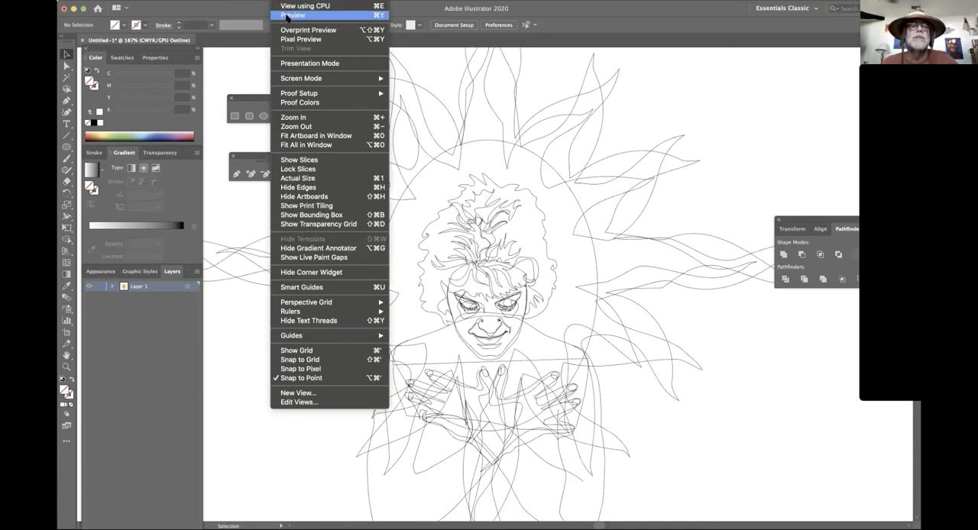
pyautogui.click(293, 15)
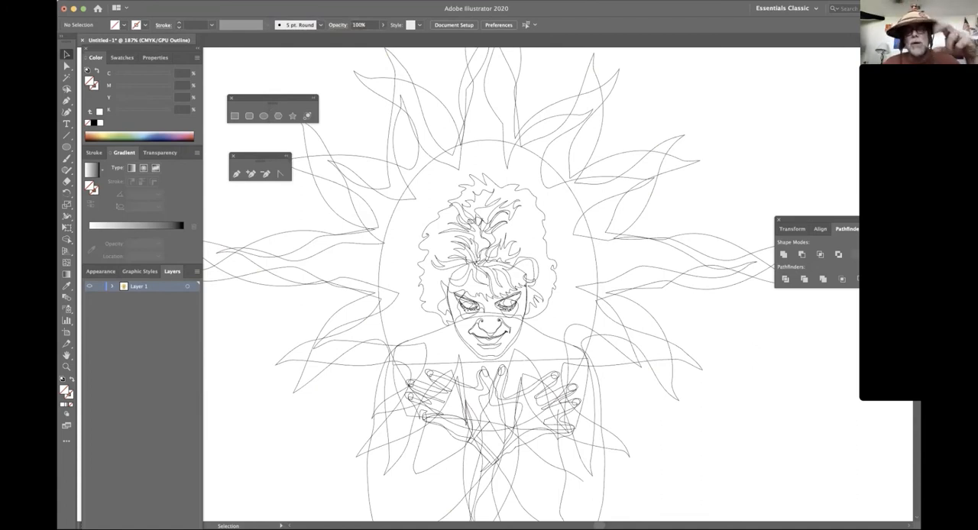
pyautogui.click(65, 77)
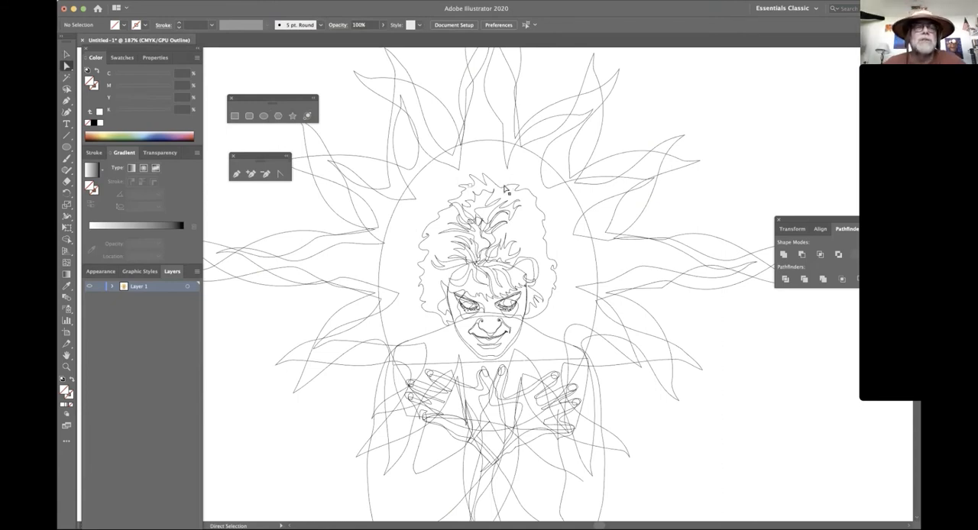
pyautogui.moveTo(544, 237)
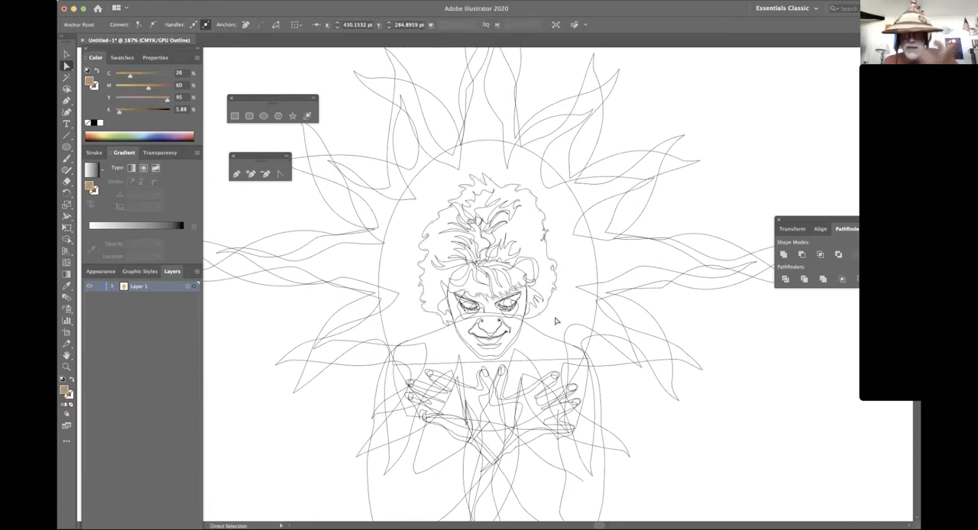
pyautogui.moveTo(543, 253)
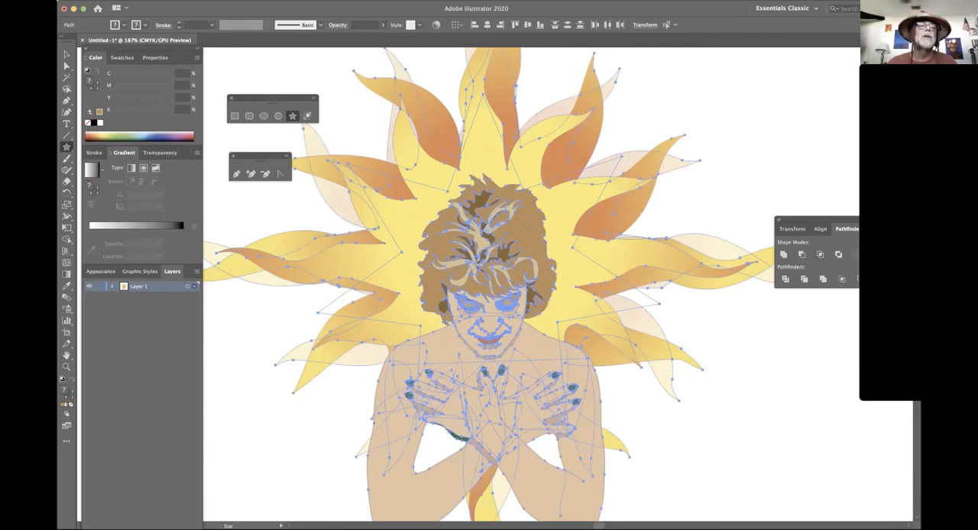
# - Apply Object > Clipping Mask > Make to the selected sun artwork
pyautogui.click(171, 6)
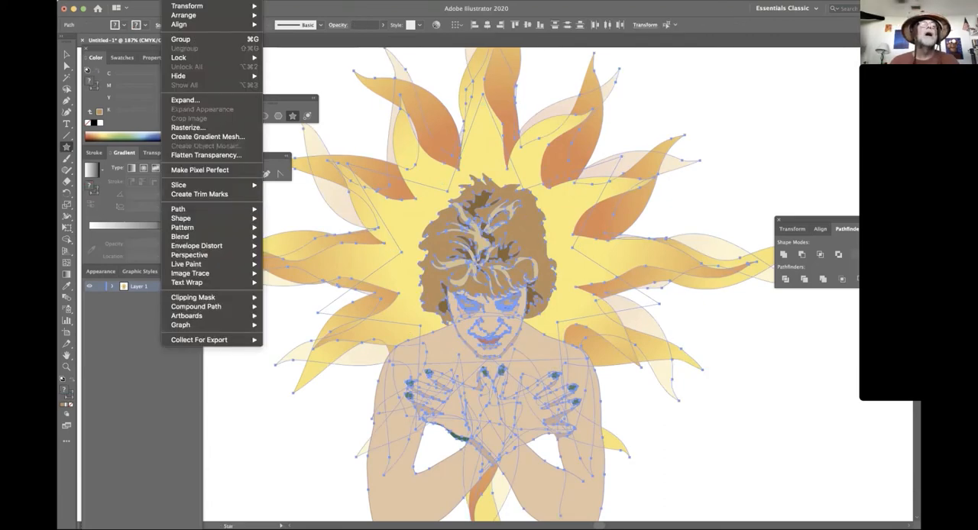
pyautogui.moveTo(192, 297)
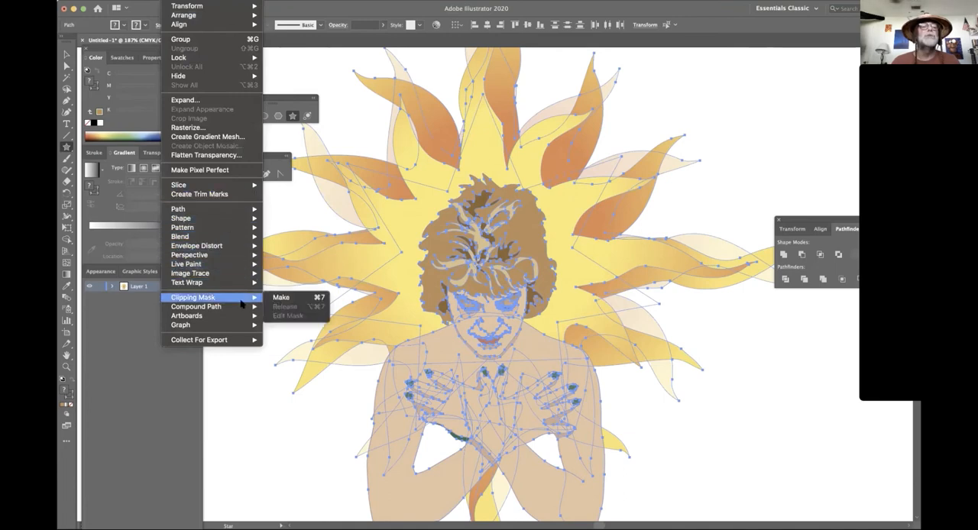
pyautogui.moveTo(290, 297)
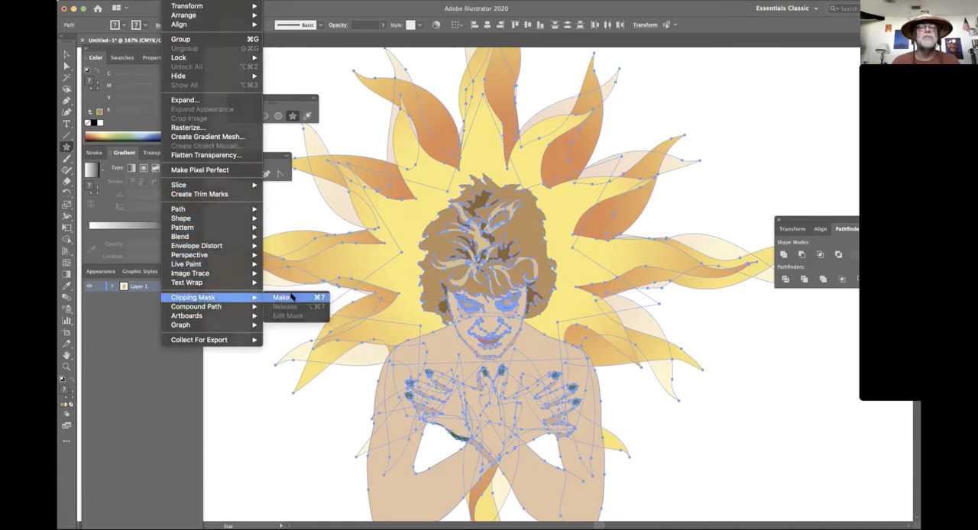
pyautogui.click(285, 297)
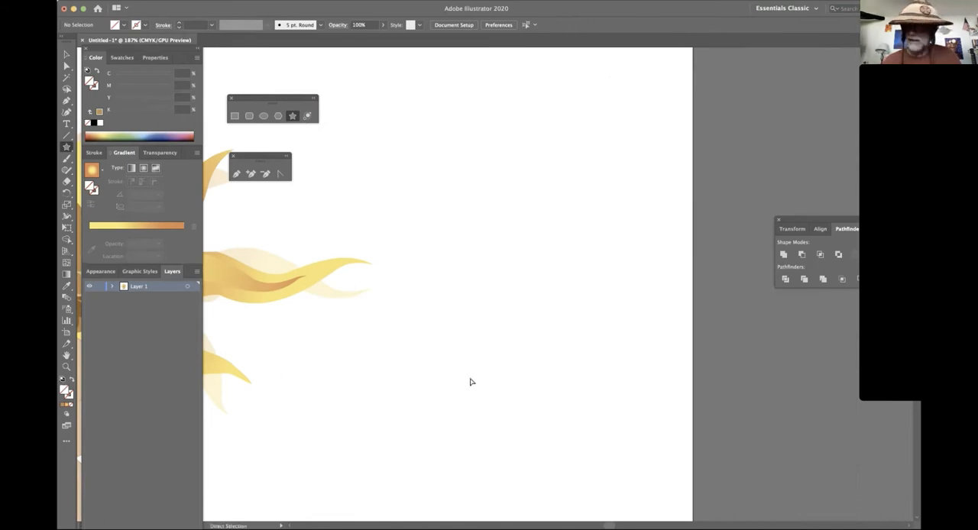
pyautogui.moveTo(416, 371)
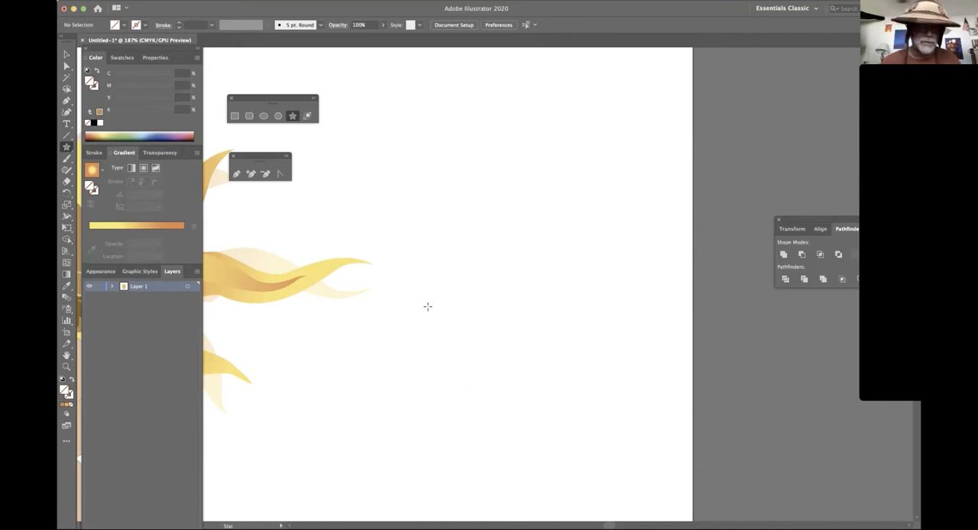
pyautogui.moveTo(361, 202)
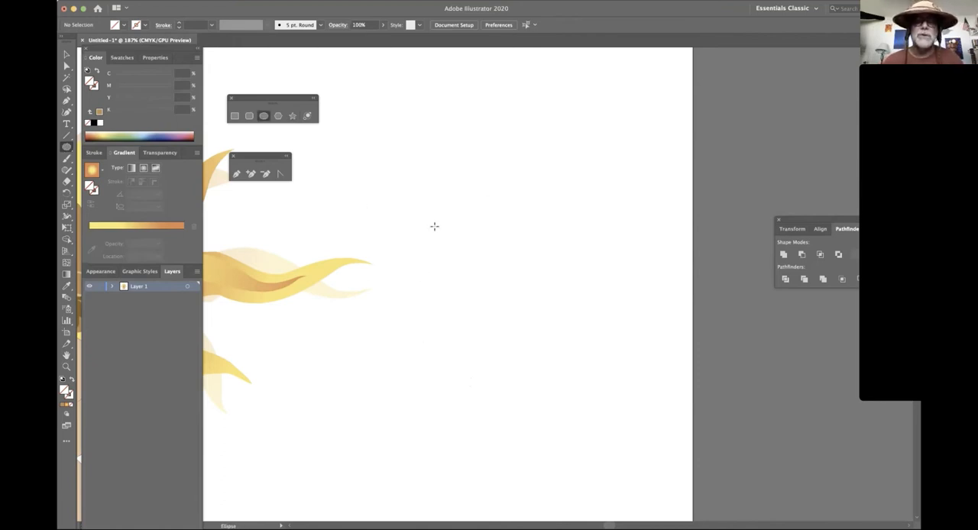
# - Draw a large black-filled ellipse, then a smaller outlined ellipse inside its upper half
pyautogui.moveTo(435, 227); pyautogui.dragTo(541, 341)
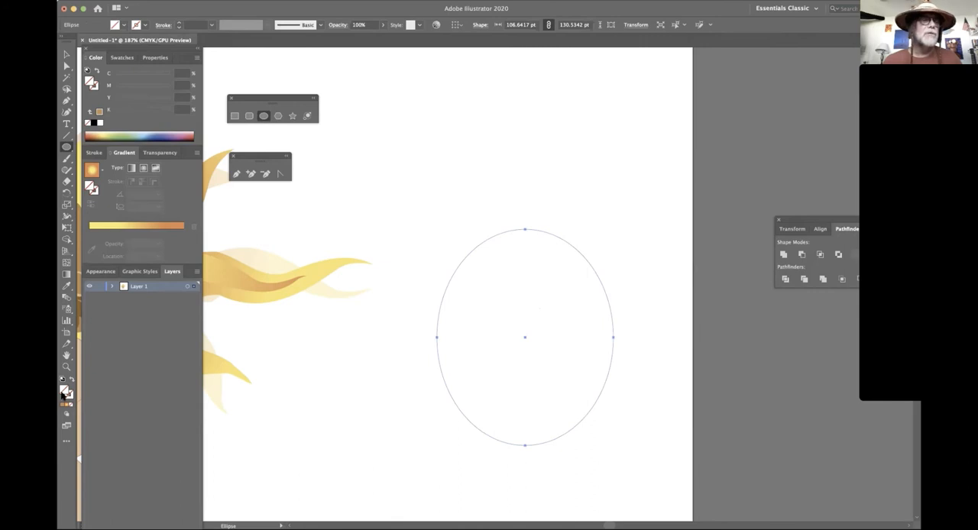
pyautogui.moveTo(63, 380)
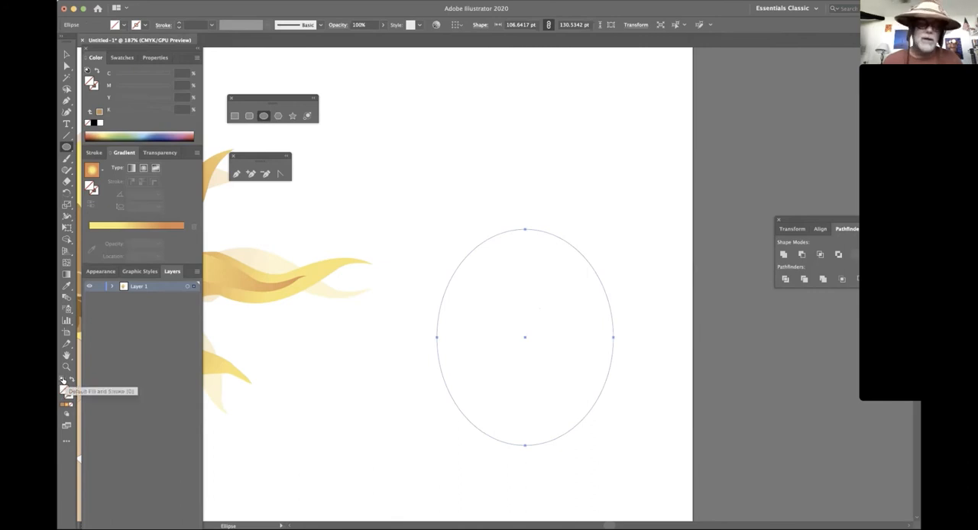
pyautogui.click(61, 379)
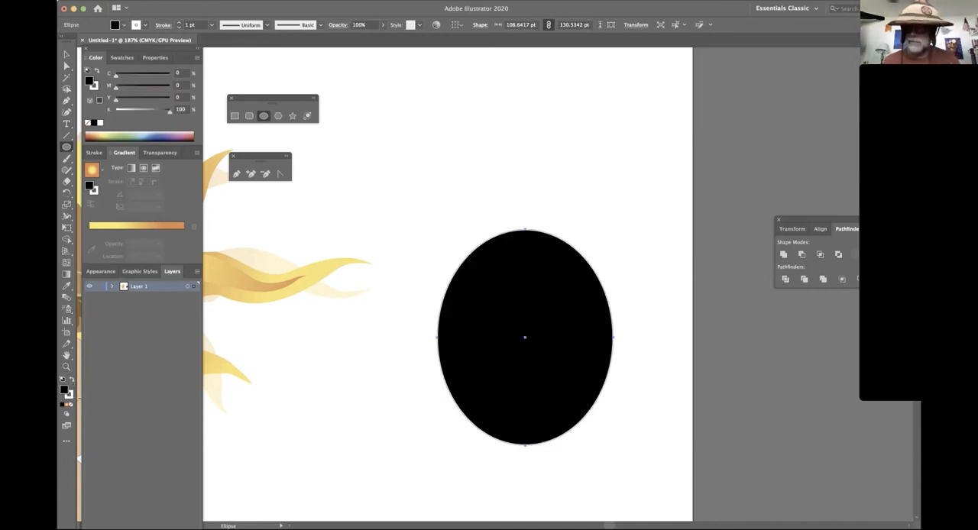
pyautogui.moveTo(68, 414)
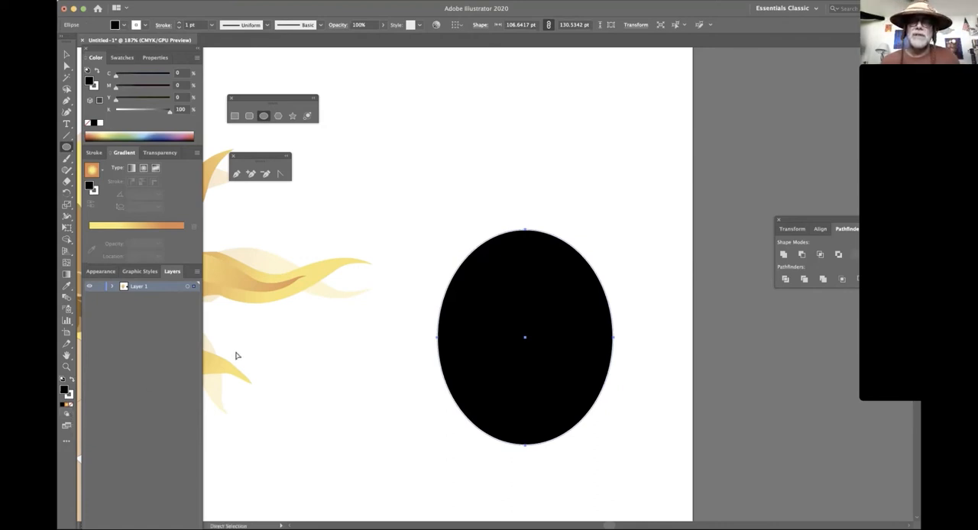
pyautogui.moveTo(534, 170)
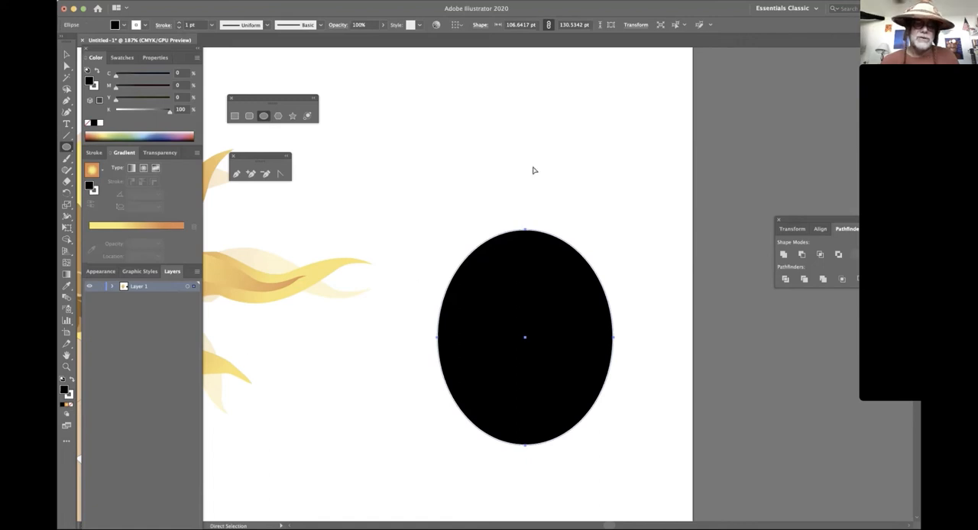
pyautogui.moveTo(630, 177)
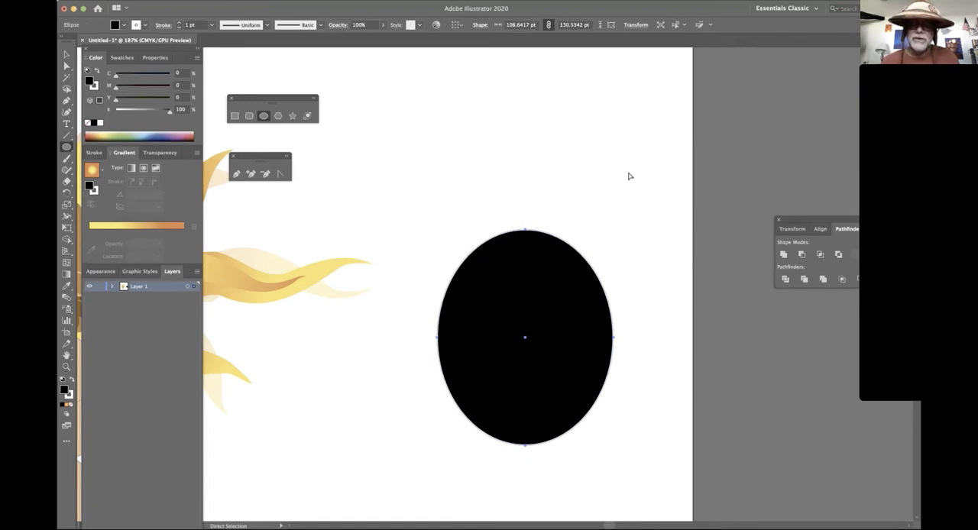
pyautogui.click(630, 176)
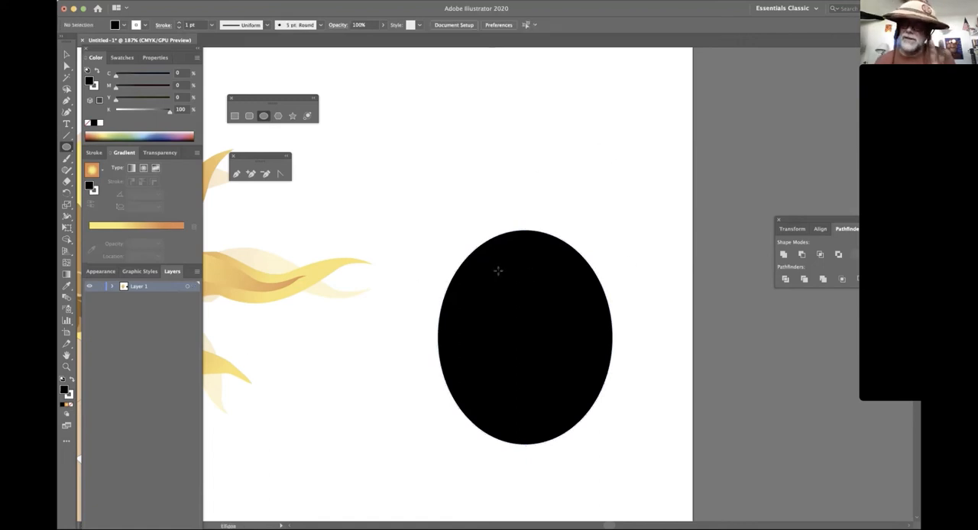
pyautogui.moveTo(495, 252)
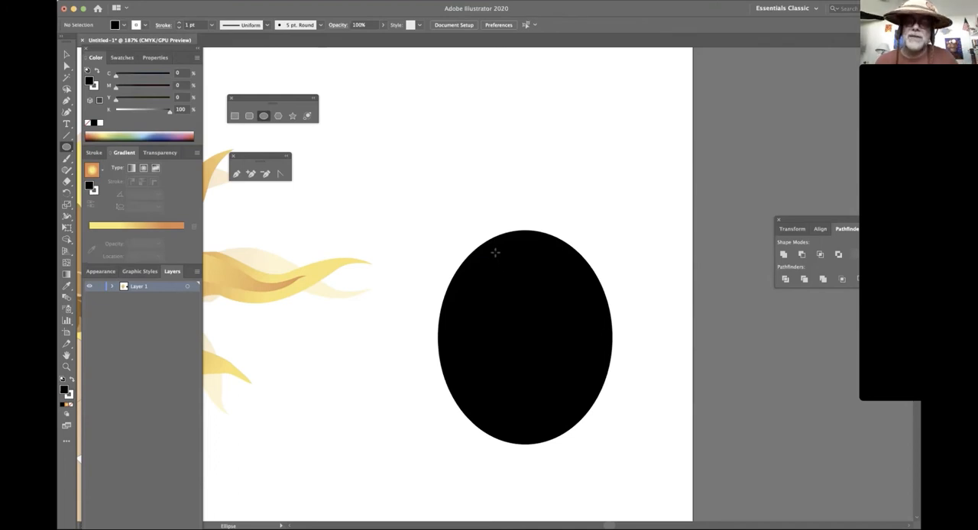
pyautogui.moveTo(495, 252); pyautogui.dragTo(588, 378)
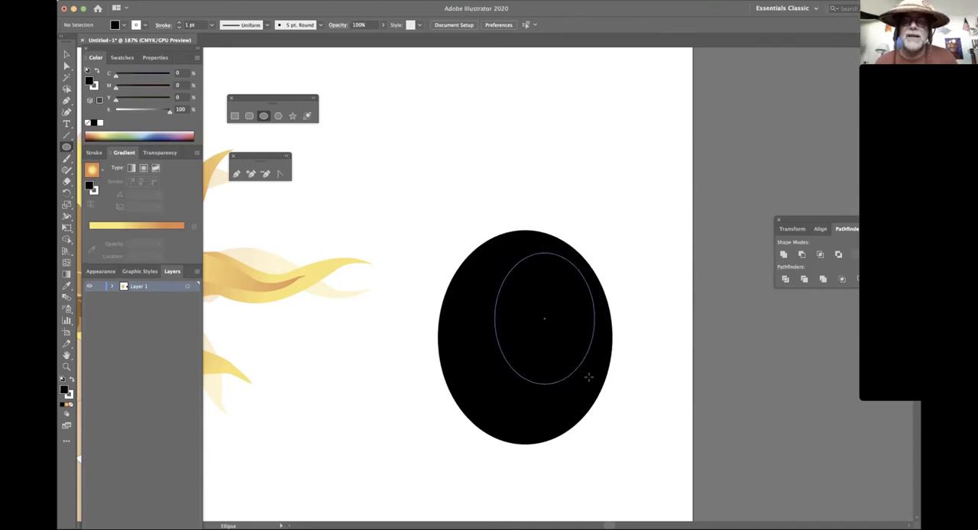
pyautogui.moveTo(543, 318); pyautogui.dragTo(521, 297)
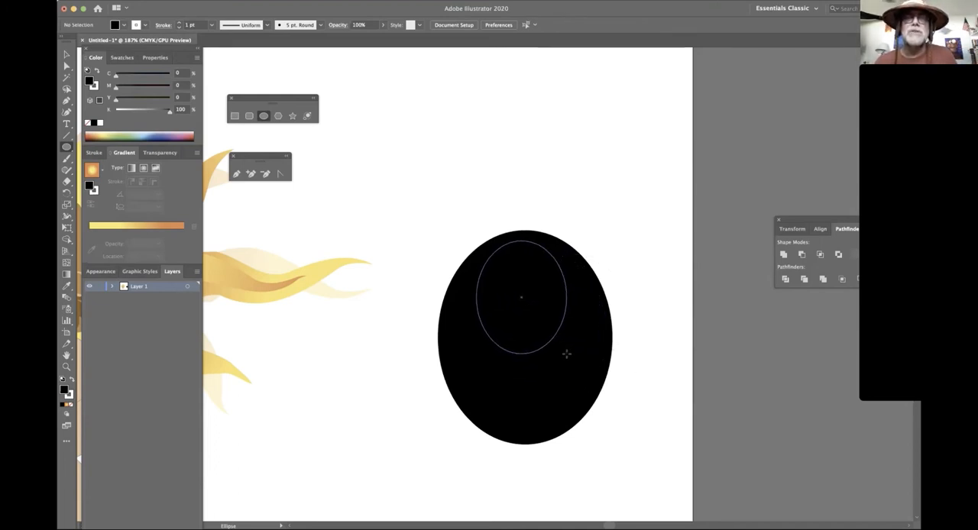
pyautogui.click(522, 296)
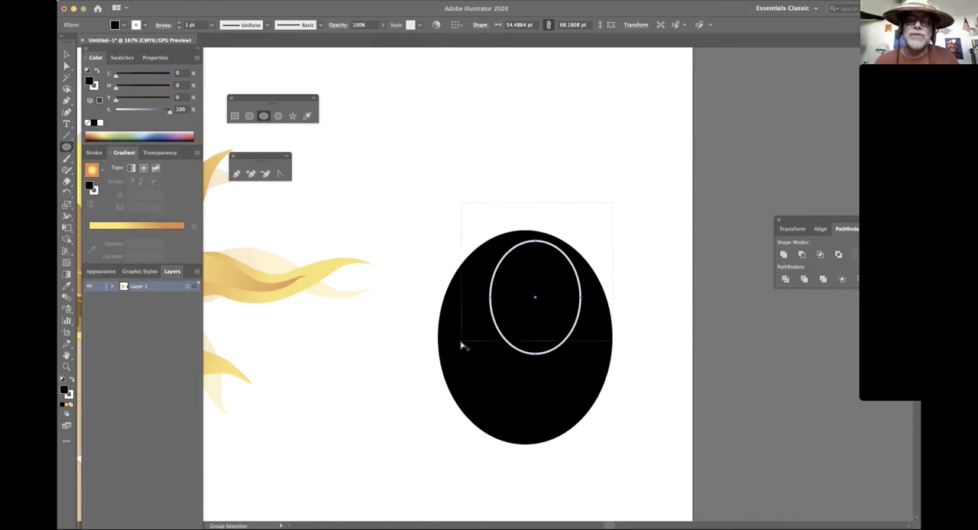
# - Select both ellipses and align them horizontally centered, undoing a trial vertical center
pyautogui.click(525, 374)
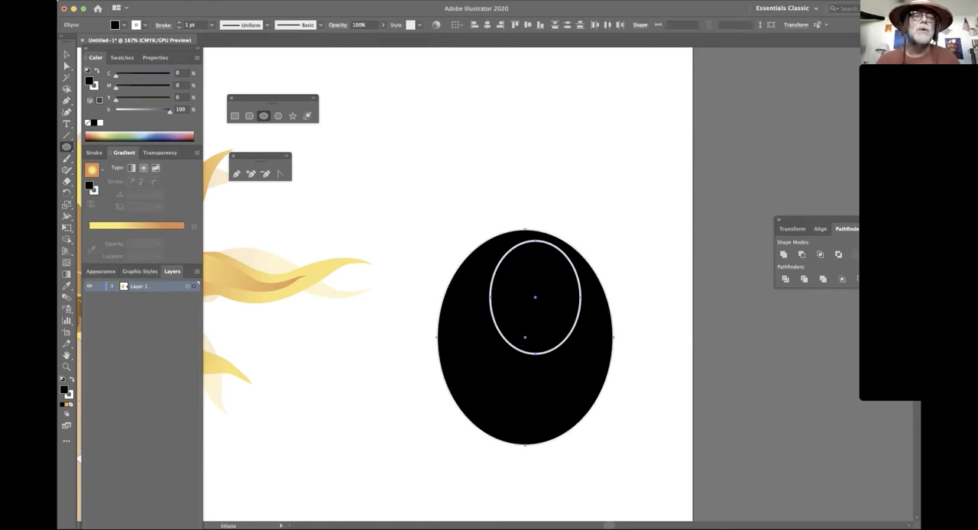
pyautogui.click(359, 6)
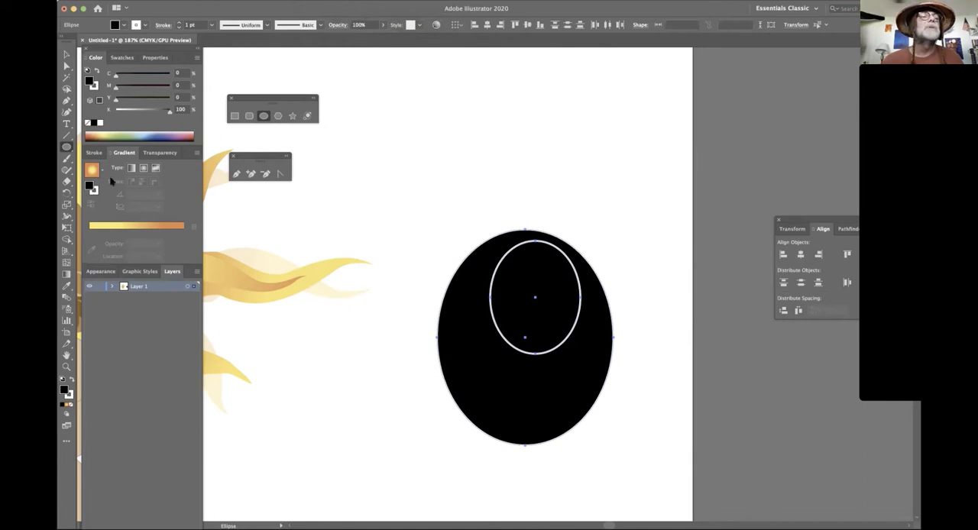
pyautogui.moveTo(179, 306)
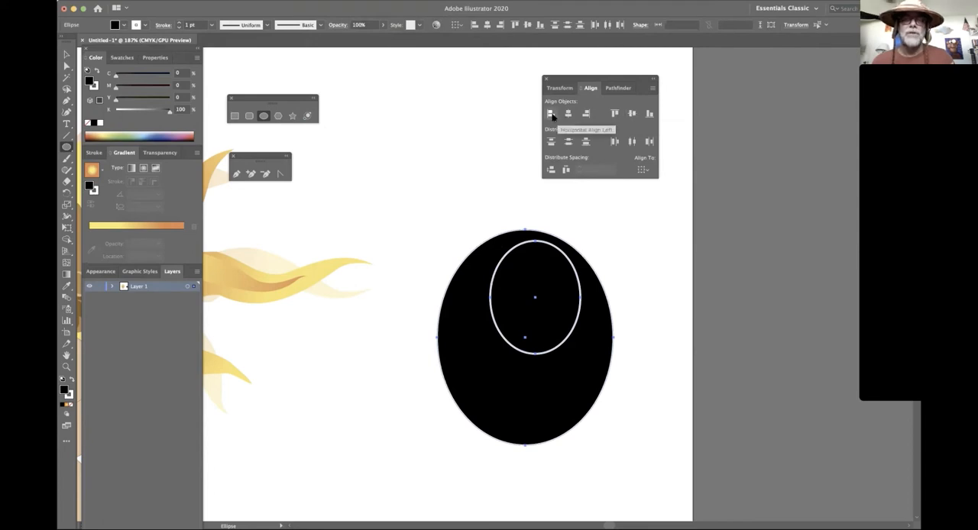
pyautogui.moveTo(632, 113)
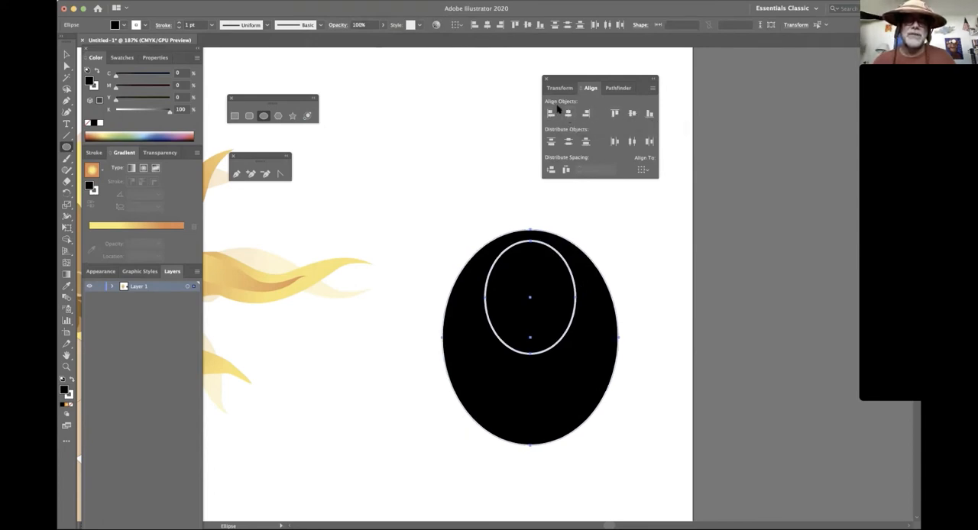
pyautogui.click(631, 113)
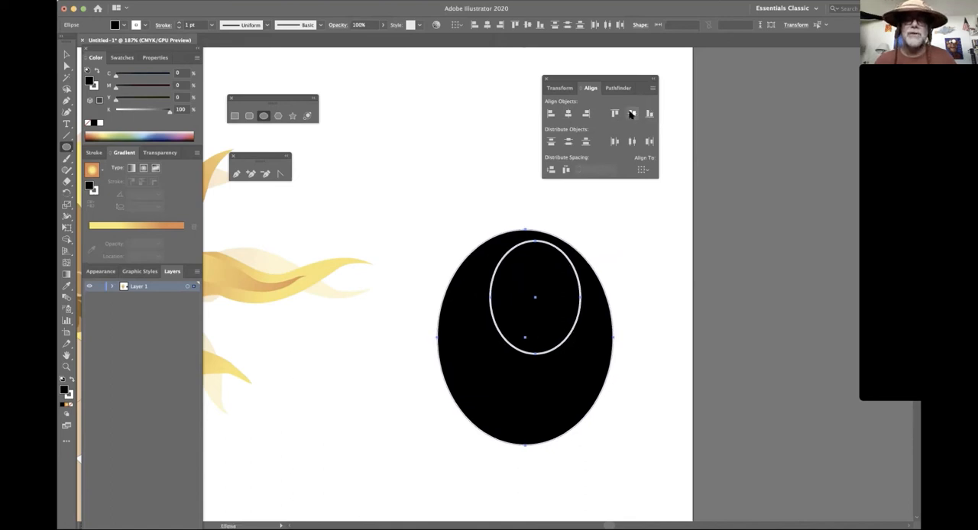
pyautogui.click(633, 113)
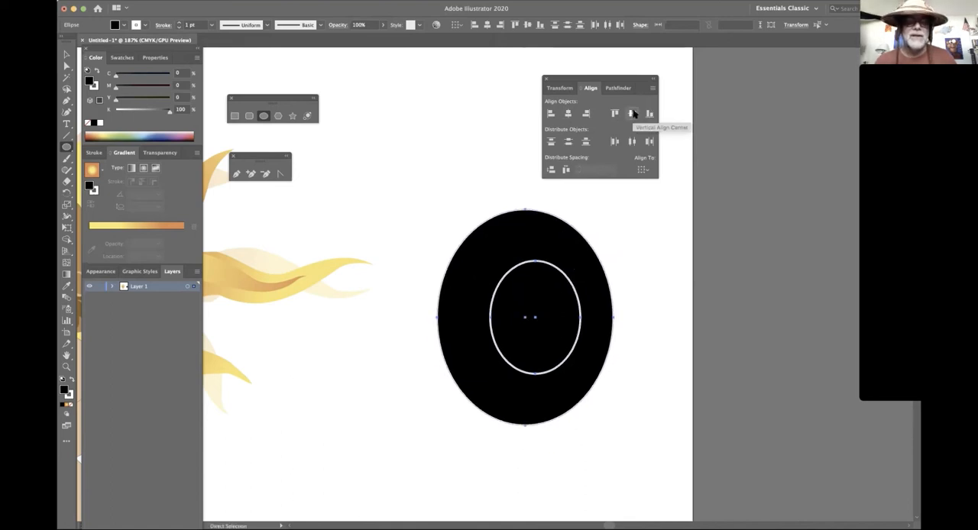
pyautogui.click(567, 113)
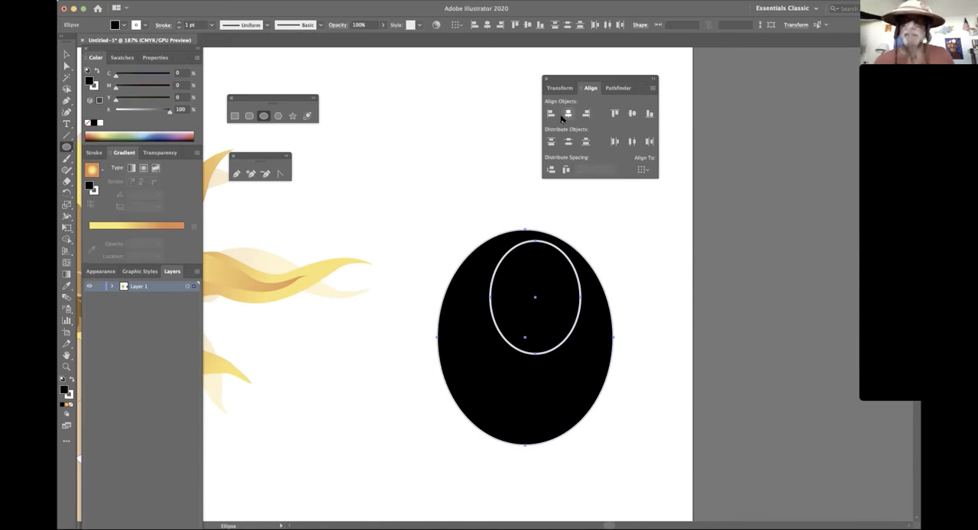
pyautogui.moveTo(560, 119)
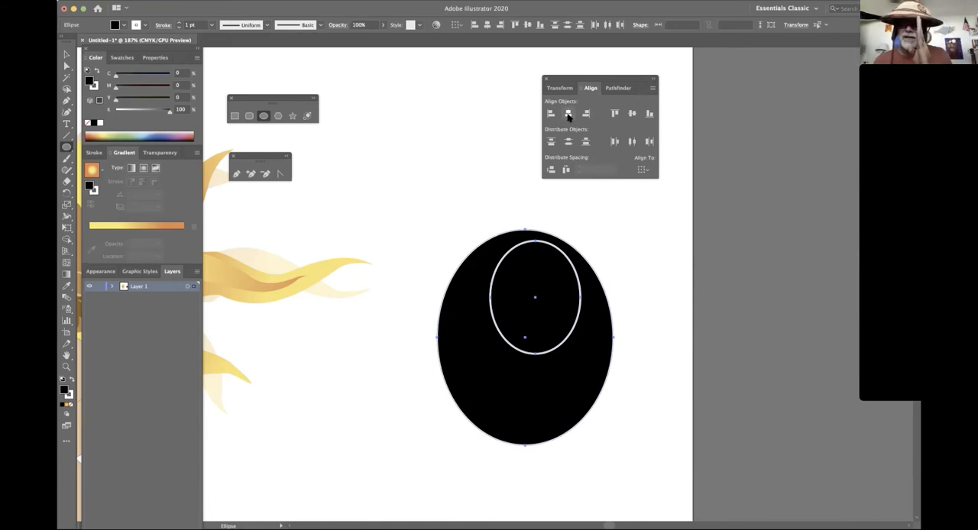
pyautogui.click(568, 114)
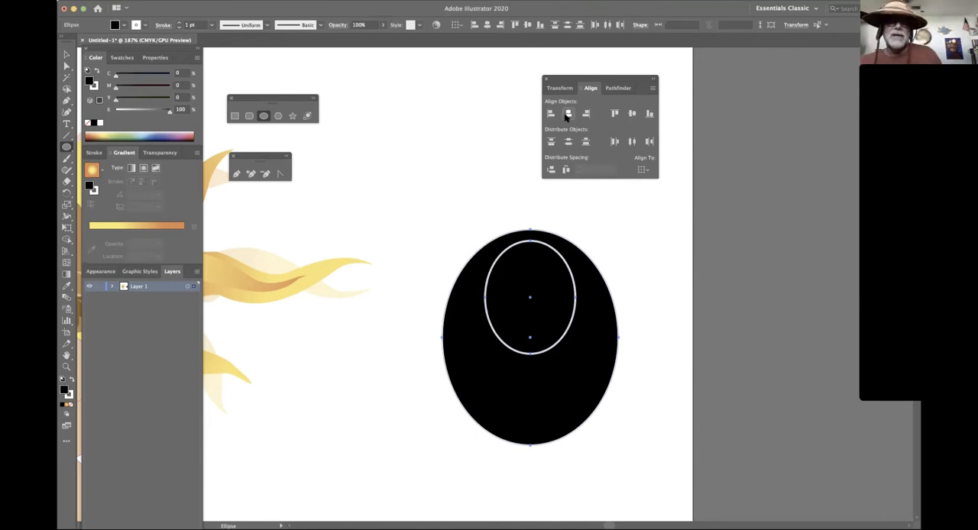
pyautogui.click(181, 6)
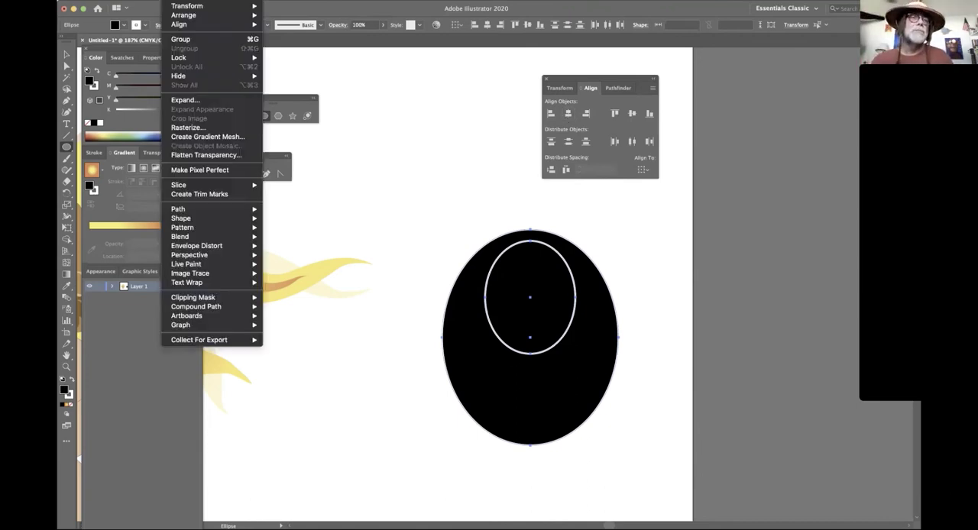
pyautogui.moveTo(195, 306)
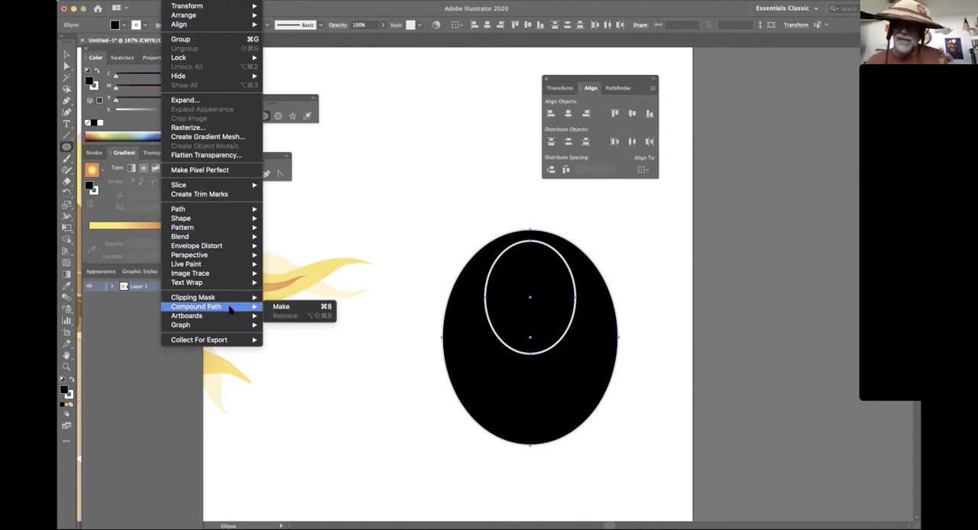
pyautogui.moveTo(311, 294)
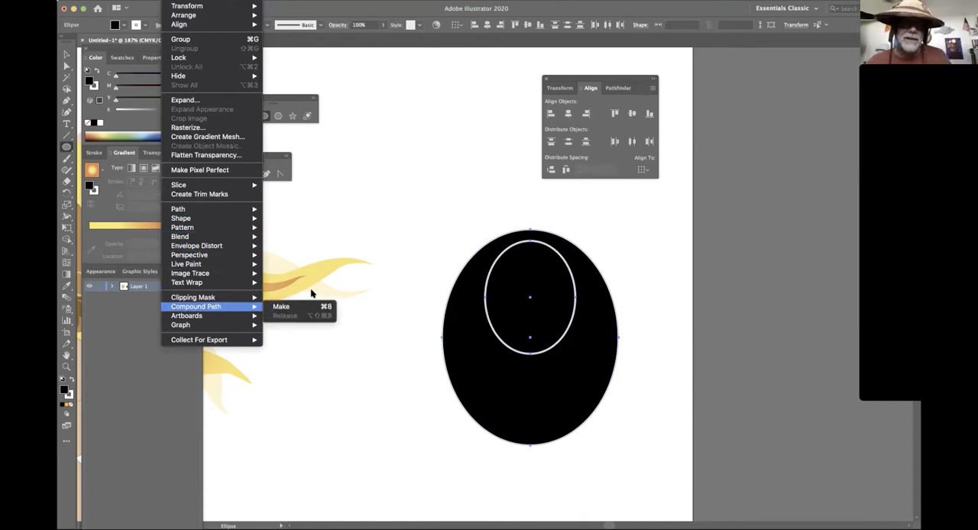
pyautogui.moveTo(280, 307)
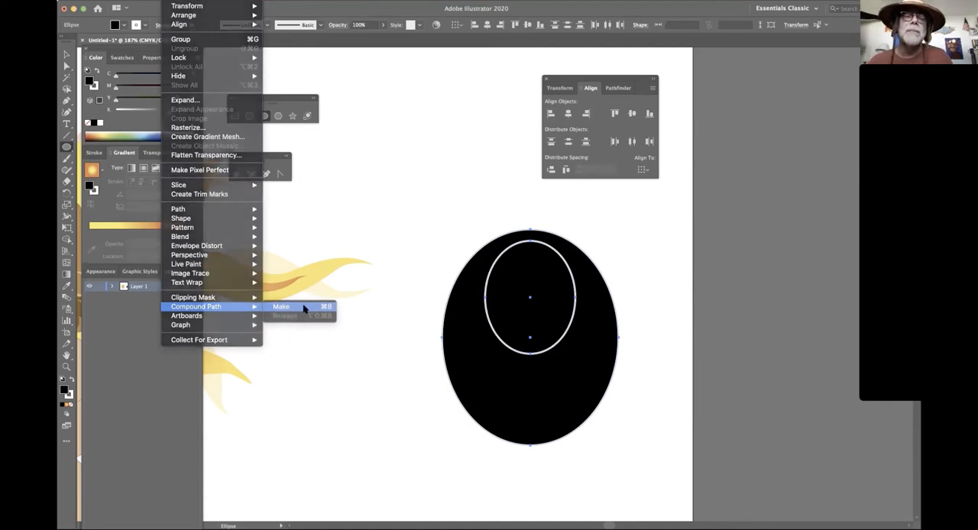
pyautogui.click(280, 307)
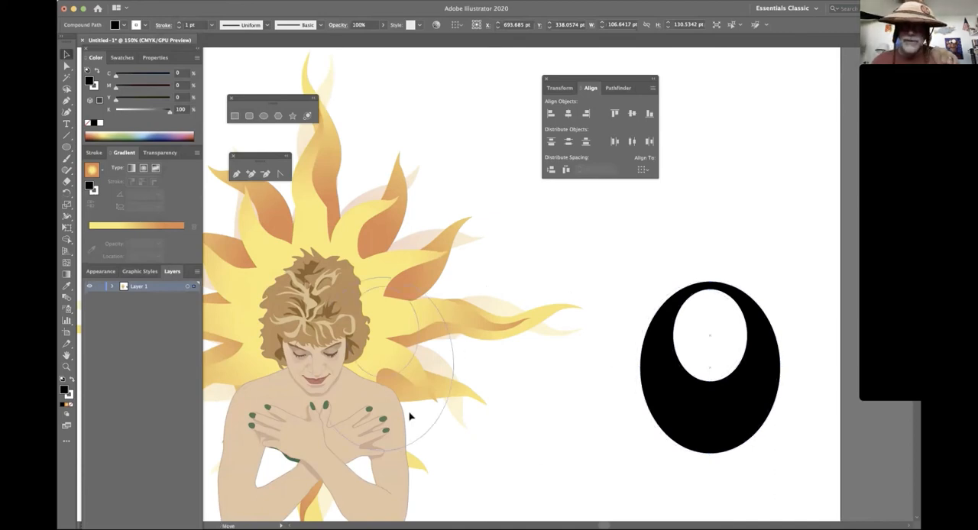
# - Drag the holed oval over the woman's face, then back to the empty area
pyautogui.moveTo(711, 363); pyautogui.dragTo(382, 363)
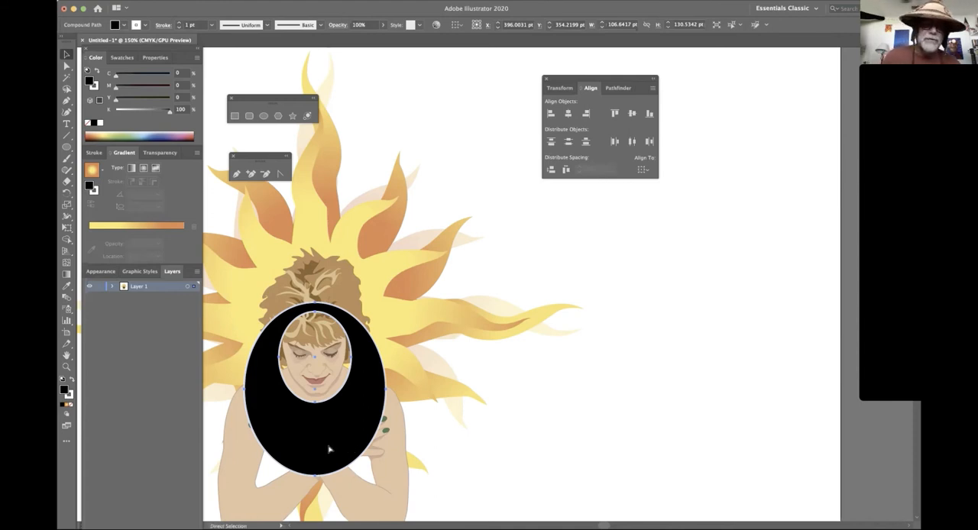
pyautogui.moveTo(313, 390); pyautogui.dragTo(748, 142)
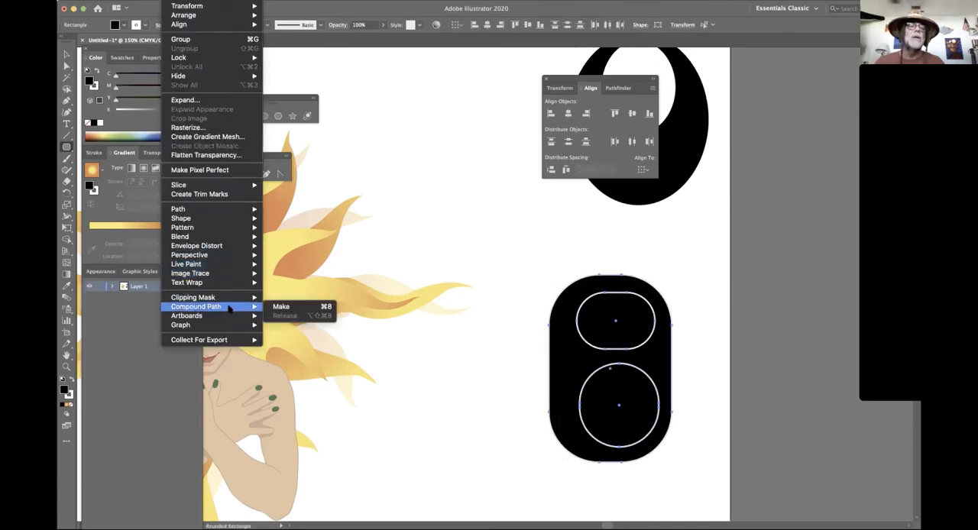
# - Make the rounded rectangle, inner rectangle and circle a compound path, then deselect
pyautogui.click(281, 307)
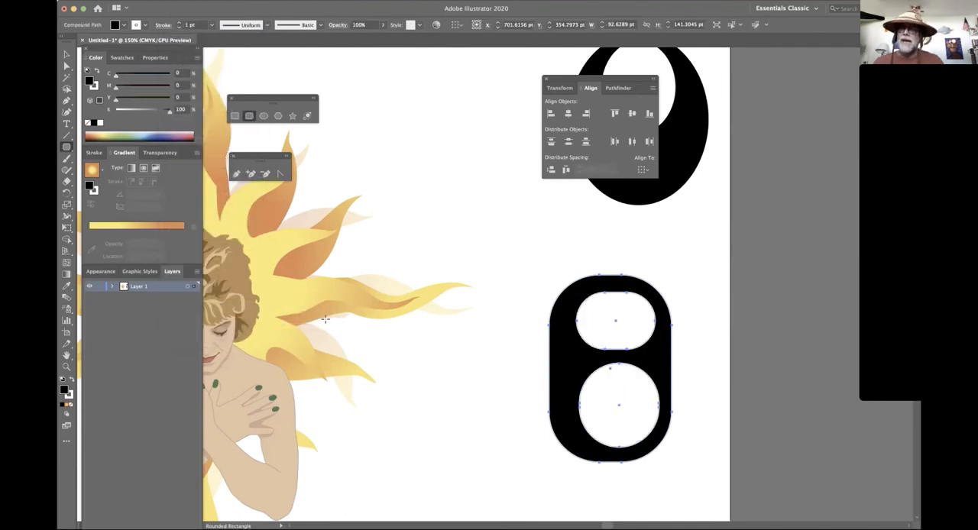
pyautogui.moveTo(306, 329)
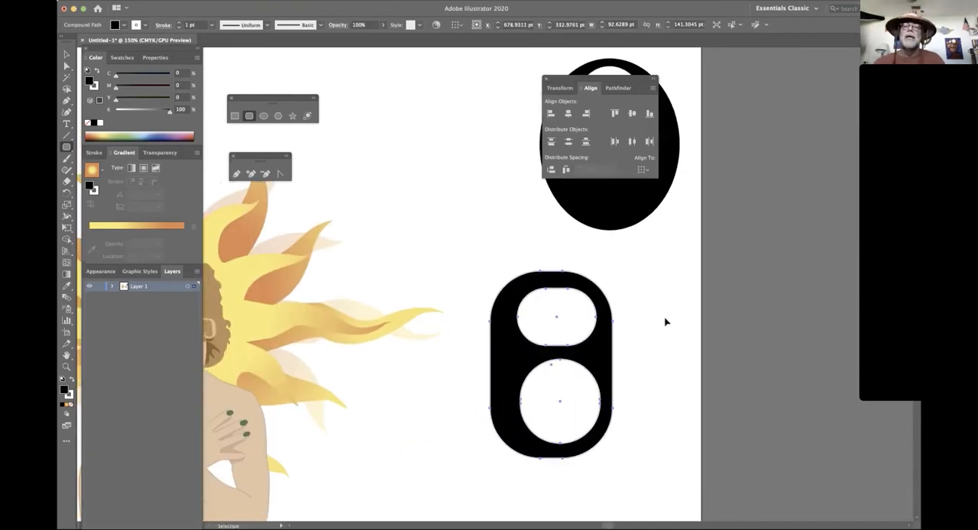
pyautogui.click(654, 324)
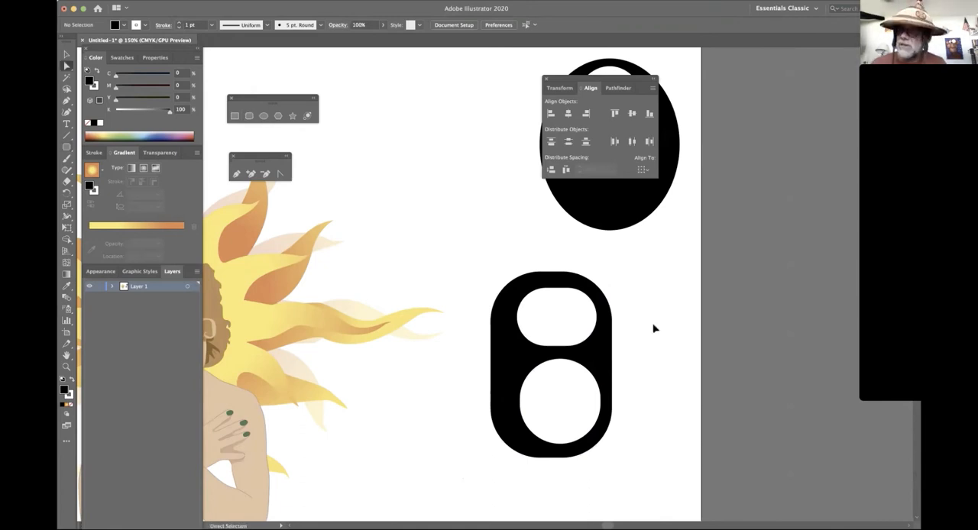
pyautogui.moveTo(584, 343)
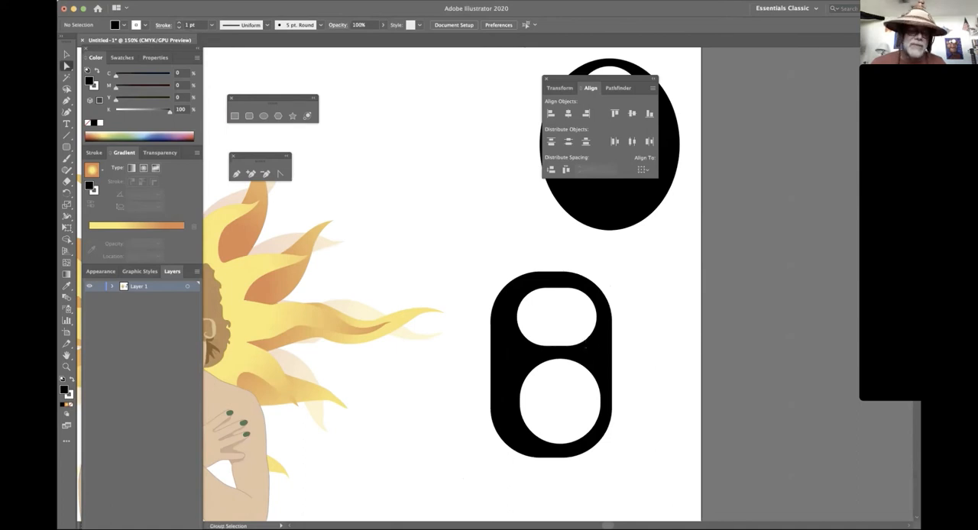
pyautogui.moveTo(589, 344)
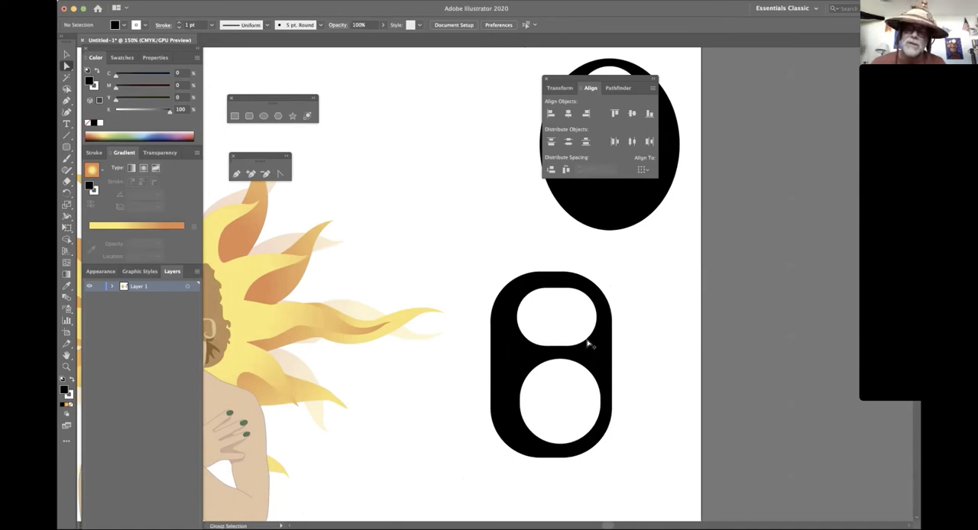
# - Shift the two hole shapes rightward, then release the rounded rectangle's compound path
pyautogui.click(560, 316)
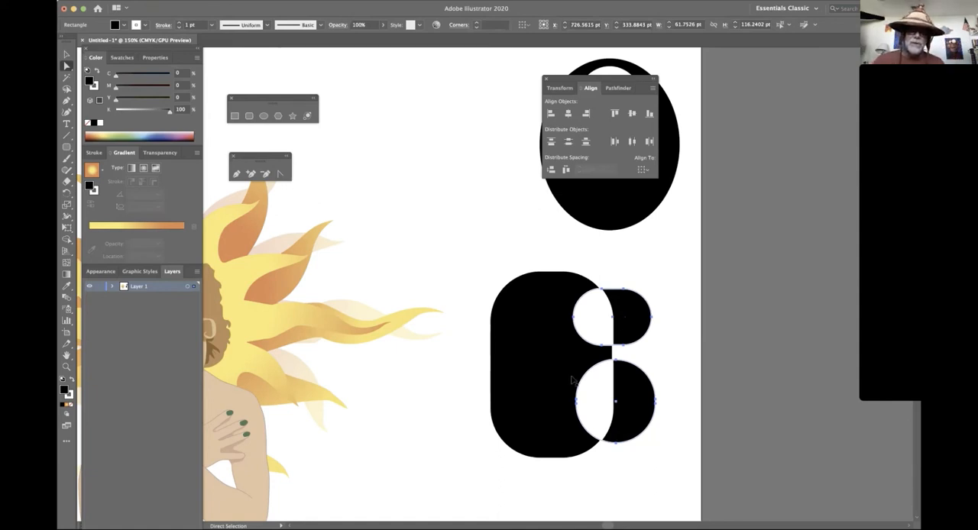
pyautogui.click(406, 300)
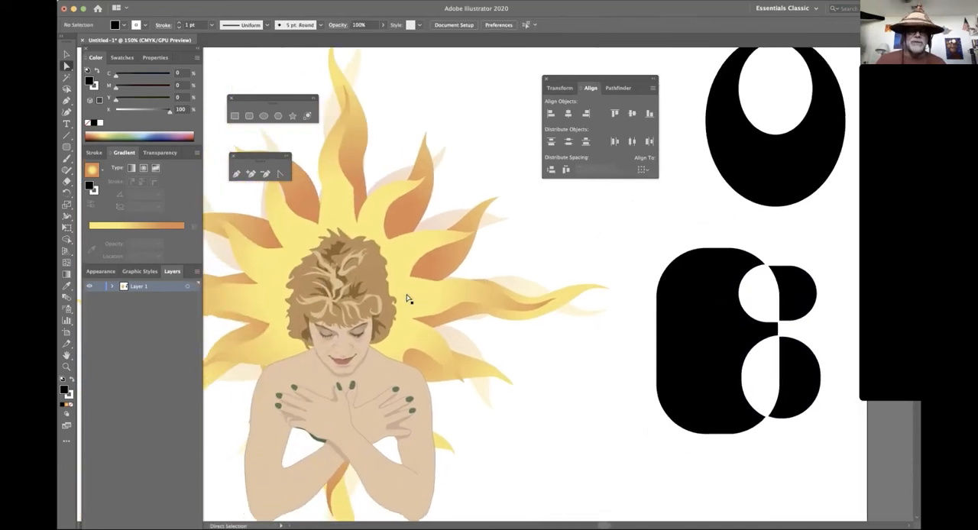
pyautogui.click(324, 328)
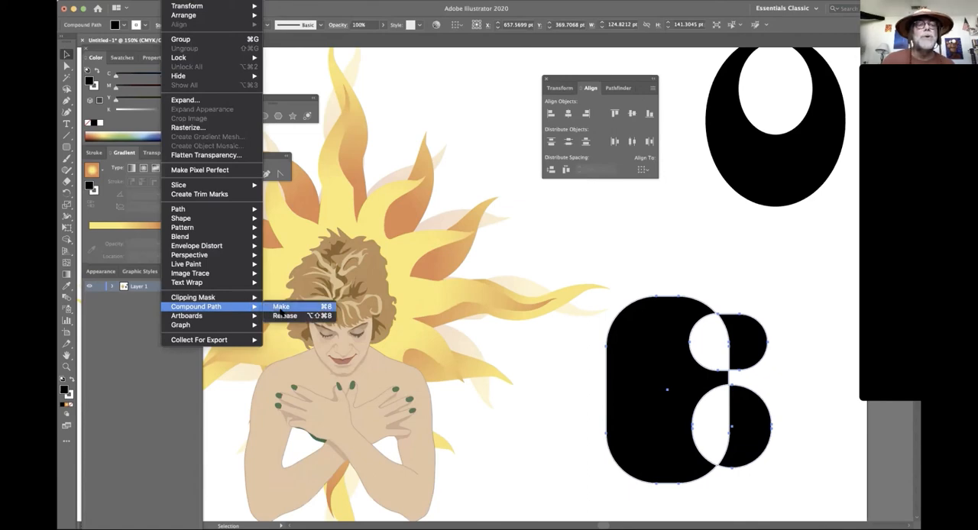
pyautogui.click(280, 306)
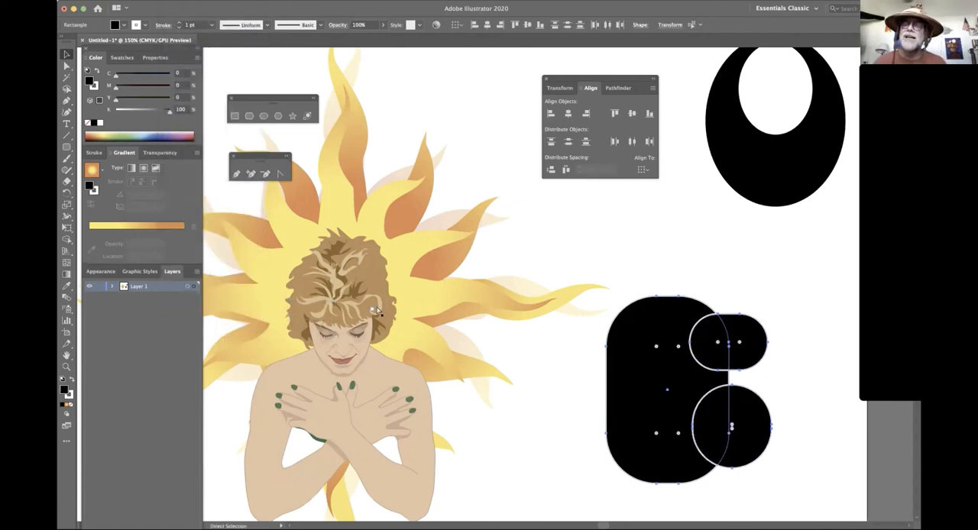
pyautogui.moveTo(785, 313)
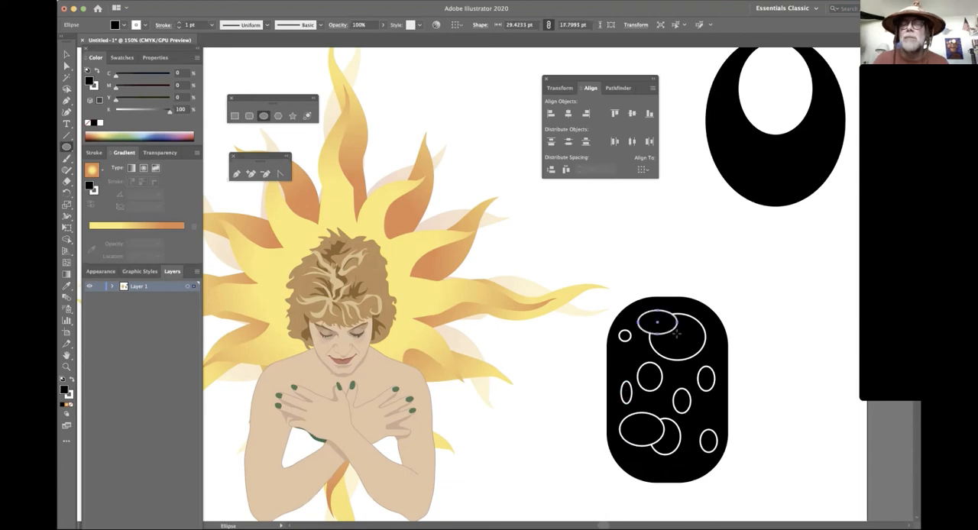
# - Select the rounded rectangle and scattered ellipses, make a compound path, and move it aside
pyautogui.click(745, 297)
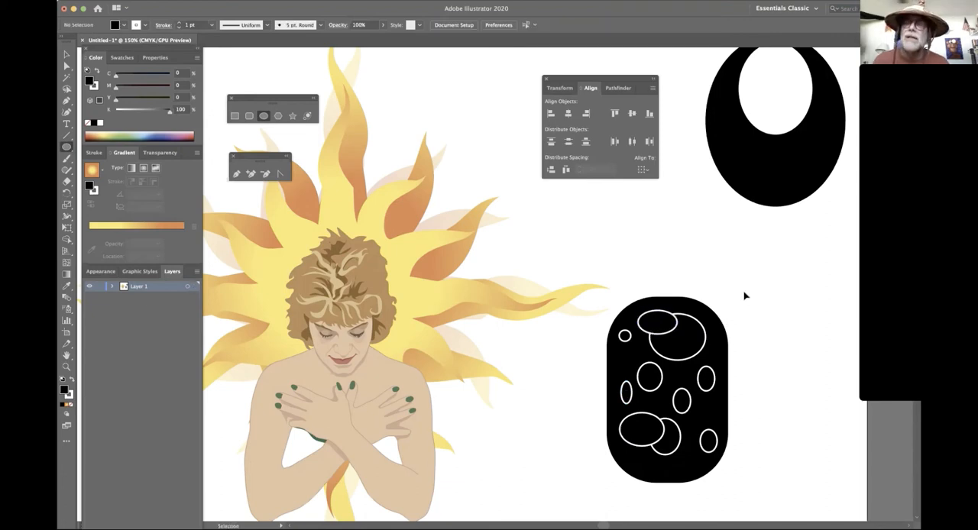
pyautogui.click(667, 386)
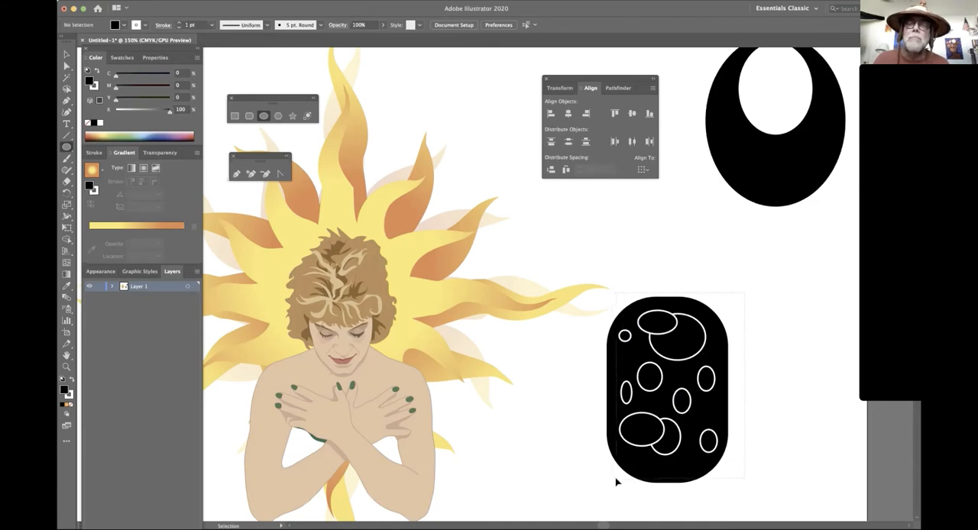
pyautogui.click(668, 386)
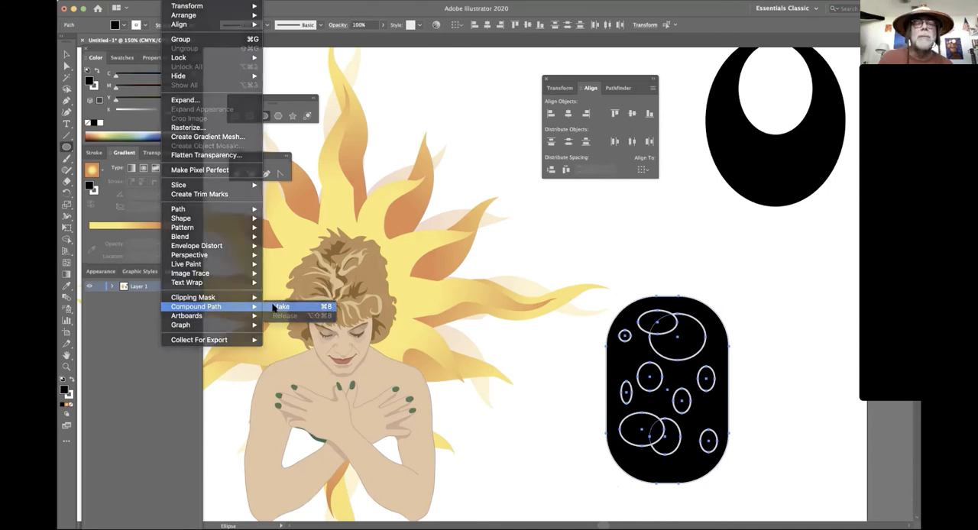
pyautogui.click(281, 307)
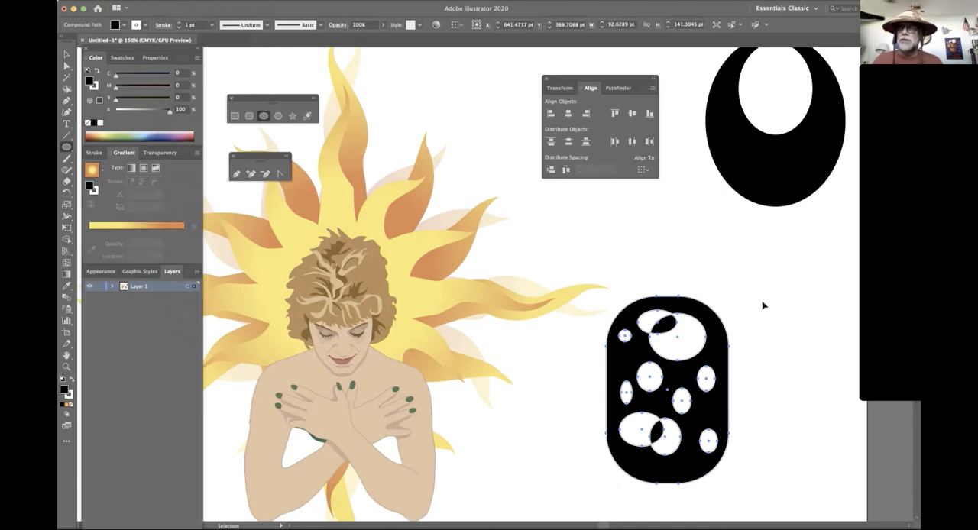
pyautogui.moveTo(748, 349)
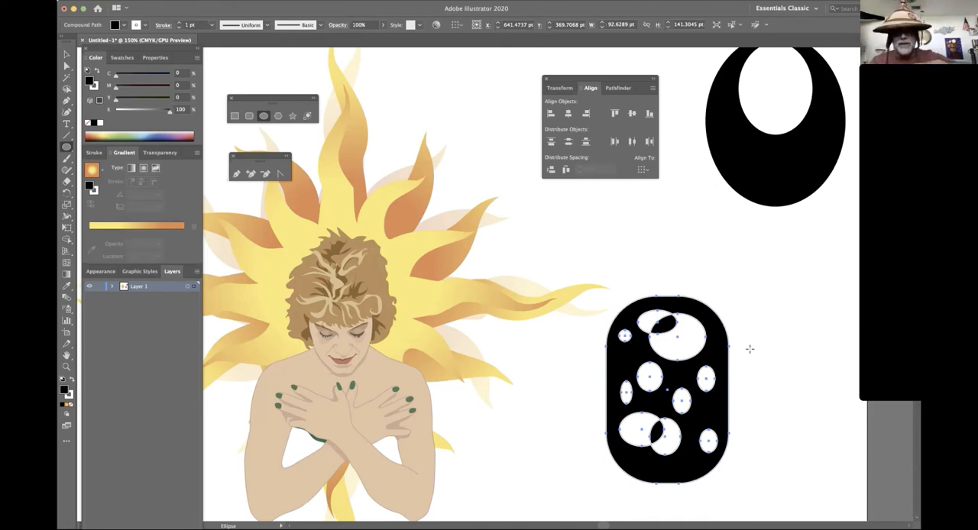
pyautogui.moveTo(751, 352)
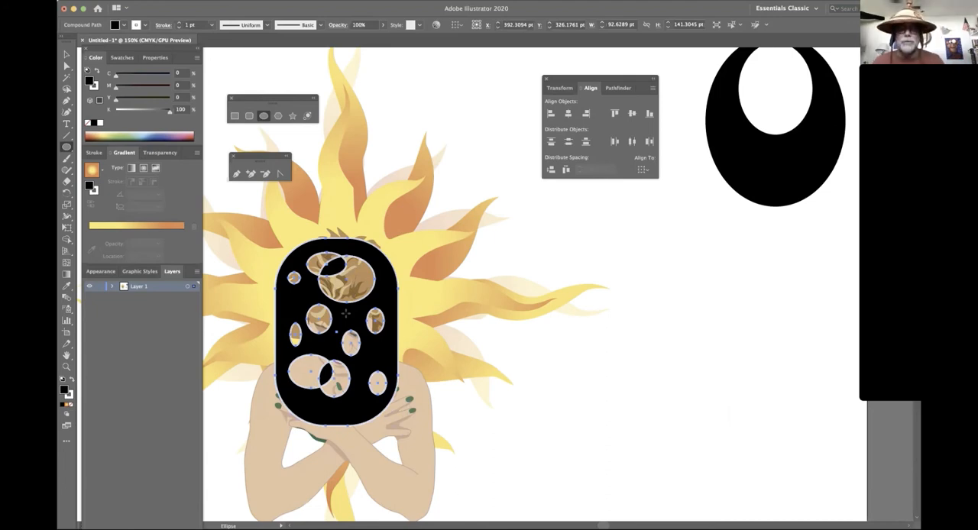
pyautogui.moveTo(349, 314)
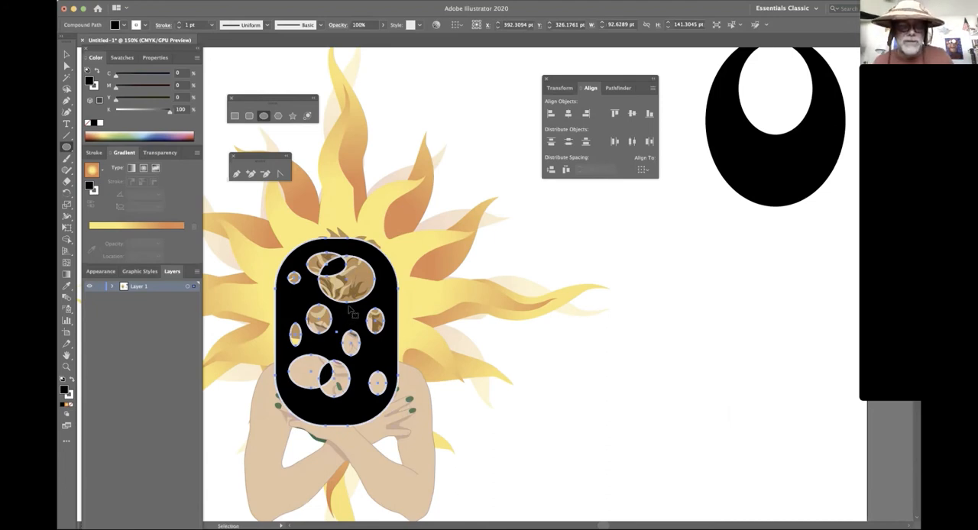
pyautogui.moveTo(336, 332); pyautogui.dragTo(687, 340)
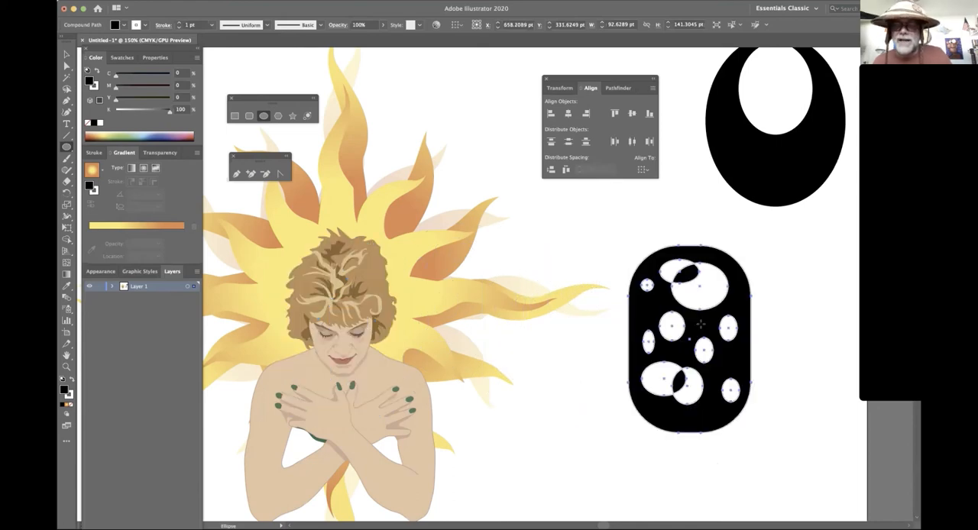
# - Delete the holed rounded rectangle, draw a black square over the face, start a scaled copy
pyautogui.press('Delete')
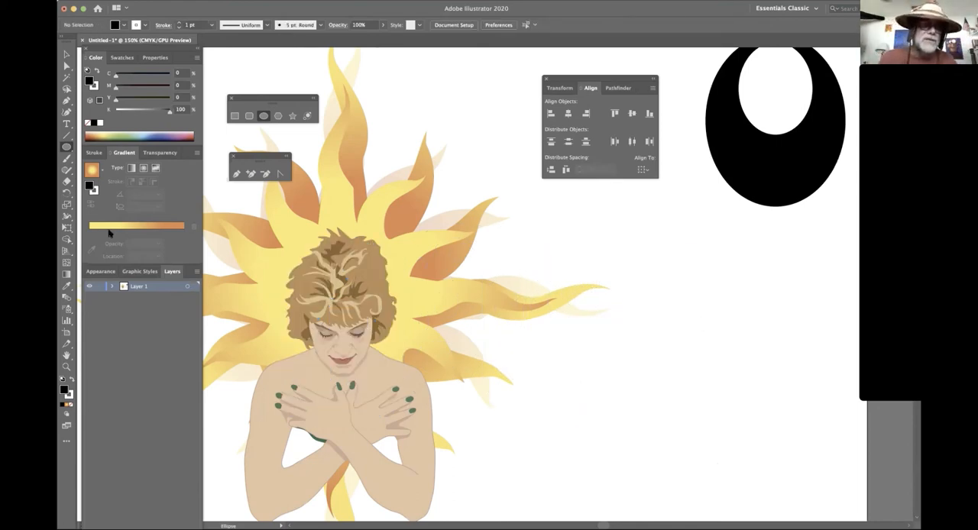
pyautogui.moveTo(224, 113)
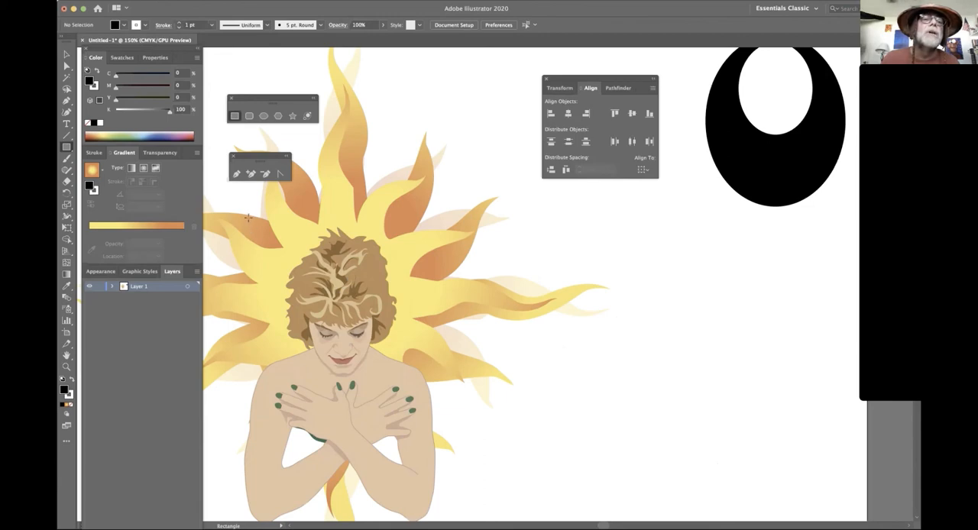
pyautogui.moveTo(248, 218); pyautogui.dragTo(433, 395)
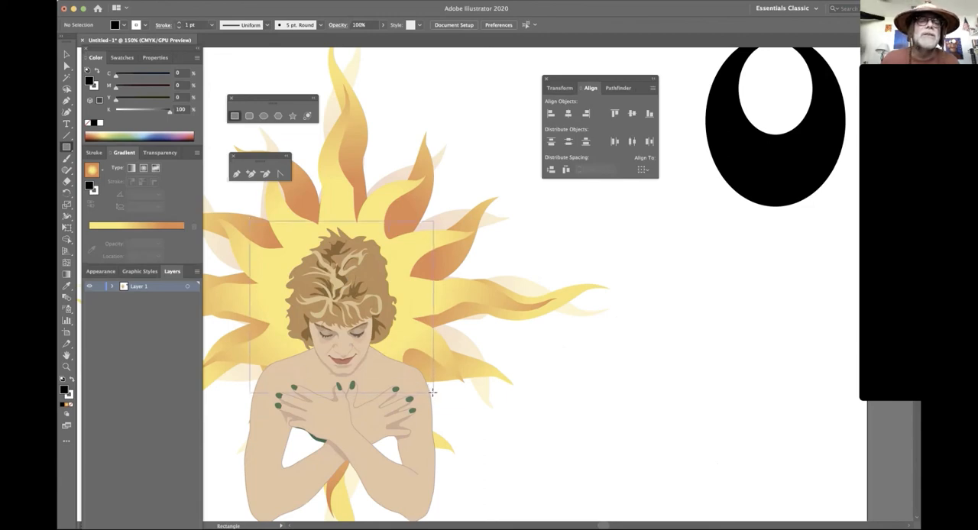
pyautogui.moveTo(251, 223); pyautogui.dragTo(436, 394)
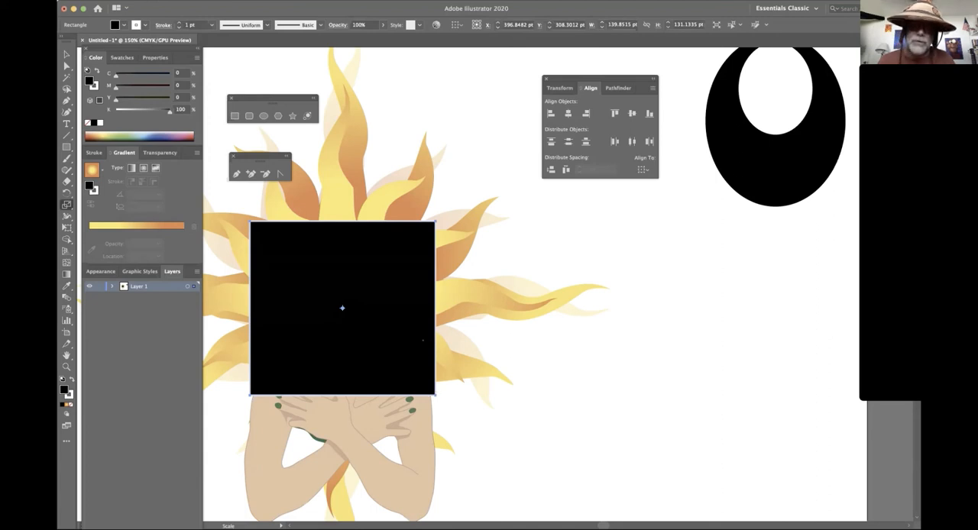
pyautogui.moveTo(520, 96)
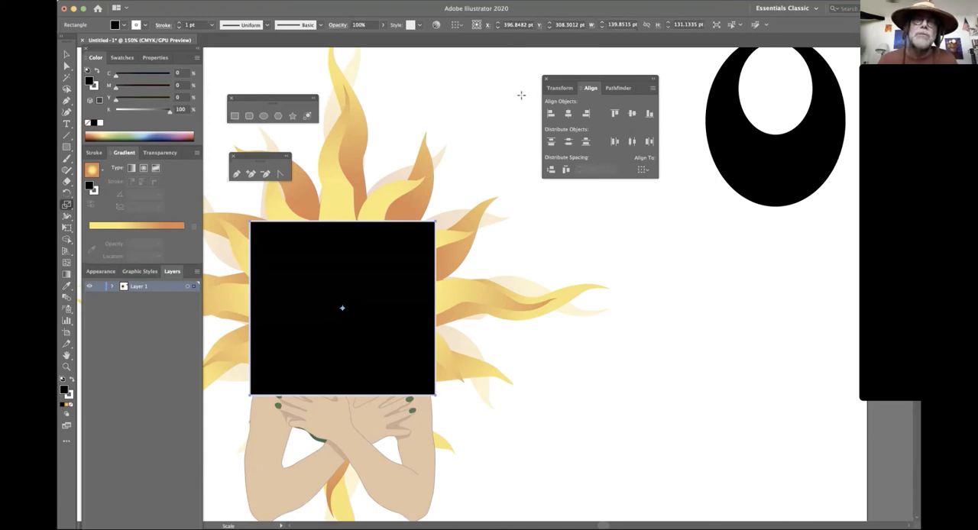
pyautogui.click(342, 307)
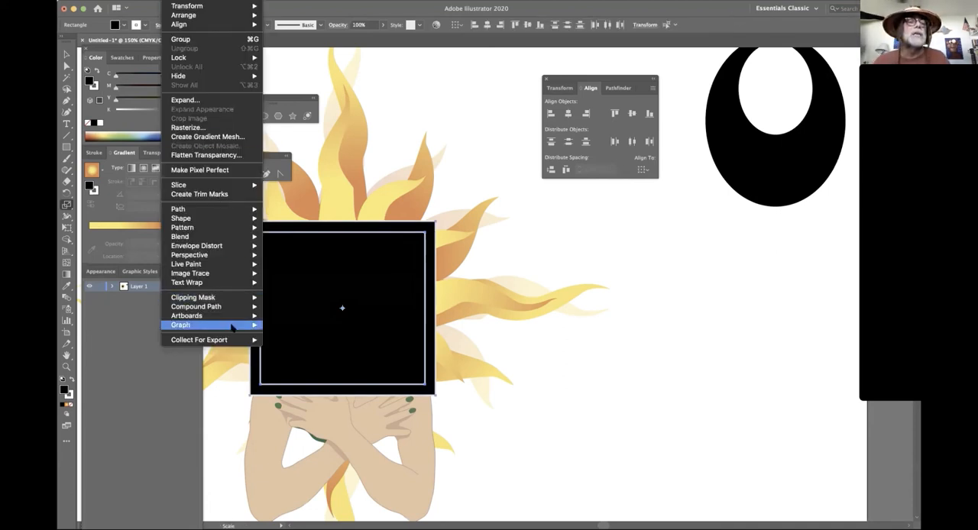
pyautogui.moveTo(196, 306)
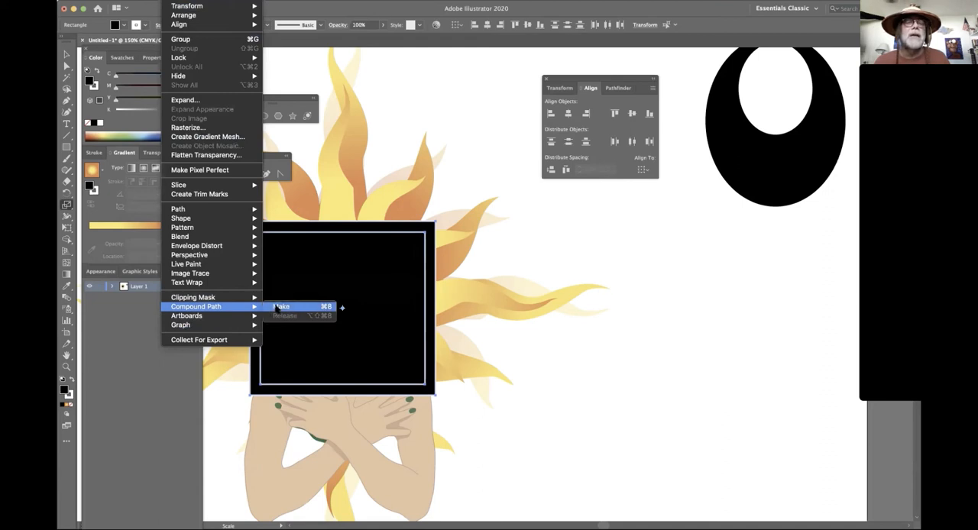
# - Combine the black square and its smaller copy into a compound path
pyautogui.click(281, 306)
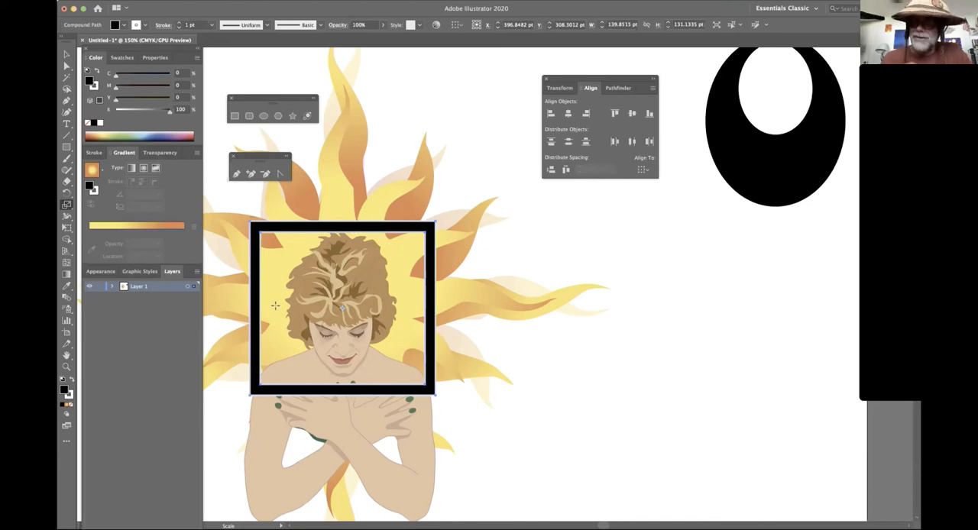
pyautogui.moveTo(246, 295)
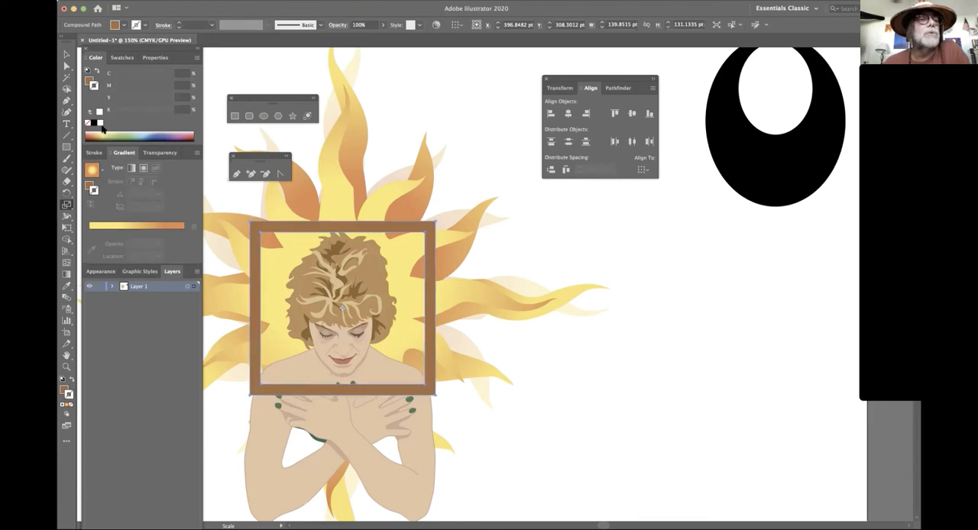
pyautogui.moveTo(135, 130)
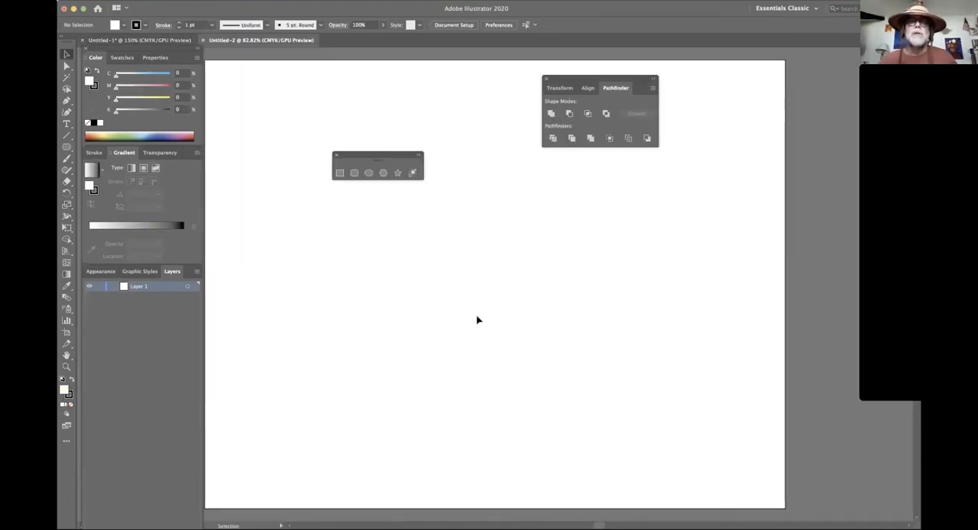
pyautogui.click(65, 65)
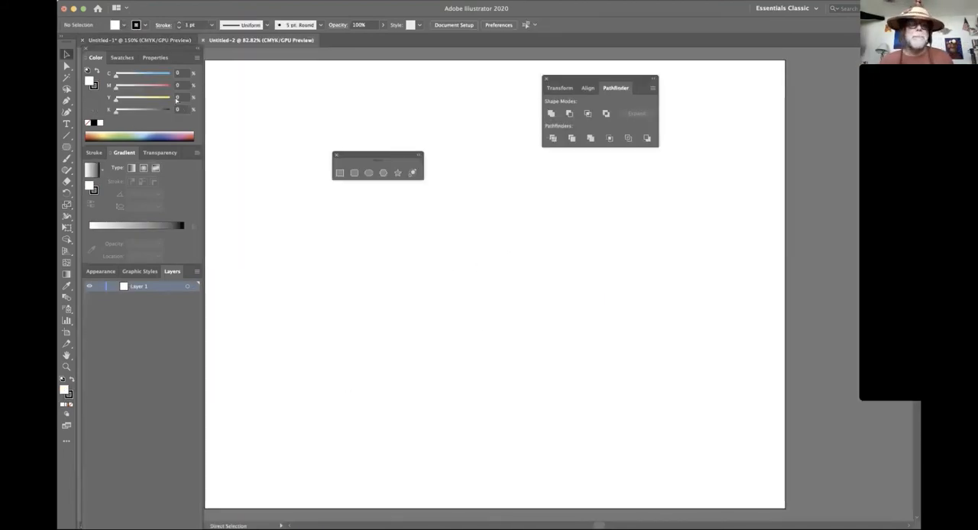
pyautogui.press('tab')
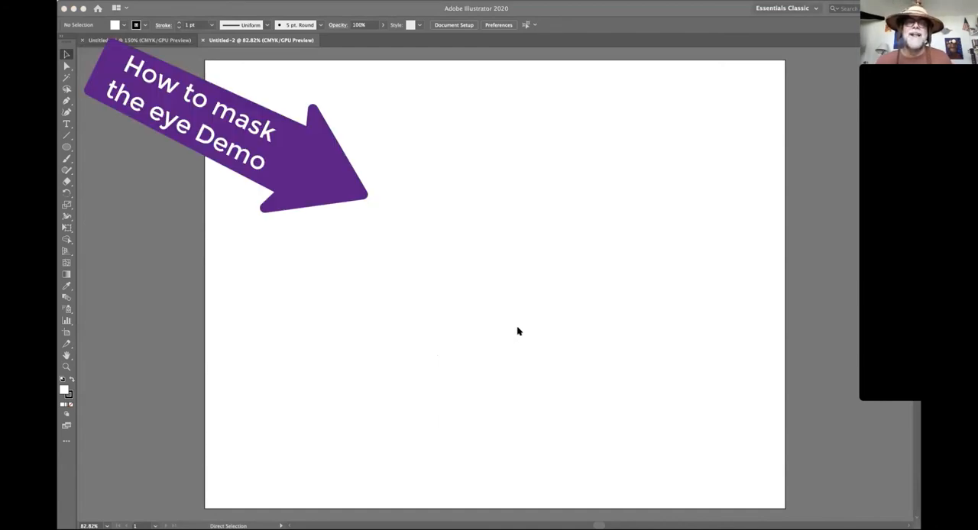
pyautogui.moveTo(482, 238)
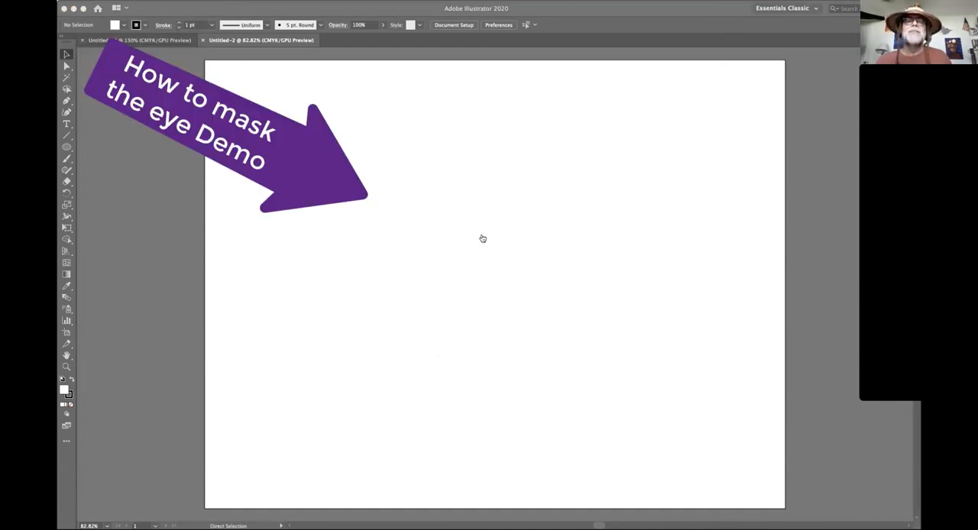
pyautogui.moveTo(509, 256)
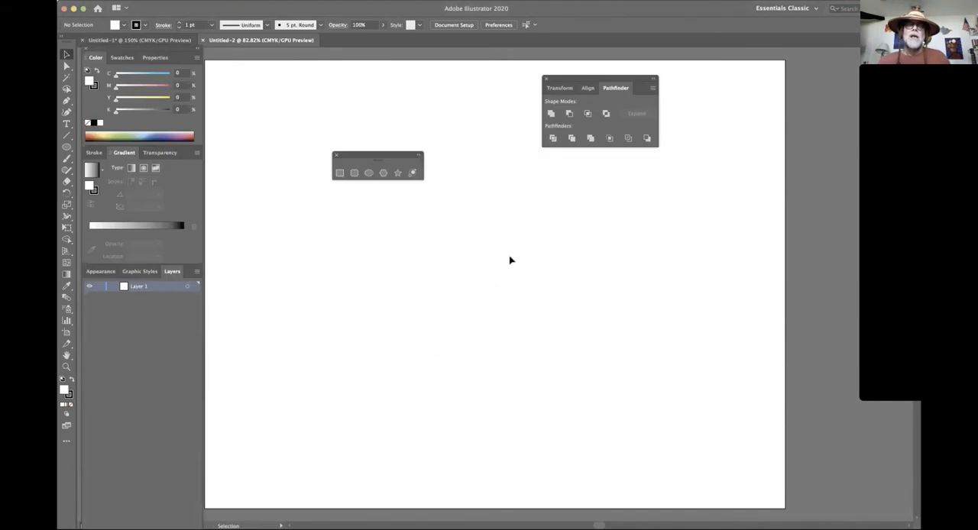
pyautogui.moveTo(403, 254)
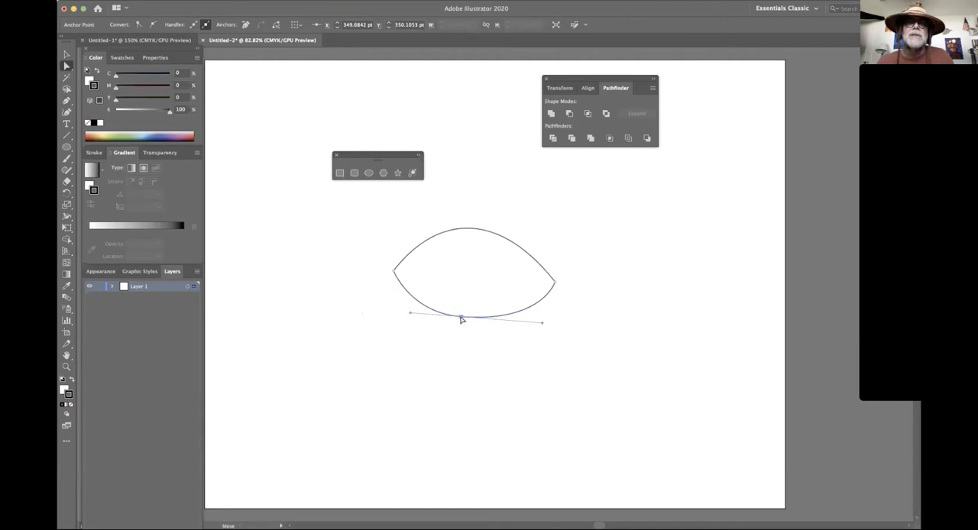
# - Deselect the finished almond eye outline
pyautogui.click(510, 188)
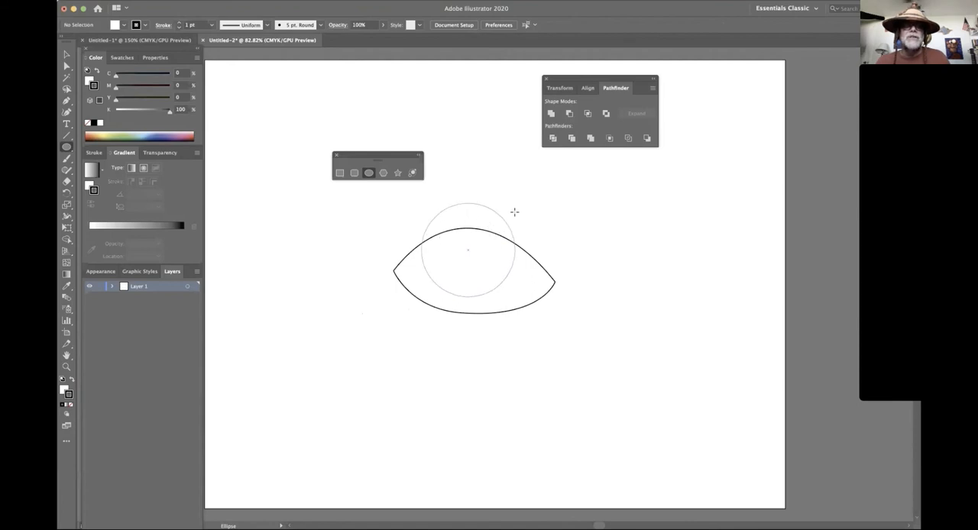
# - Draw the iris circle, a black pupil, and a small white highlight circle on the almond
pyautogui.click(467, 250)
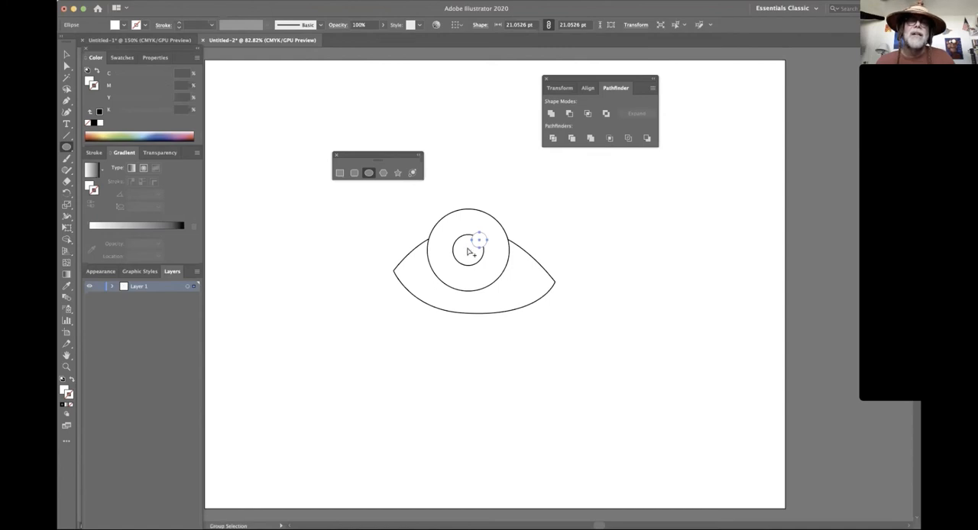
pyautogui.click(468, 250)
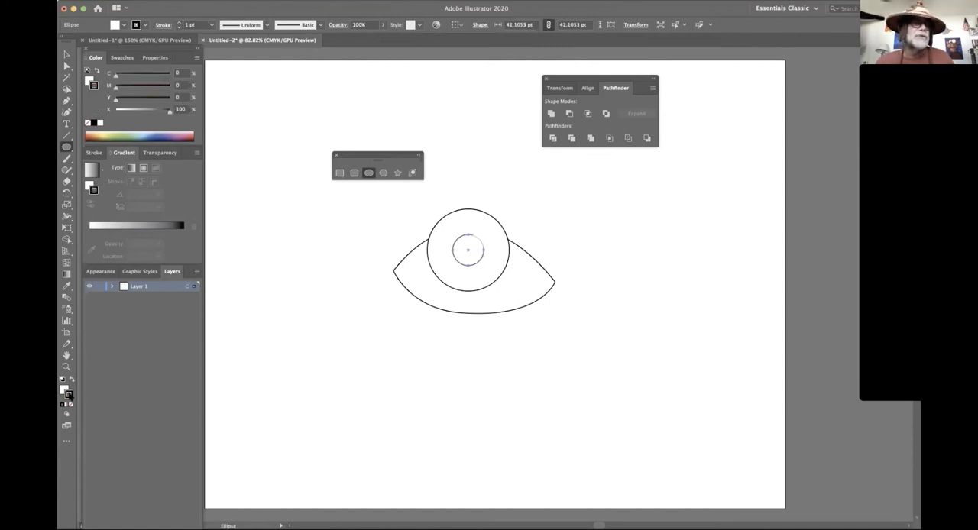
pyautogui.moveTo(65, 403)
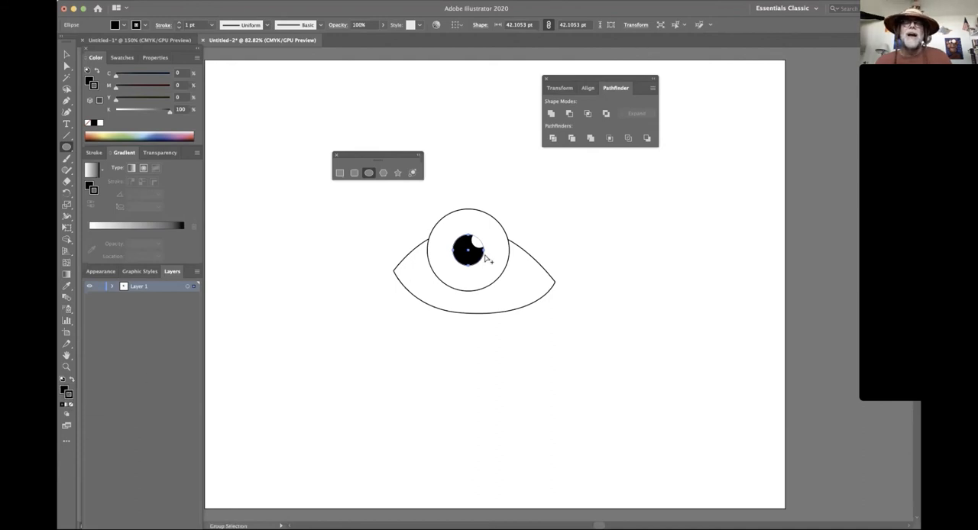
pyautogui.click(468, 250)
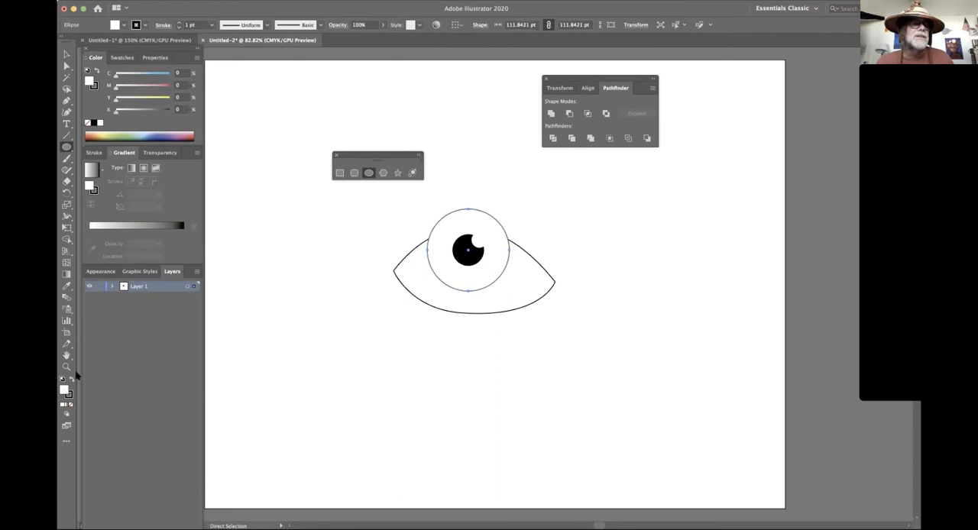
# - Give the iris a radial gradient: CMYK stops, dark brown edge, light centre, shifted midpoint
pyautogui.click(144, 167)
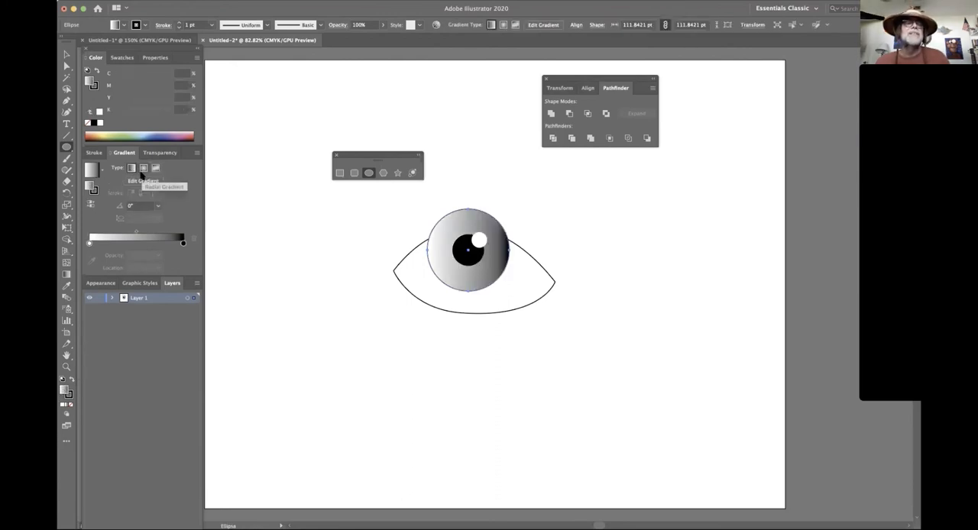
pyautogui.moveTo(179, 259)
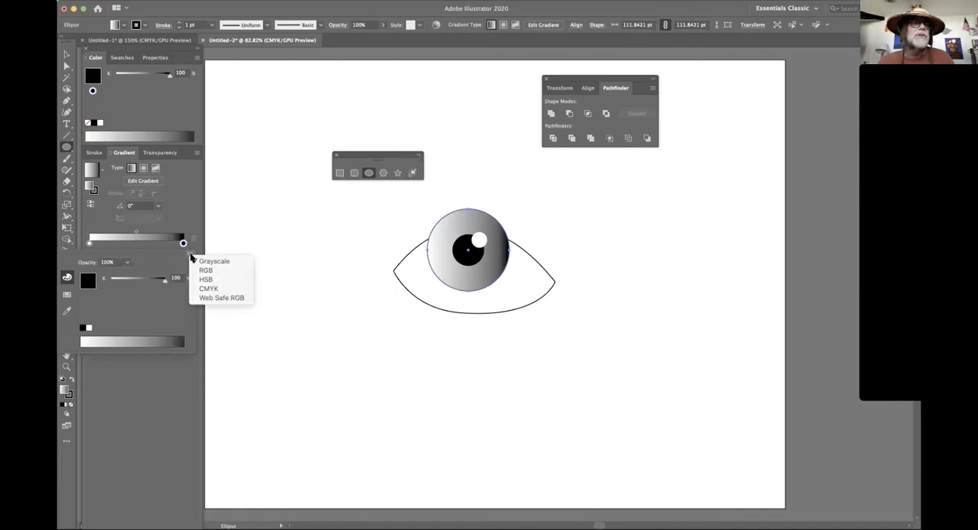
pyautogui.click(209, 288)
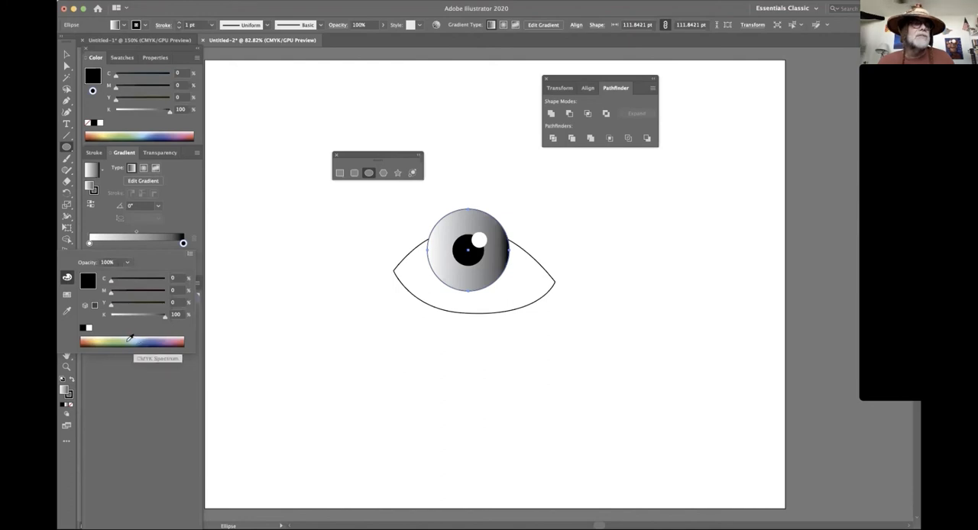
pyautogui.click(130, 342)
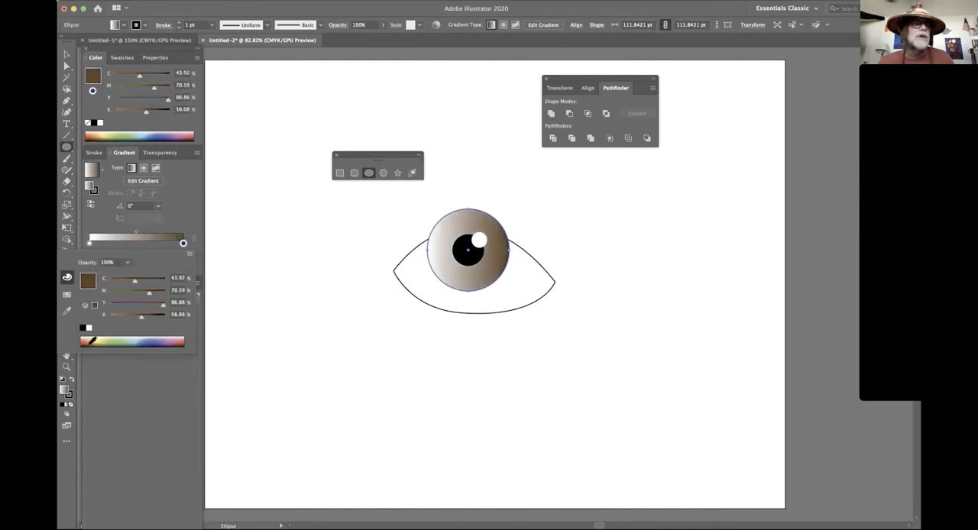
pyautogui.moveTo(90, 243)
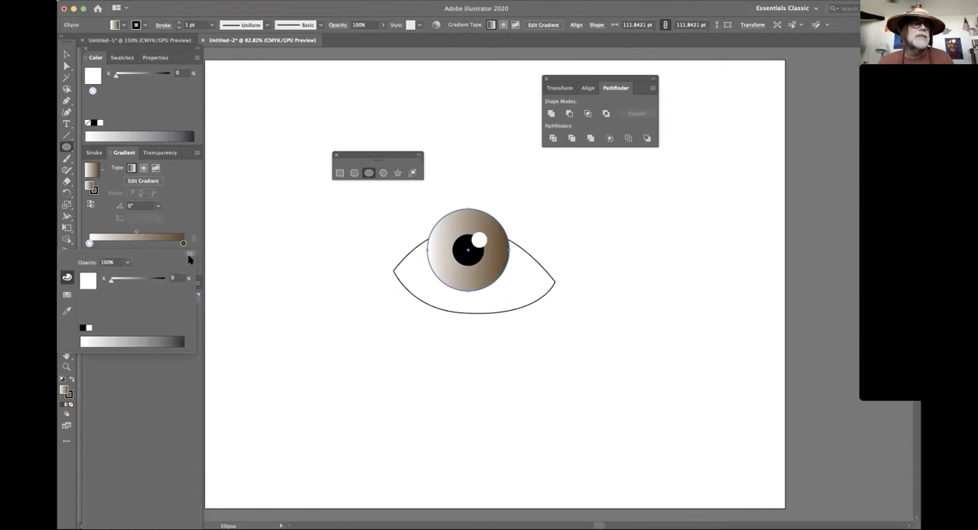
pyautogui.click(191, 254)
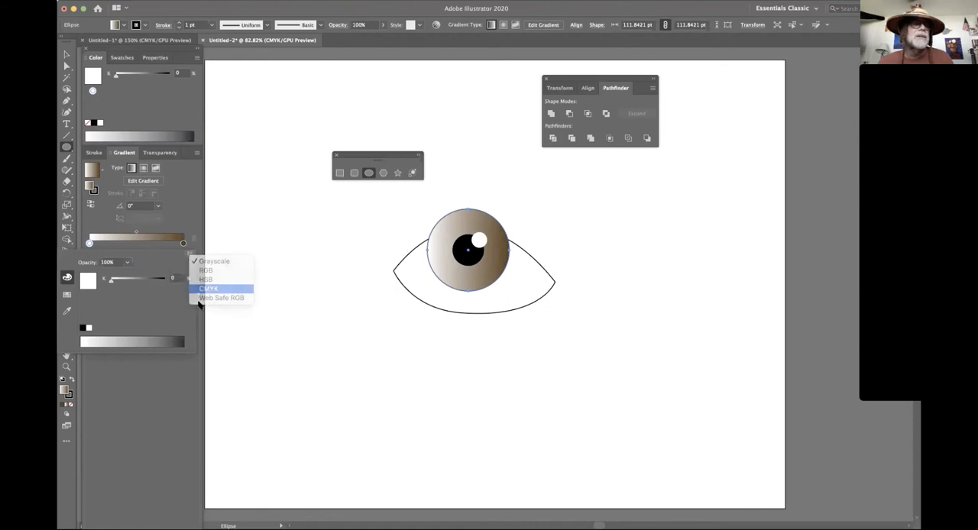
pyautogui.click(209, 289)
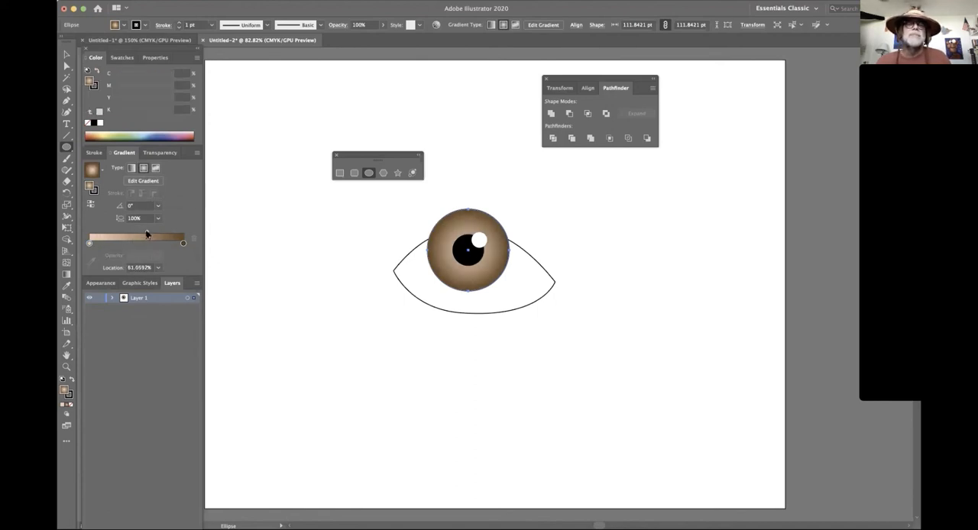
pyautogui.moveTo(149, 237); pyautogui.dragTo(155, 237)
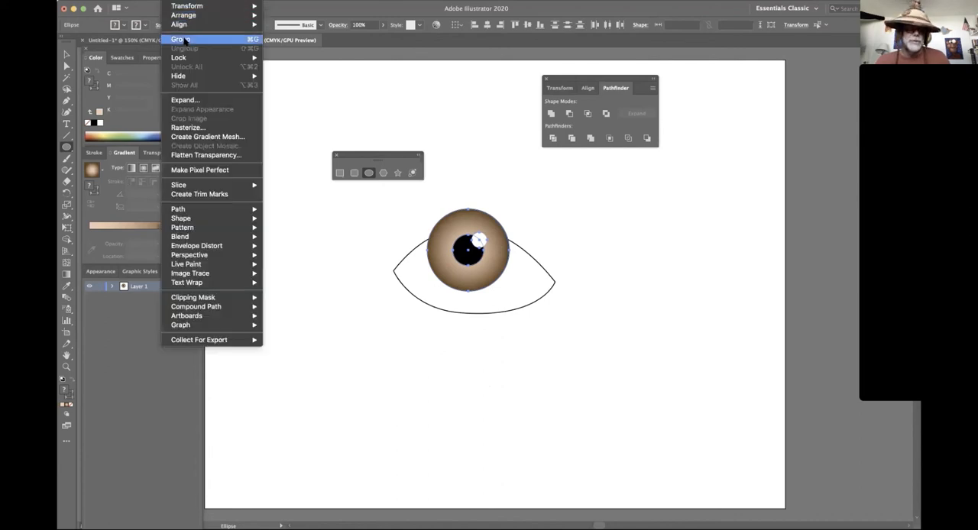
# - Group the pupil circle with its highlight using Object > Group
pyautogui.click(181, 39)
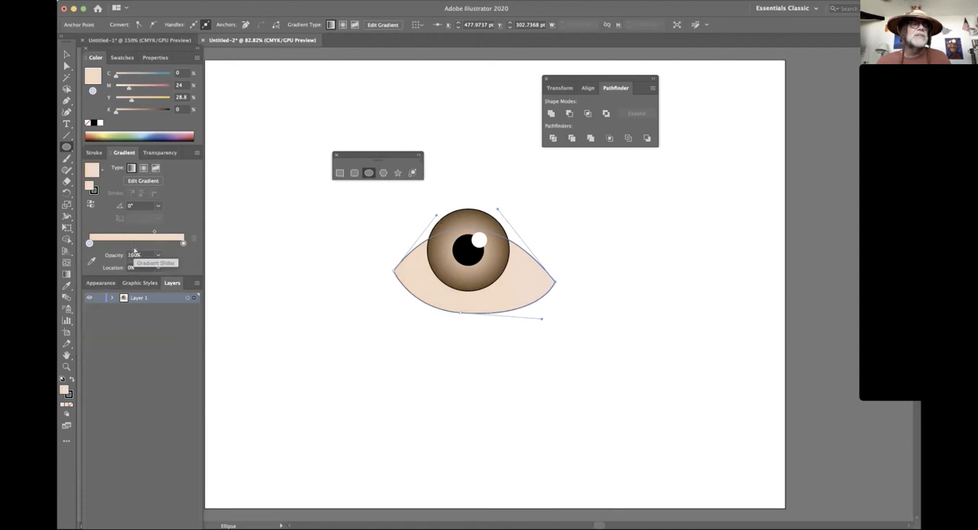
# - Add a lightened middle stop to the almond's peach gradient, rebalance both midpoints, then deselect
pyautogui.moveTo(89, 243); pyautogui.dragTo(132, 243)
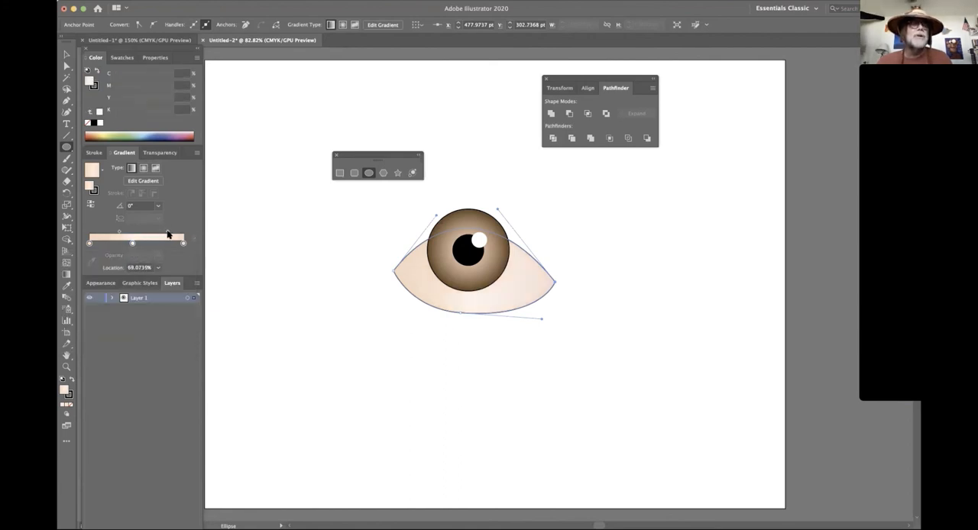
pyautogui.moveTo(167, 243); pyautogui.dragTo(113, 242)
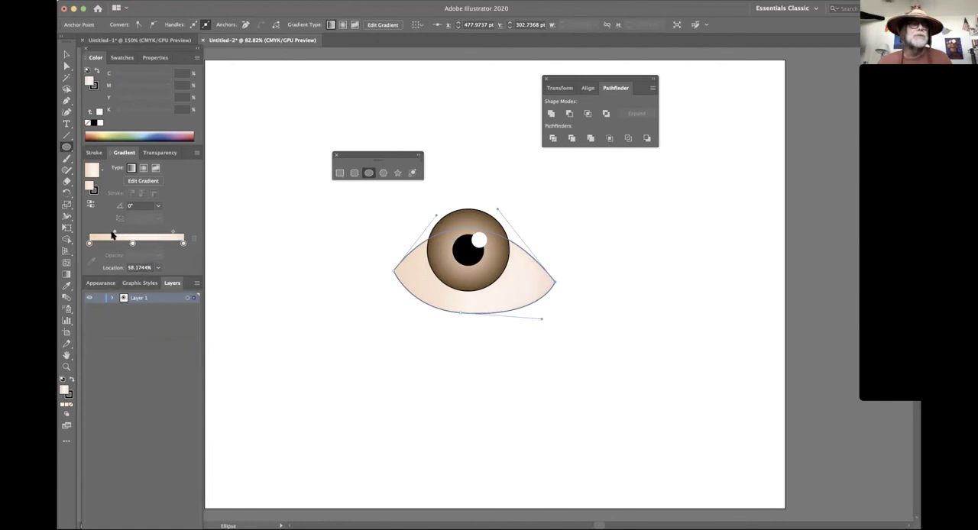
pyautogui.moveTo(112, 237); pyautogui.dragTo(102, 237)
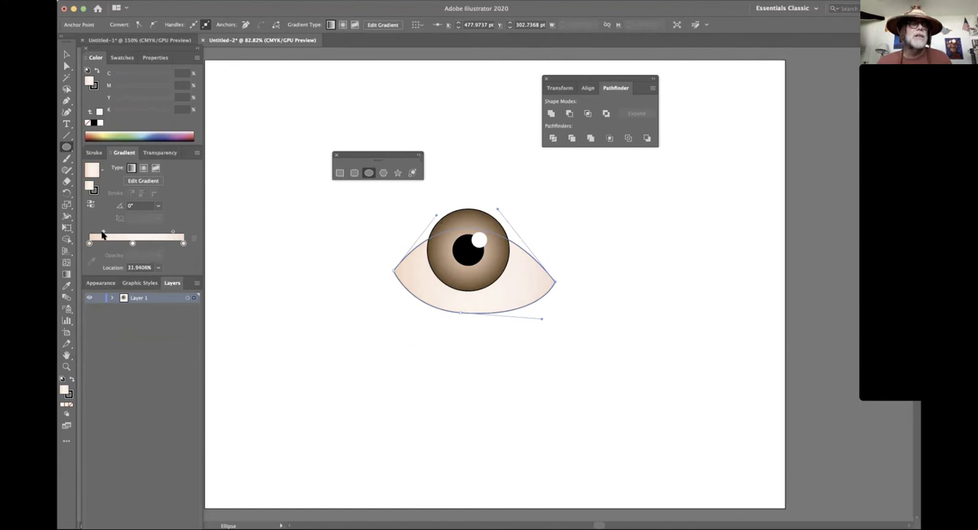
pyautogui.click(133, 243)
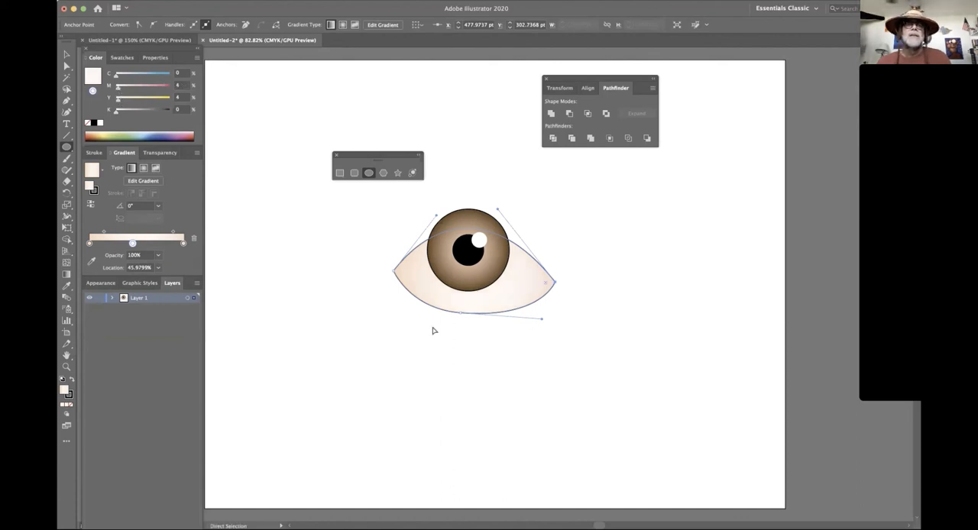
pyautogui.click(616, 411)
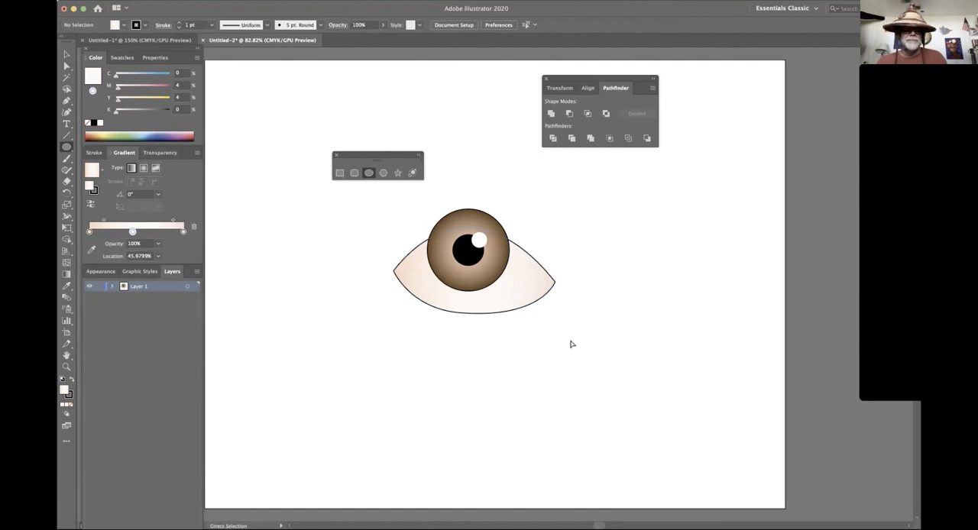
pyautogui.moveTo(571, 345)
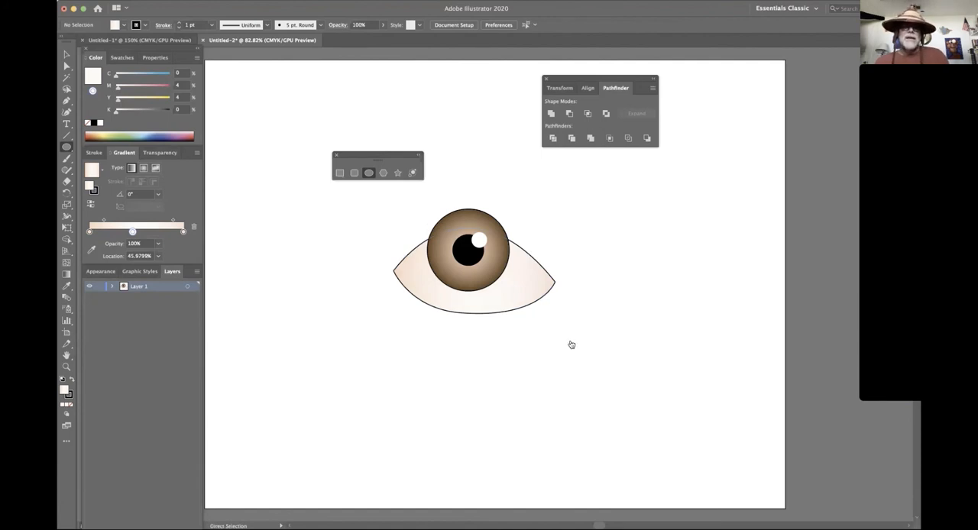
# - Combine the iris circles into a compound path and clip them inside the almond shape
pyautogui.press('tab')
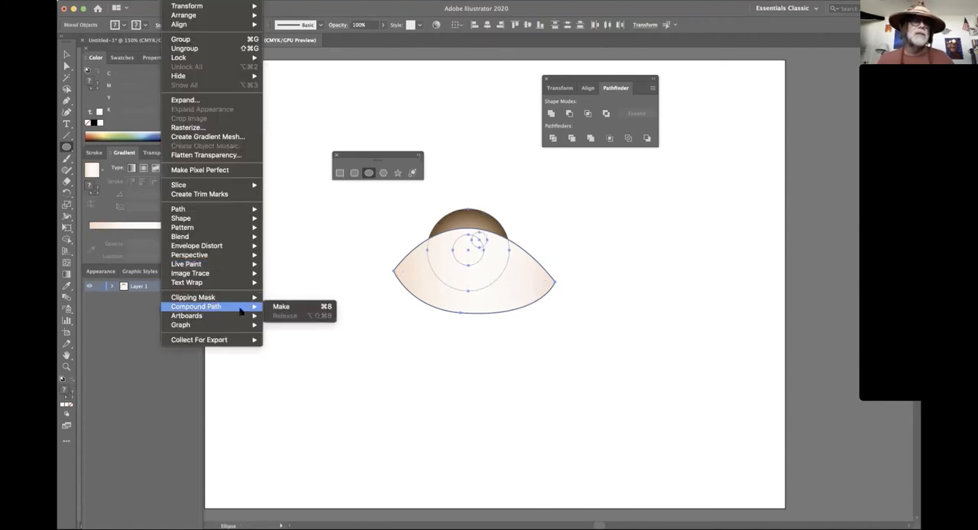
pyautogui.click(281, 306)
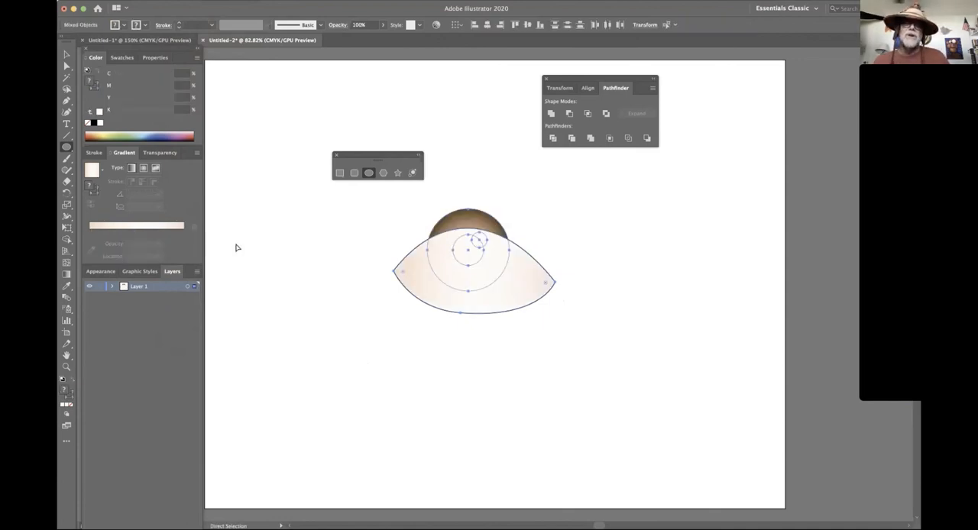
pyautogui.click(526, 279)
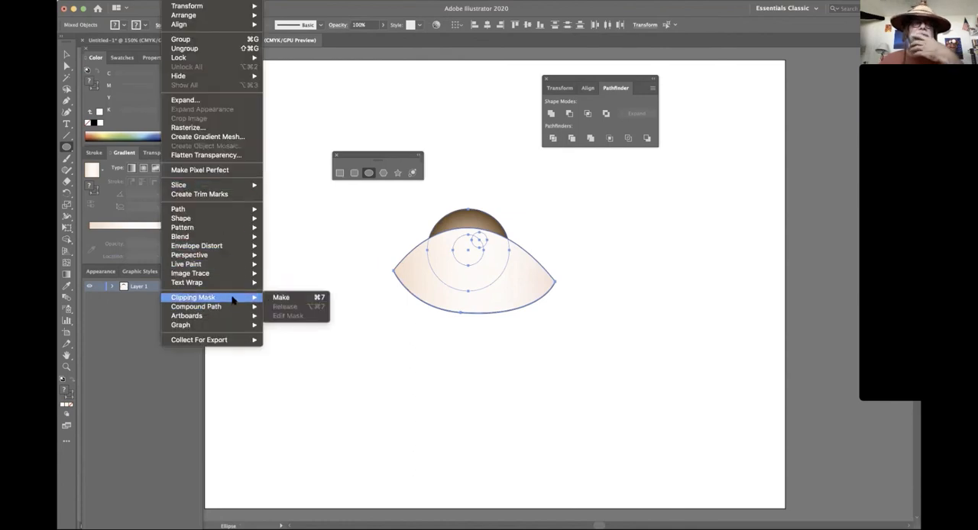
pyautogui.click(281, 297)
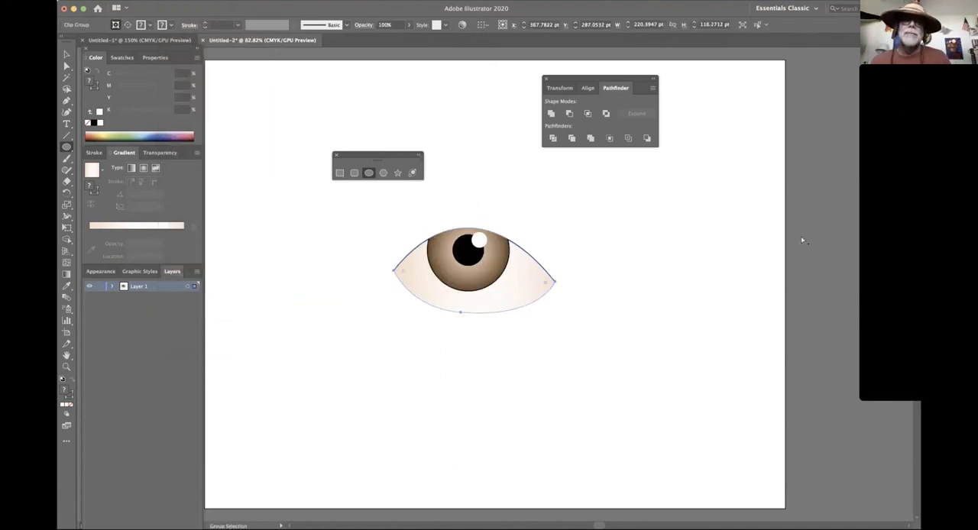
# - Deselect the clipped eye and view its paths as bare outlines to release the clip
pyautogui.click(597, 354)
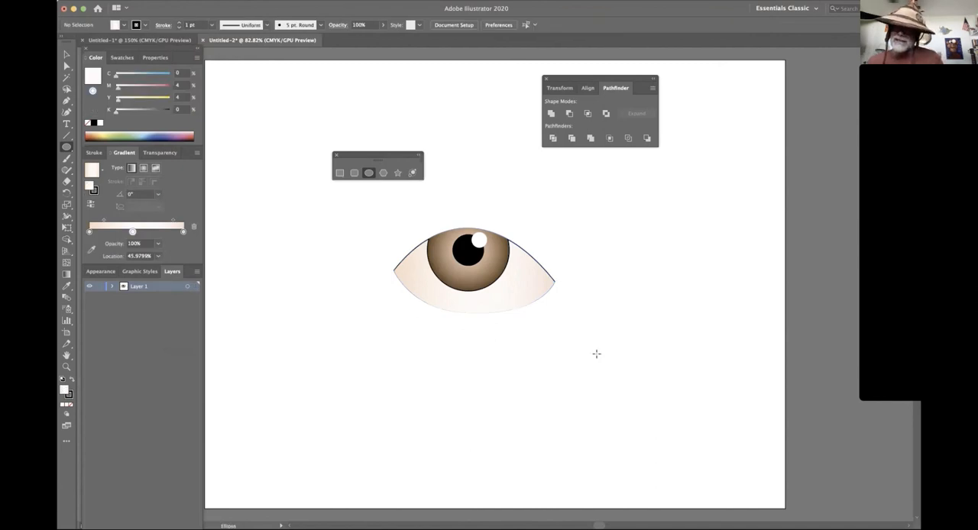
pyautogui.moveTo(594, 349)
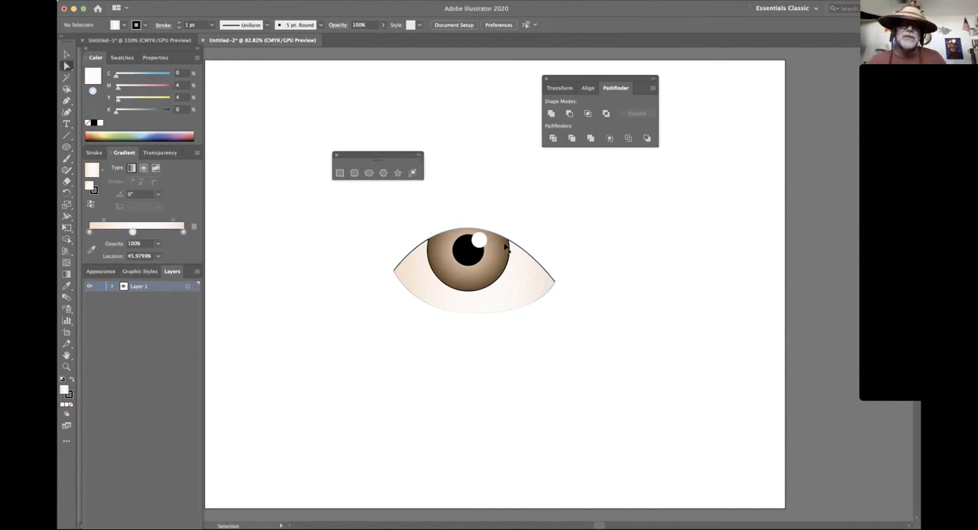
pyautogui.click(474, 268)
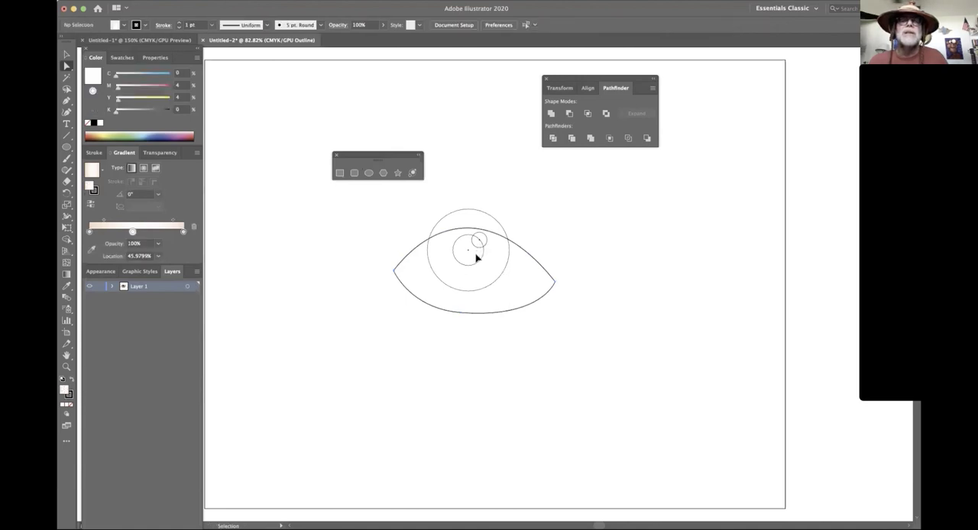
pyautogui.moveTo(511, 249)
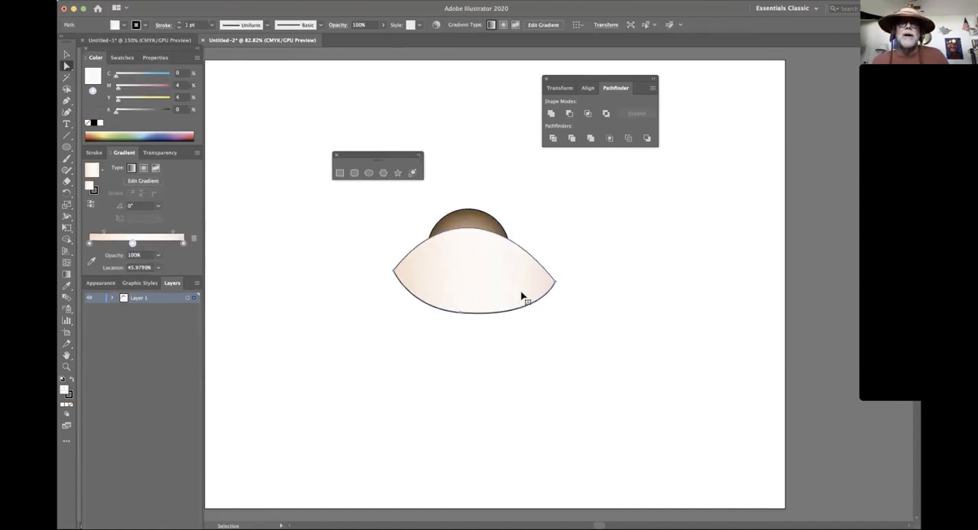
# - Re-clip the iris into the almond and select the iris circles to shift them left
pyautogui.click(525, 194)
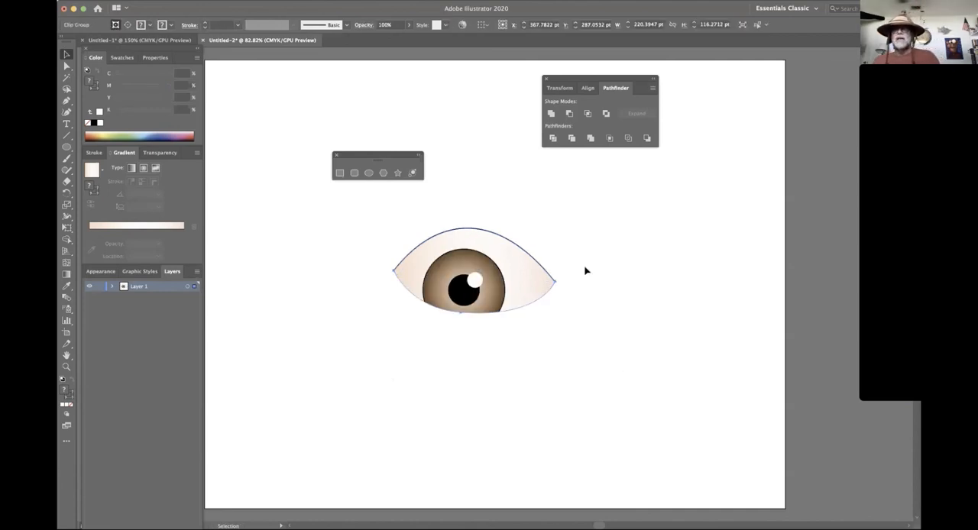
pyautogui.click(651, 252)
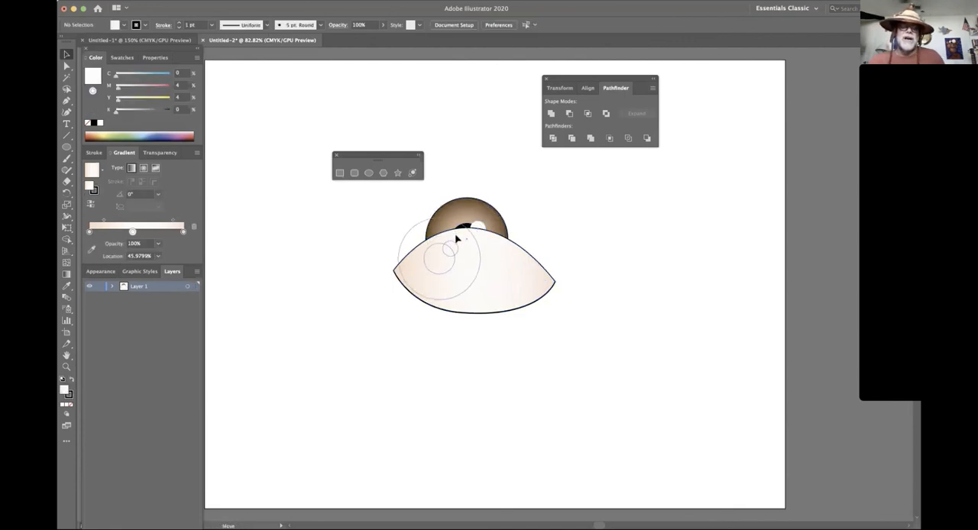
pyautogui.click(443, 263)
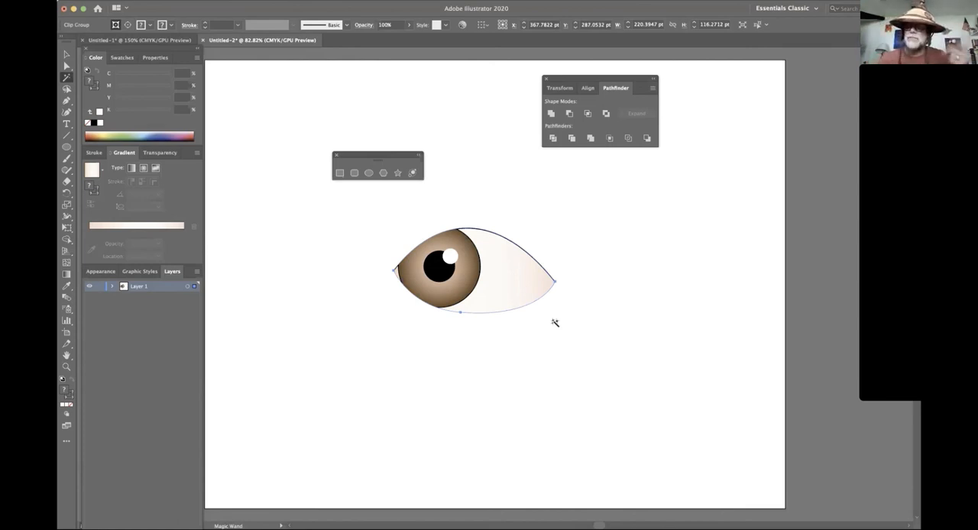
pyautogui.moveTo(482, 320)
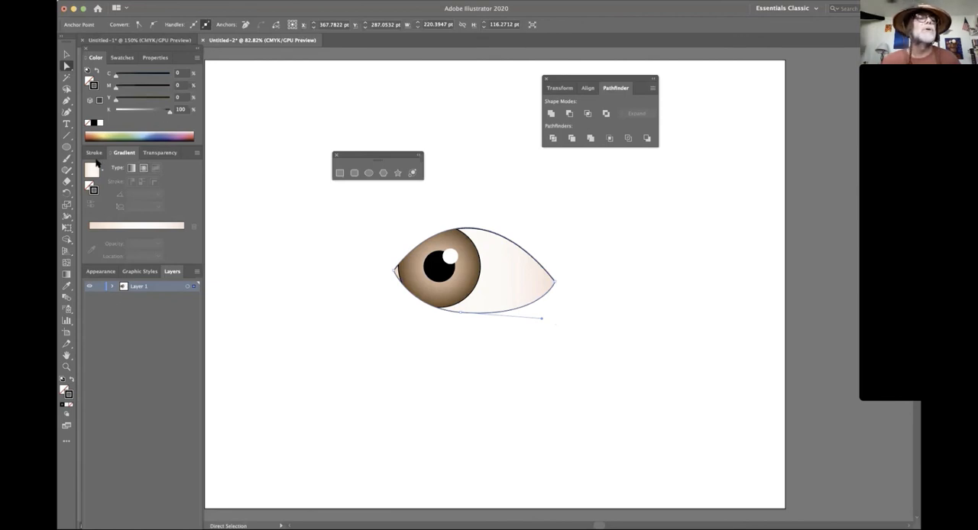
# - Set the almond path's stroke to dark brown at 7 pt weight
pyautogui.click(95, 152)
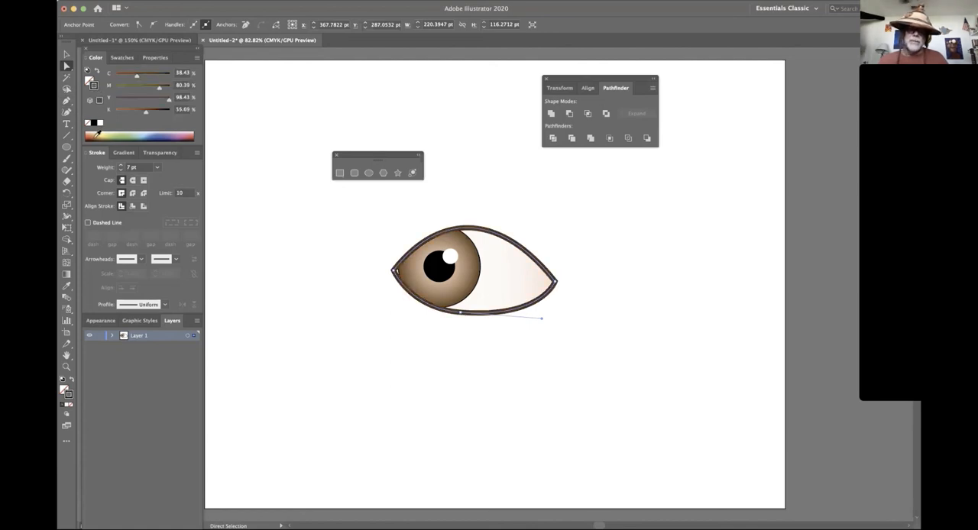
pyautogui.click(592, 226)
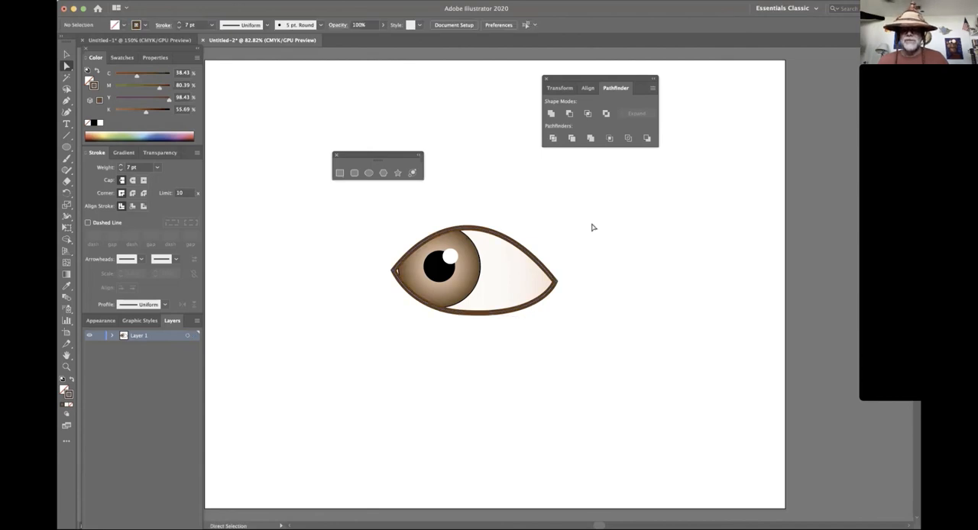
pyautogui.moveTo(575, 228)
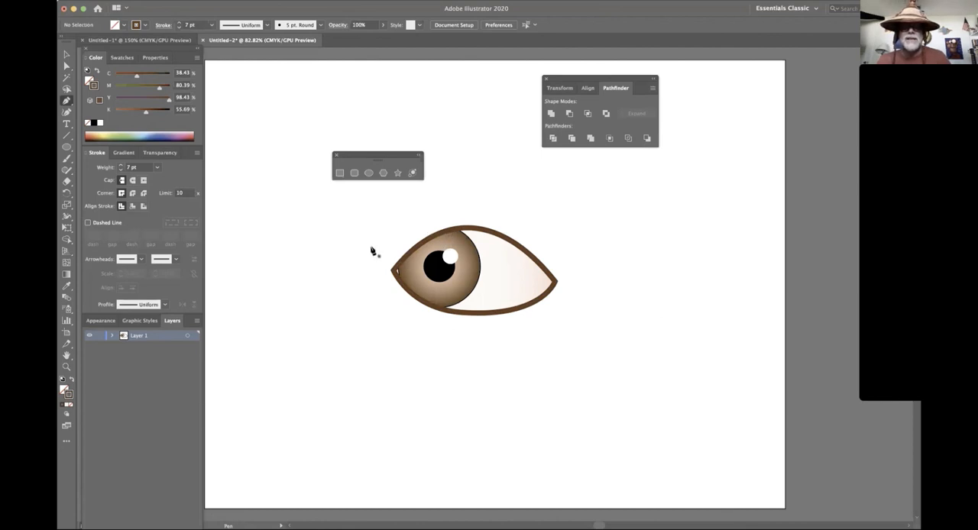
# - Begin drawing the dark brown eyelid path around the eye with the Pen tool
pyautogui.click(397, 274)
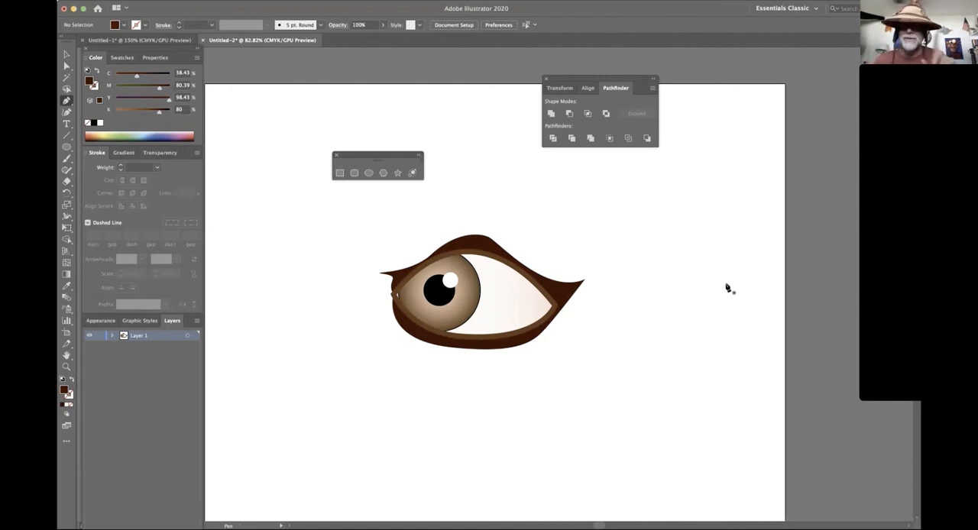
pyautogui.moveTo(489, 462)
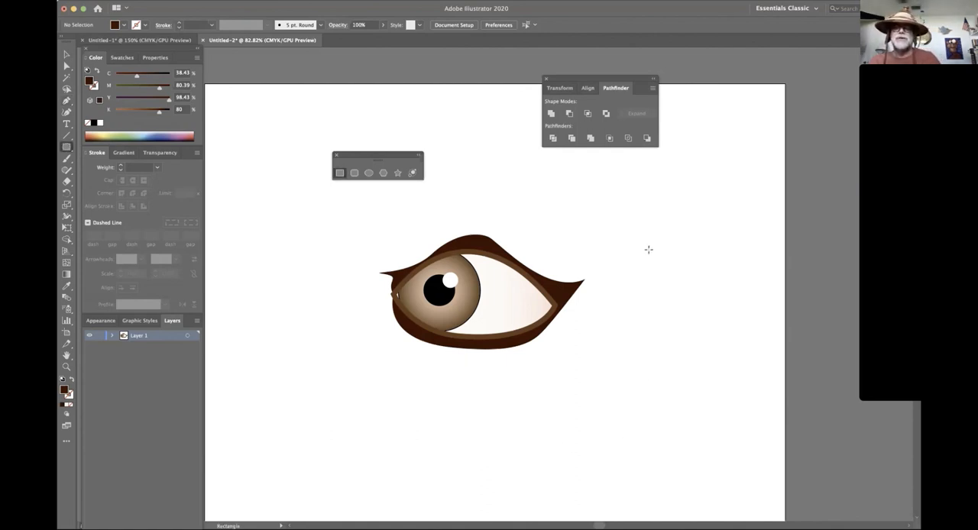
# - Draw a dark brown rectangle cross right of the eye and clip it with Clipping Mask > Make
pyautogui.moveTo(646, 250); pyautogui.dragTo(763, 311)
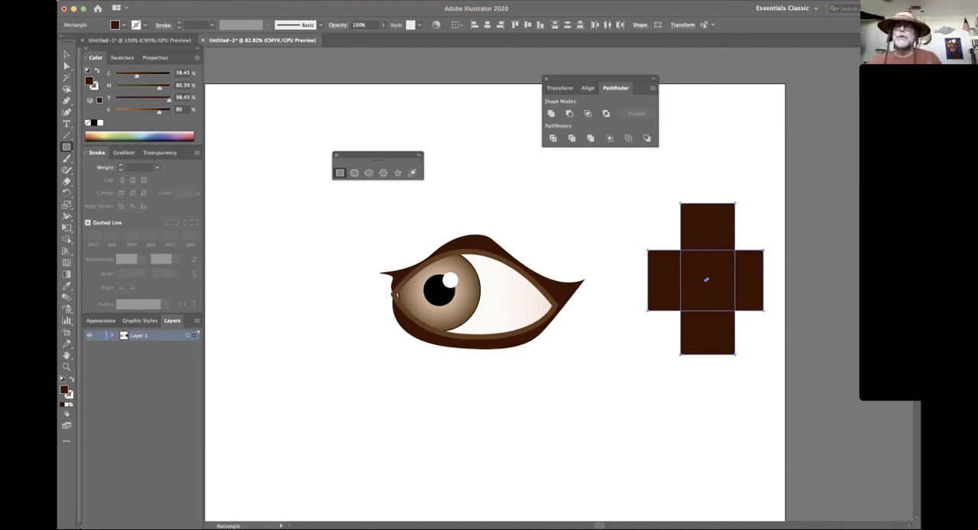
pyautogui.click(179, 3)
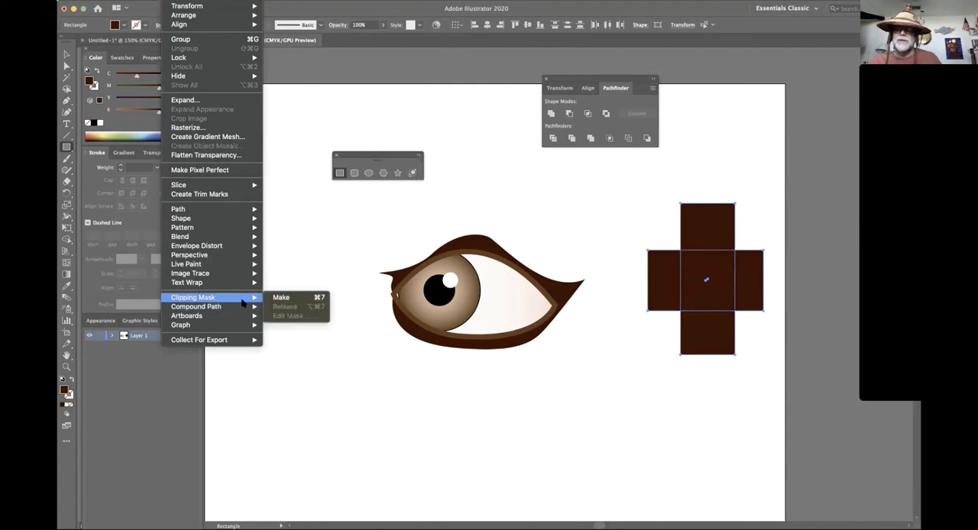
pyautogui.moveTo(294, 297)
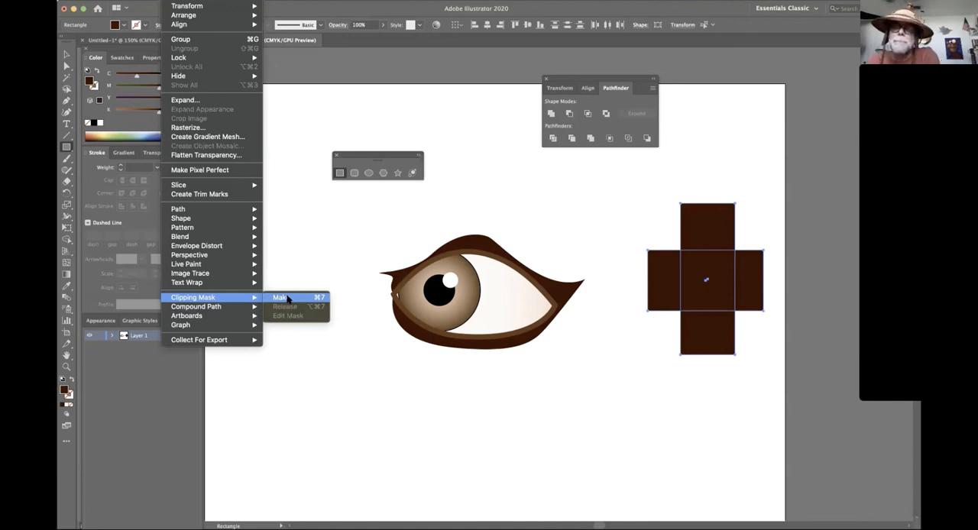
pyautogui.moveTo(289, 299)
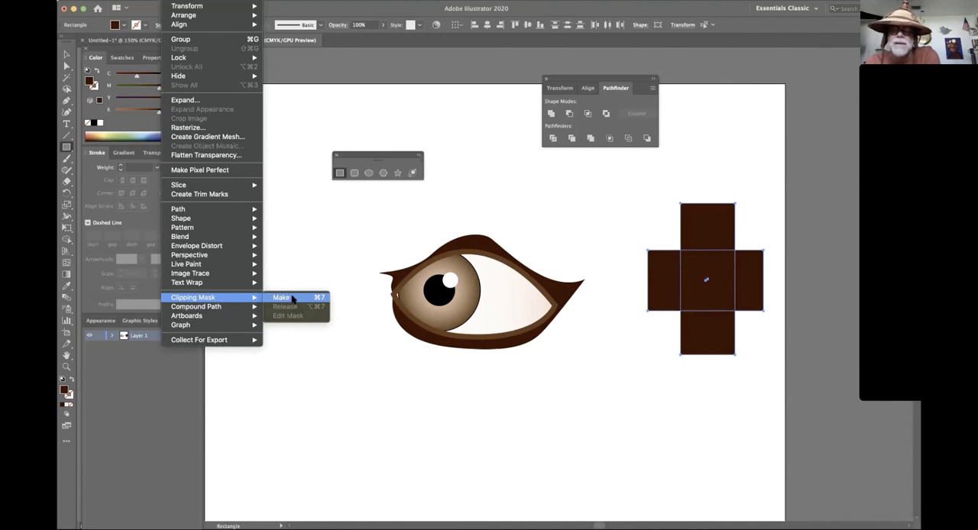
pyautogui.click(281, 297)
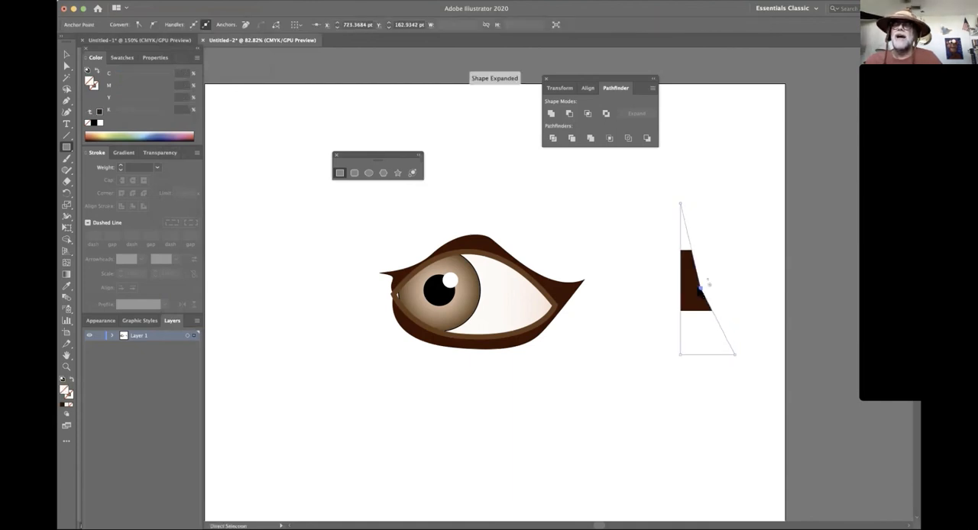
# - Drag a mask corner anchor to change which part of the rectangle cross shows
pyautogui.moveTo(700, 286); pyautogui.dragTo(783, 295)
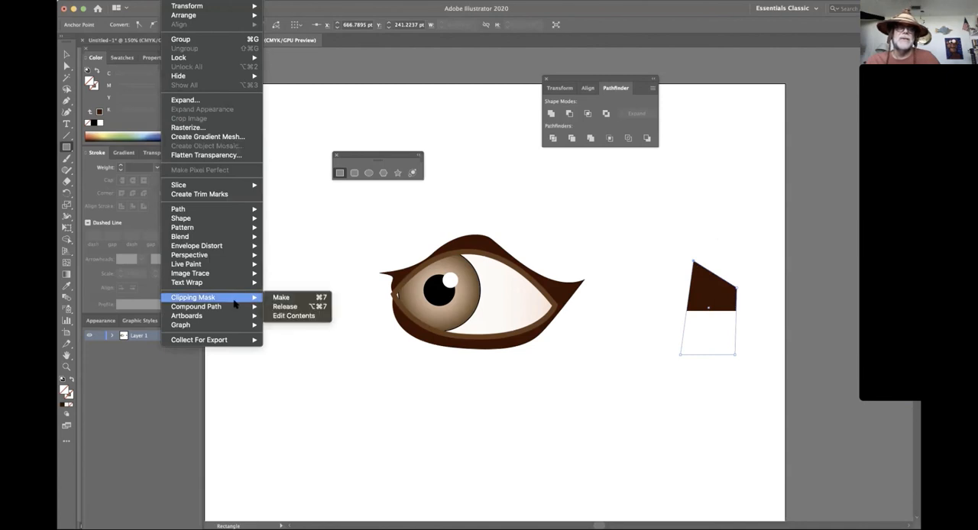
pyautogui.moveTo(476, 206)
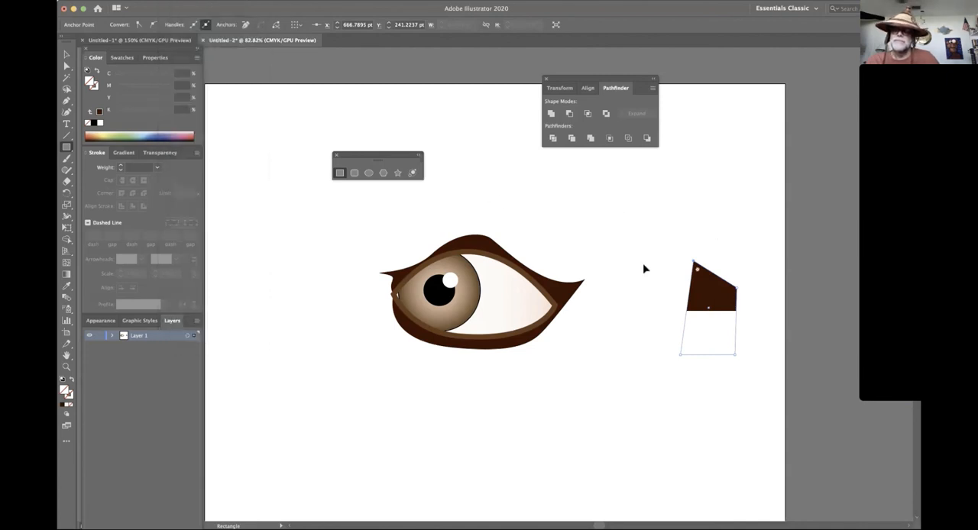
pyautogui.click(709, 287)
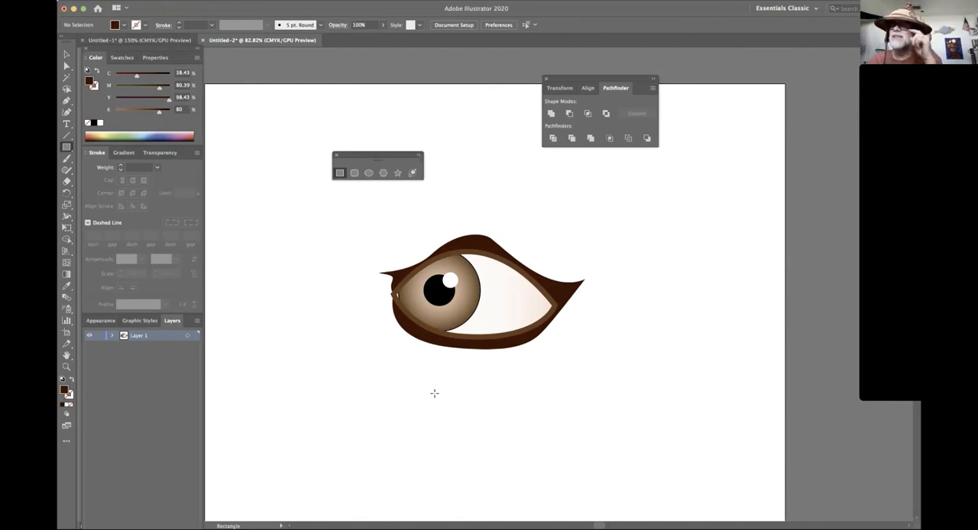
pyautogui.moveTo(513, 386)
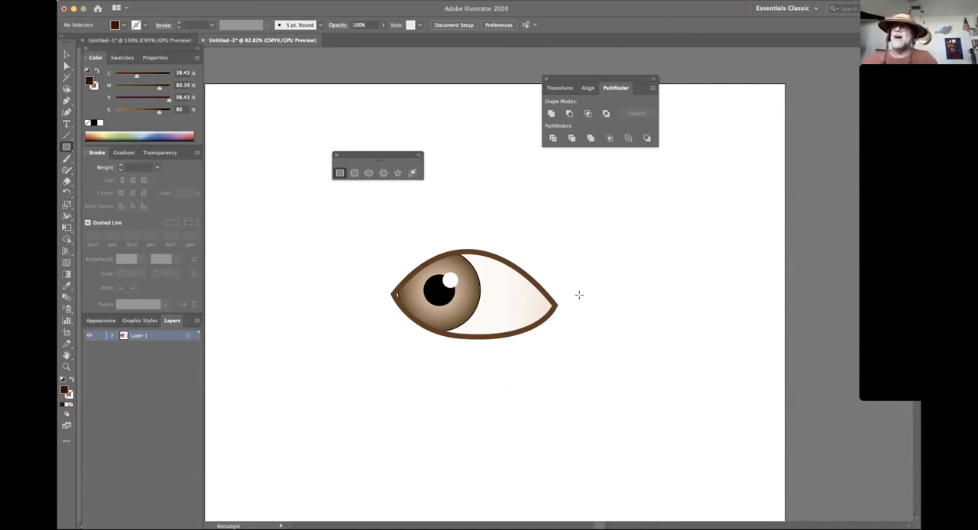
pyautogui.moveTo(579, 305)
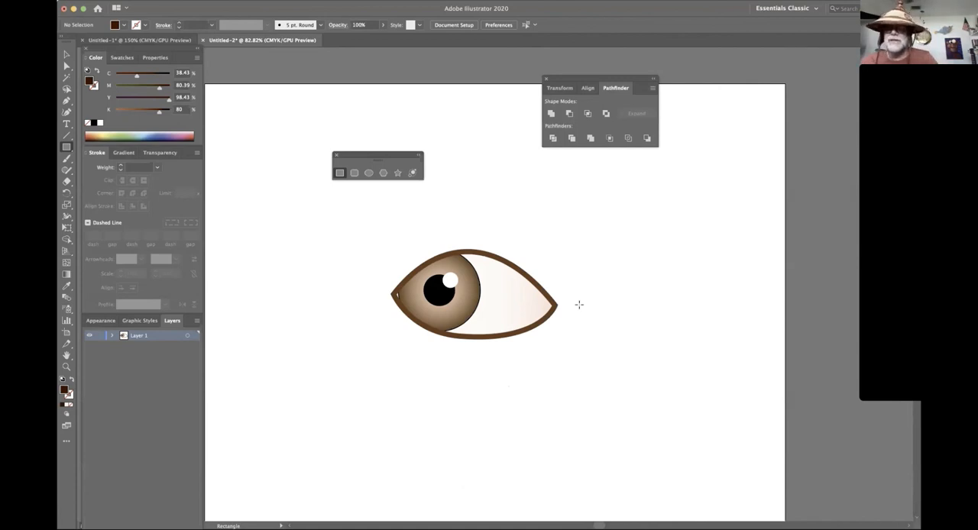